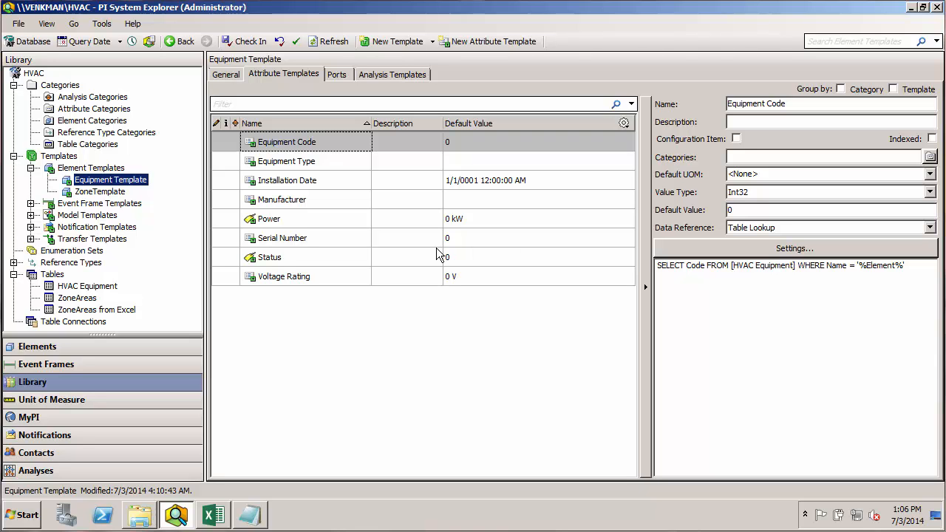
pyautogui.moveTo(96, 193)
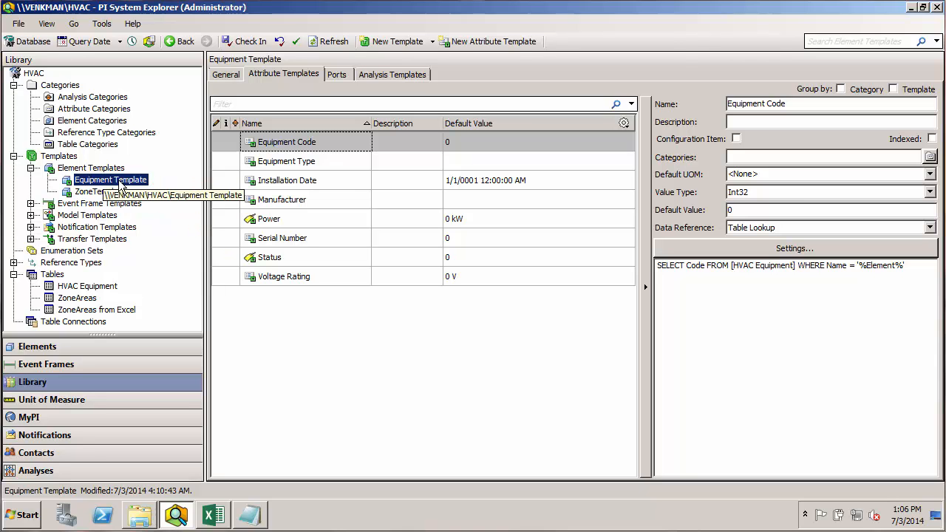
# Derive a new template from Equipment Template and name it Blower Template
pyautogui.rightClick(110, 180)
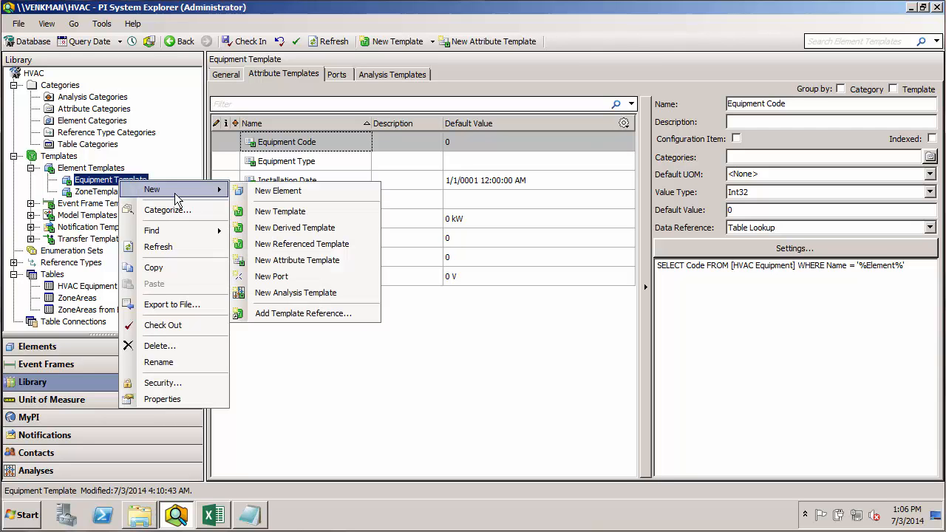
pyautogui.click(294, 227)
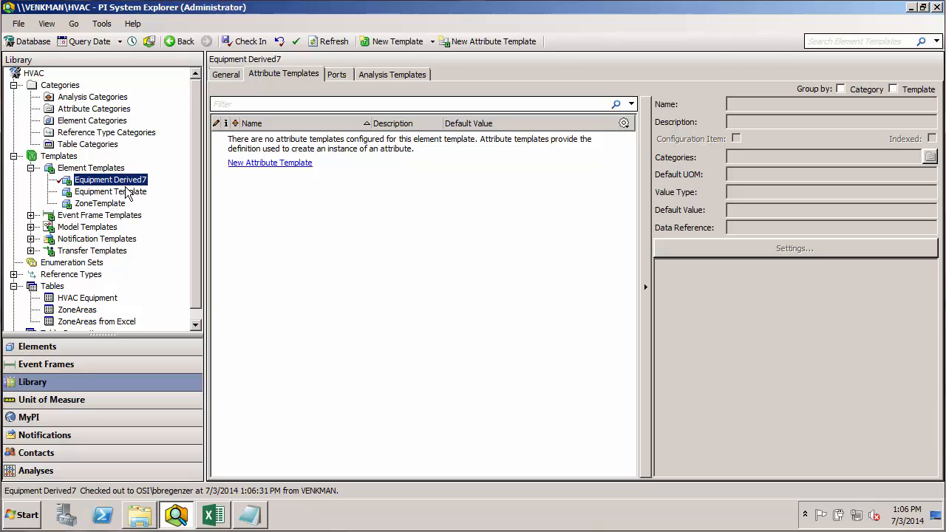
pyautogui.click(225, 74)
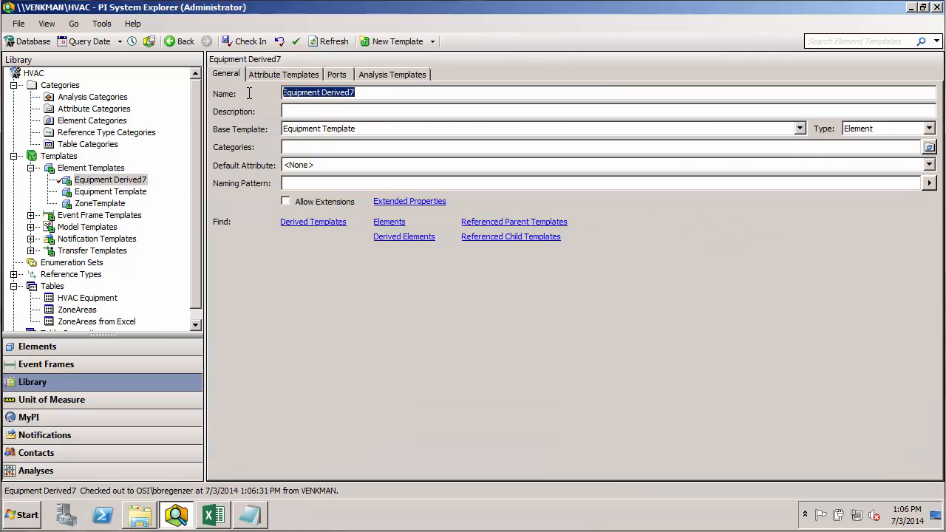
pyautogui.write('Blower Templ')
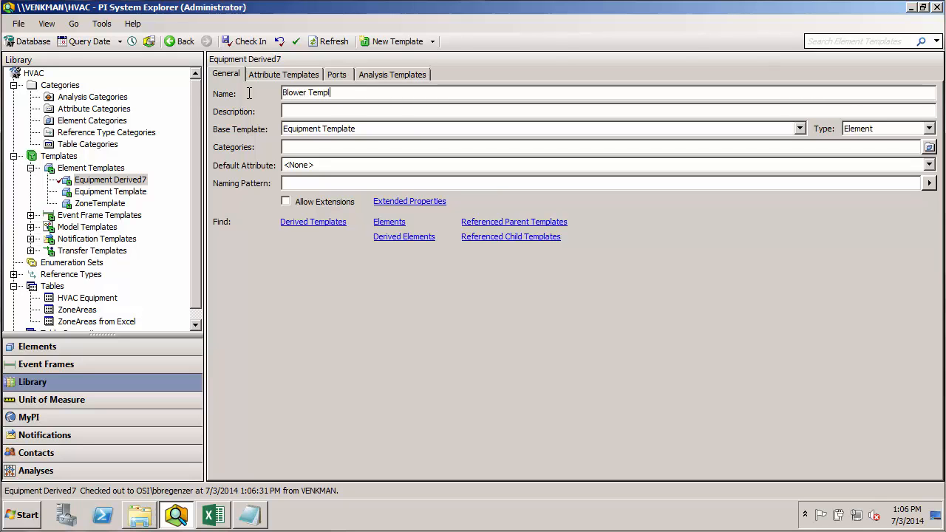
pyautogui.write('ate')
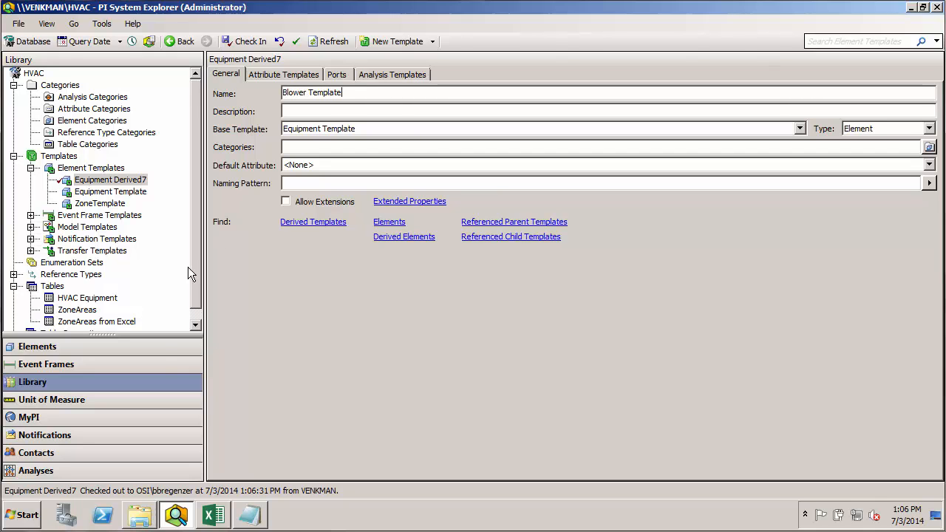
# Check the HVAC Equipment table and set Blower Template's naming pattern to BLR-
pyautogui.click(85, 297)
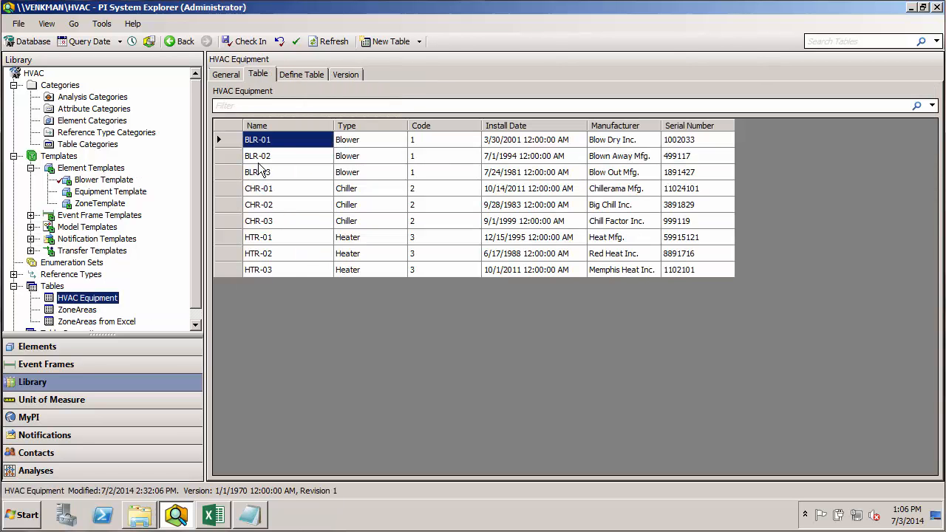
pyautogui.moveTo(255, 212)
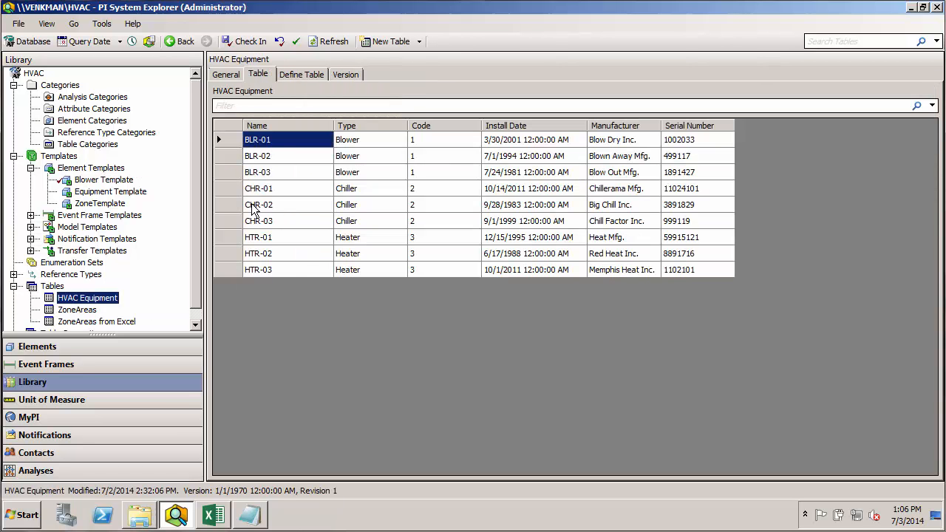
pyautogui.click(104, 181)
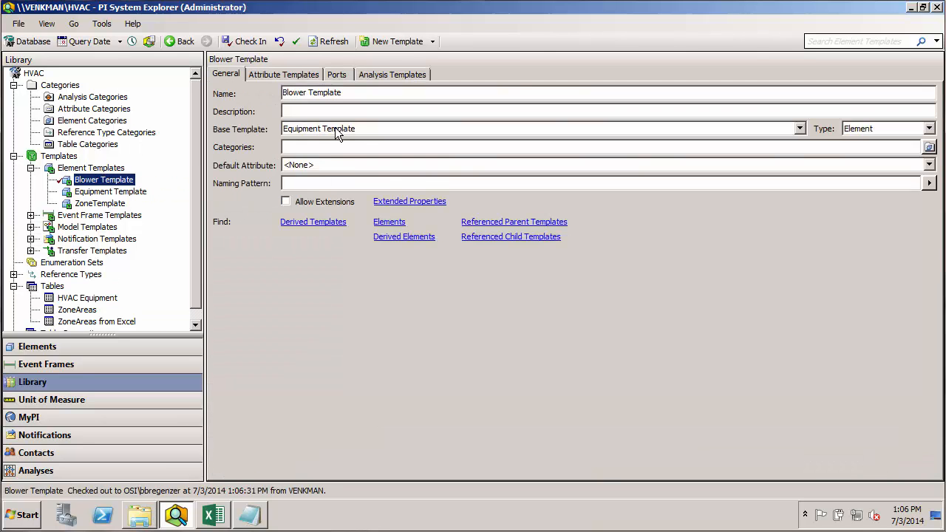
pyautogui.write('BL')
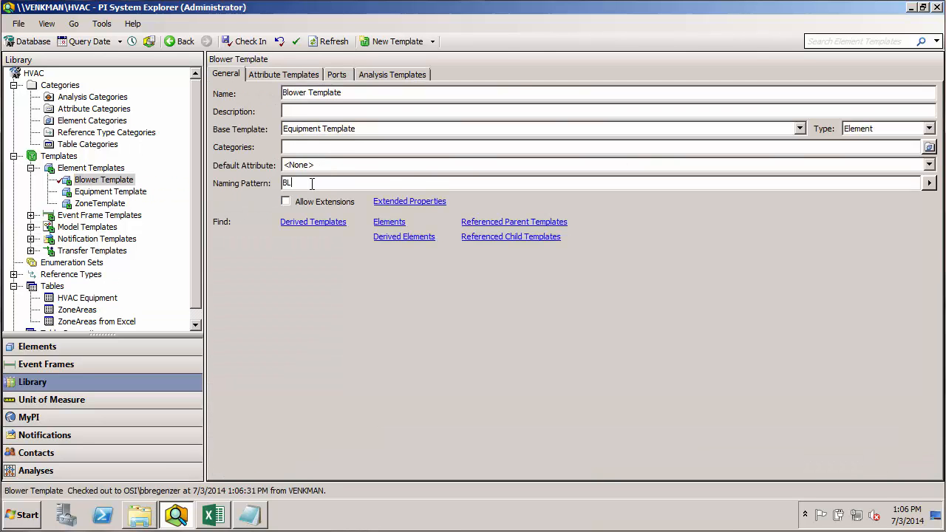
pyautogui.write('R-')
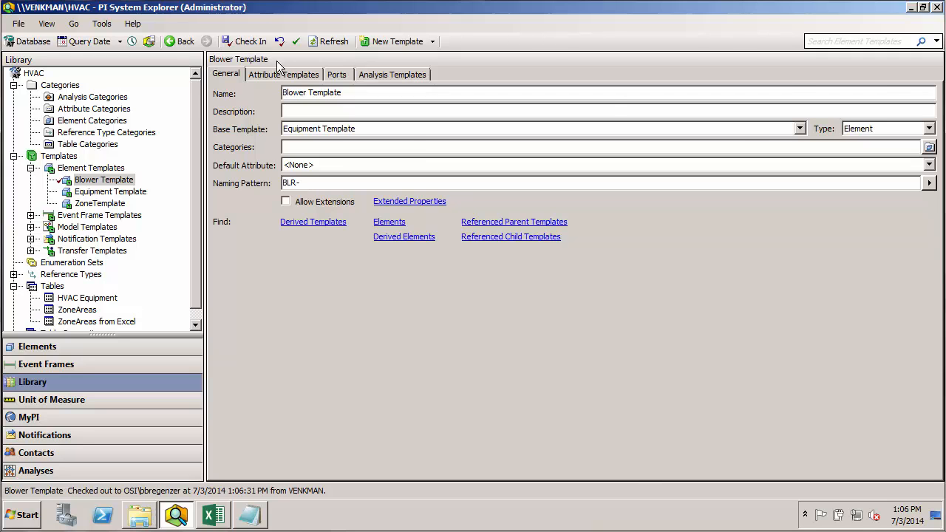
# Show Blower Template's empty attribute templates and hide the meeting notes after reviewing them
pyautogui.click(284, 74)
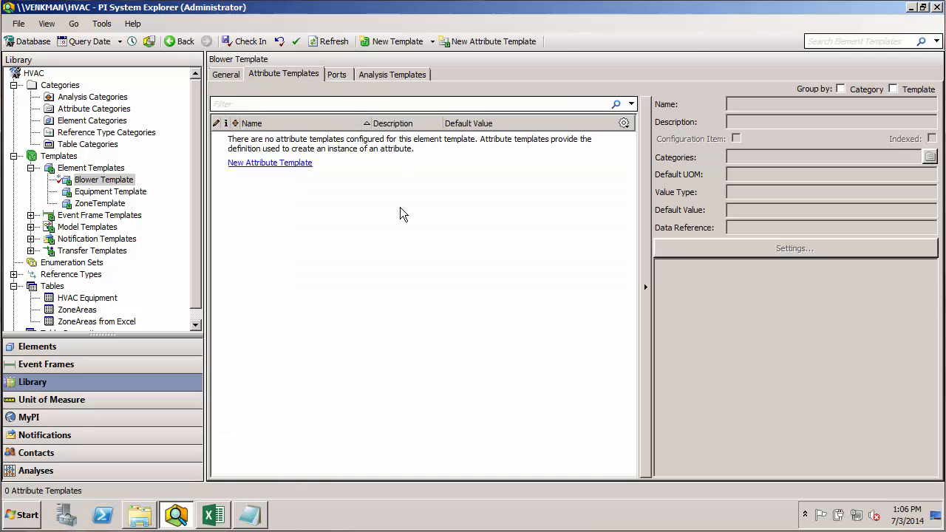
pyautogui.moveTo(390, 258)
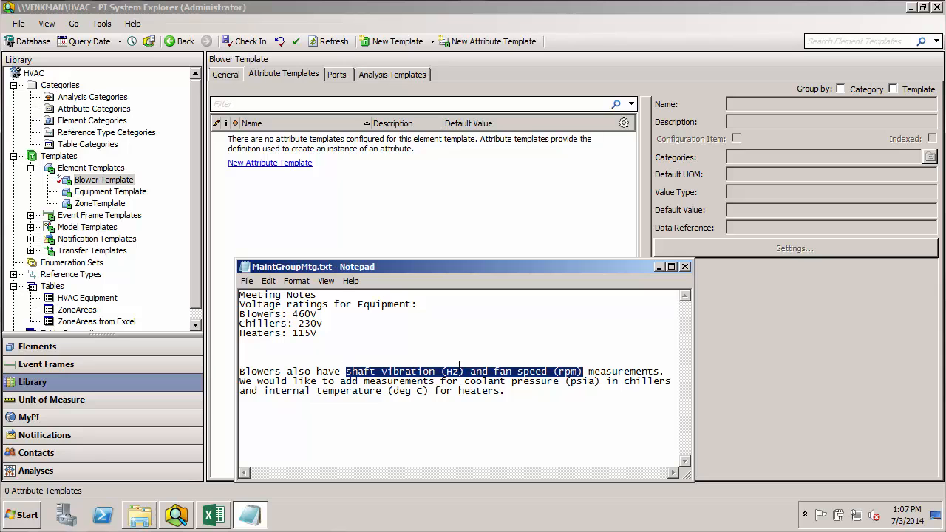
pyautogui.moveTo(569, 367)
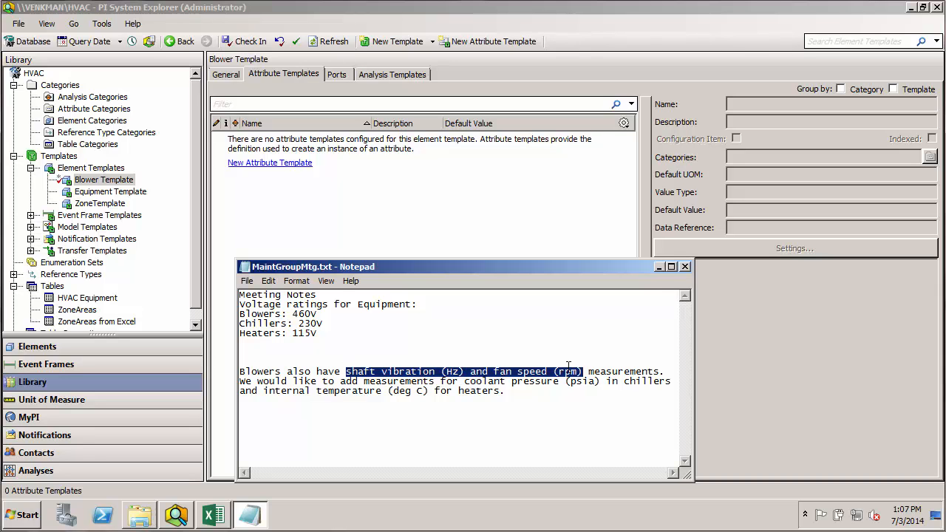
pyautogui.moveTo(657, 289)
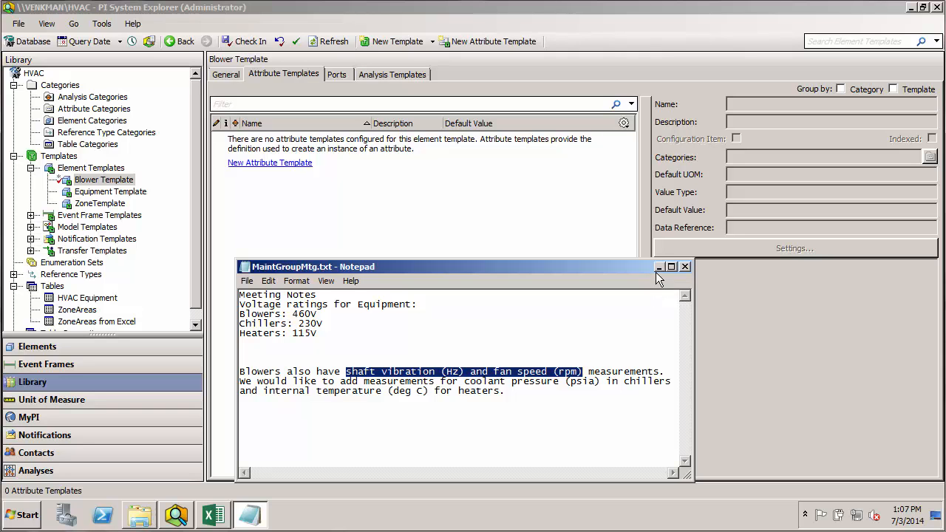
pyautogui.click(660, 266)
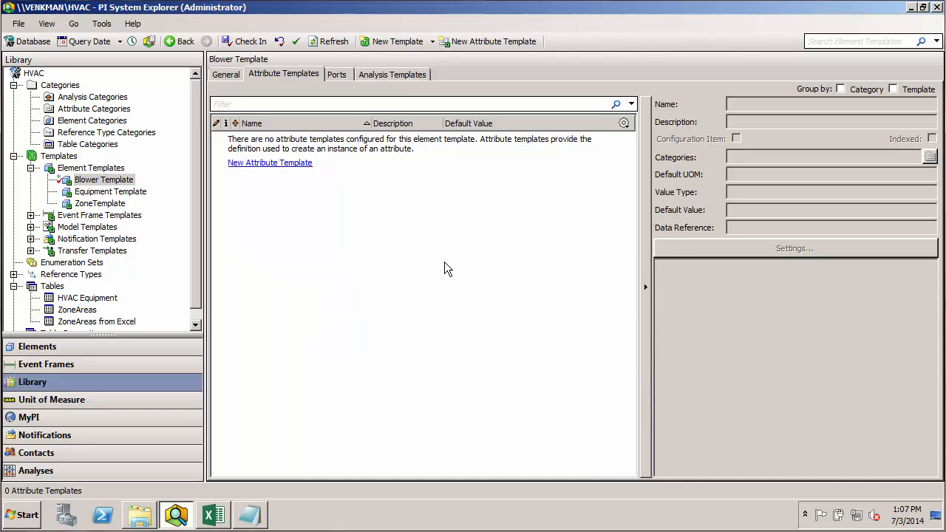
# Create a Shaft Vibration Frequency attribute template on Blower Template and choose hertz as its default unit
pyautogui.rightClick(446, 269)
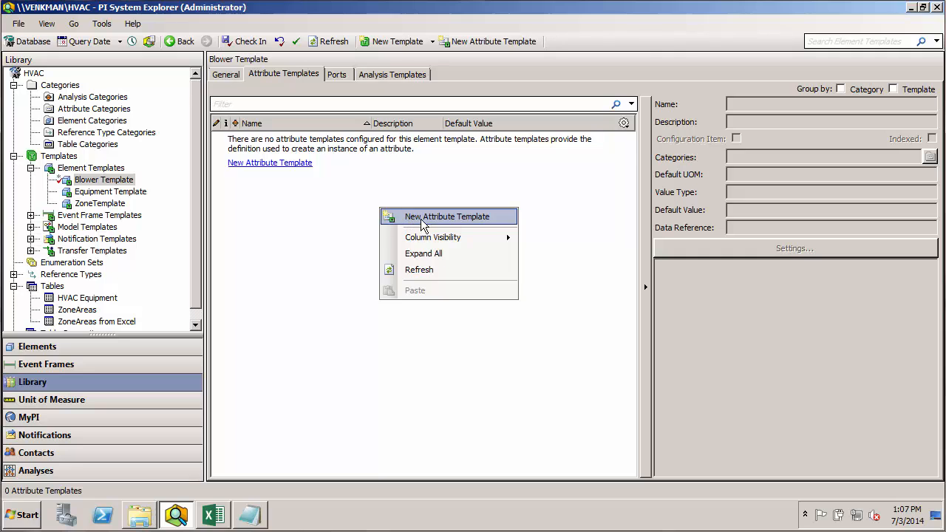
pyautogui.click(447, 216)
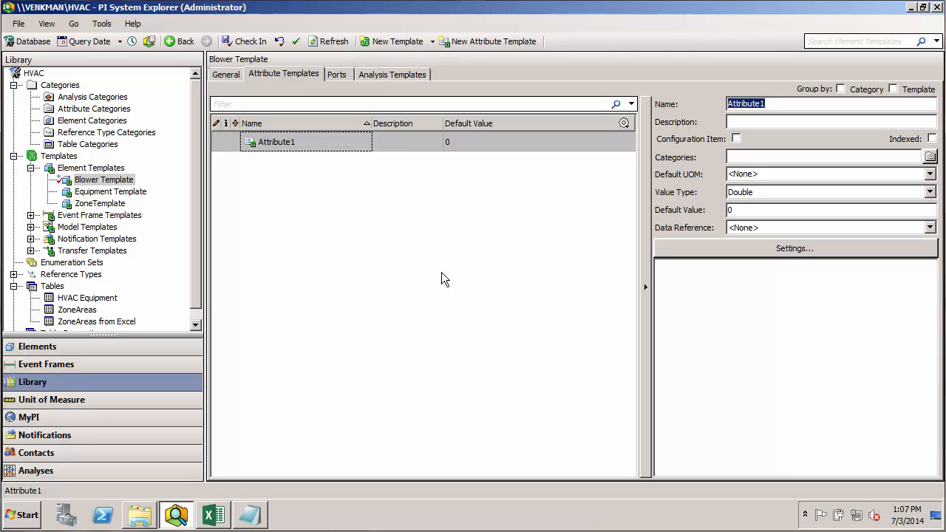
pyautogui.write('Shaft')
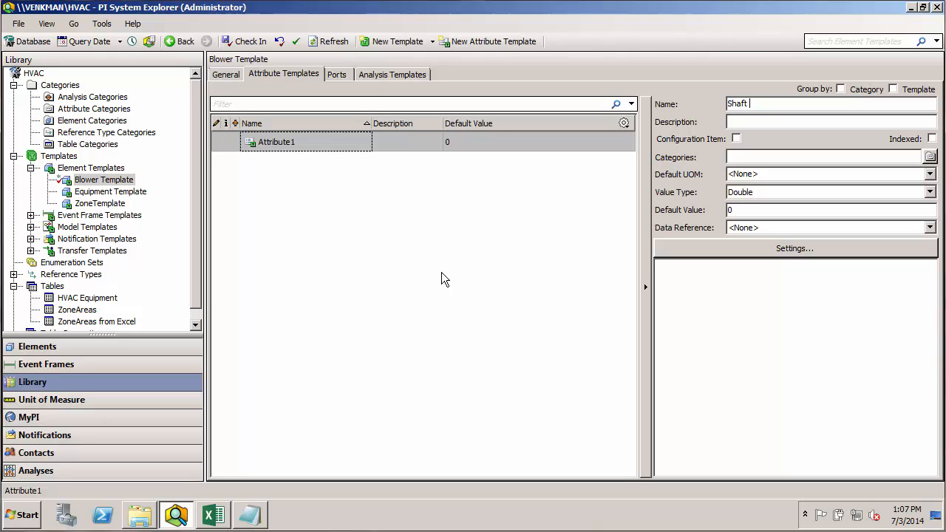
pyautogui.write('Vibration')
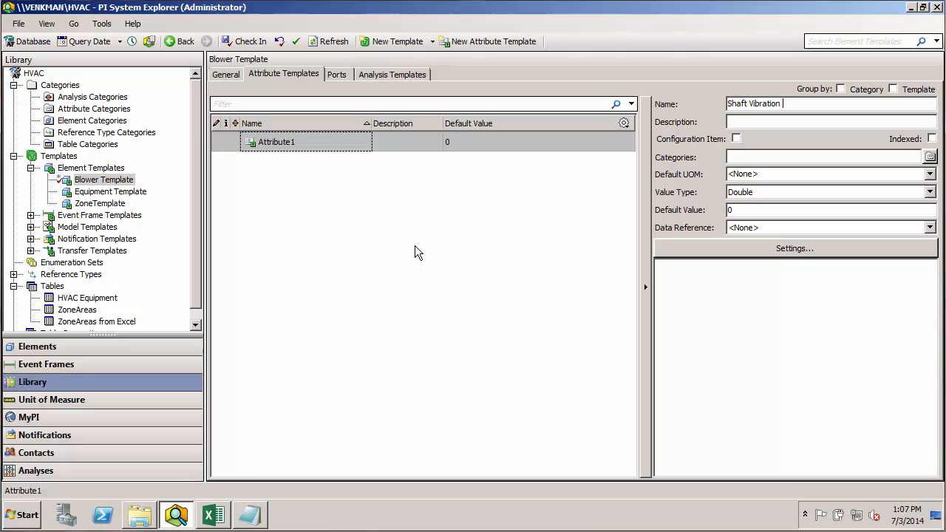
pyautogui.write('Frequency')
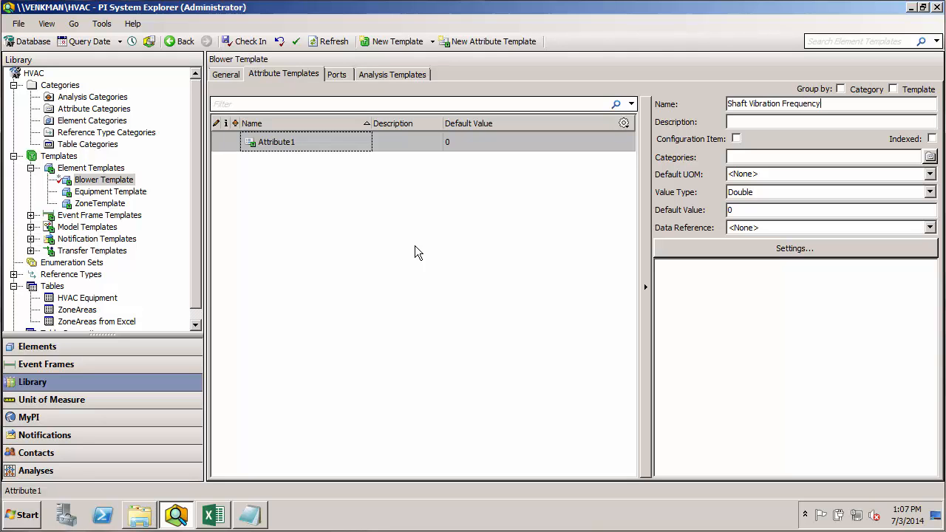
pyautogui.moveTo(887, 208)
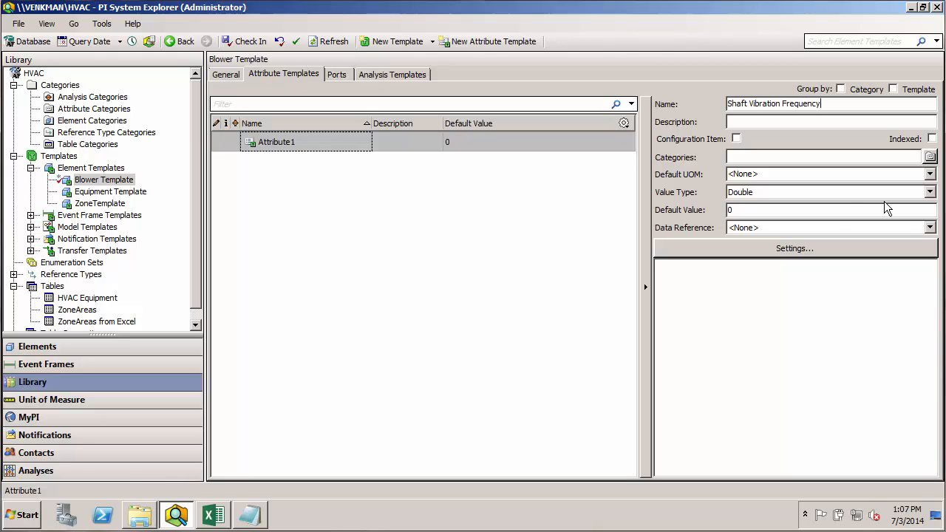
pyautogui.click(930, 175)
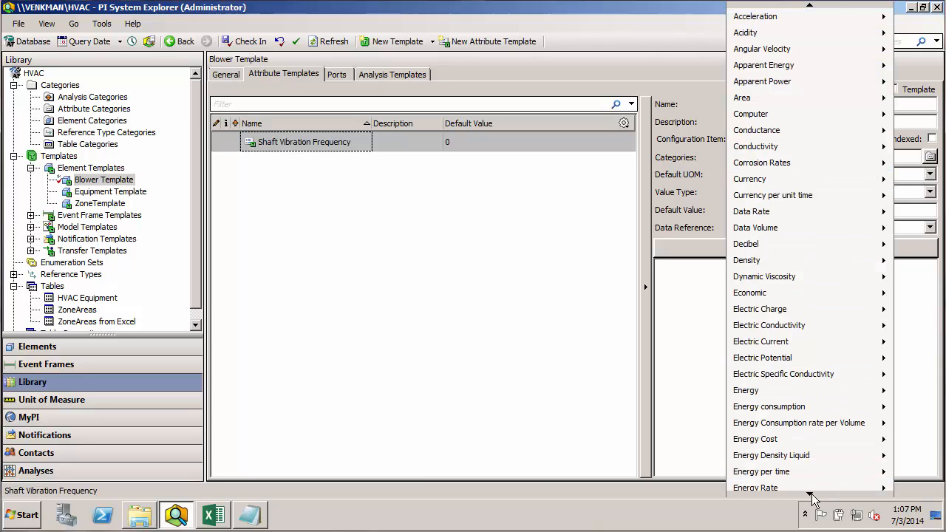
pyautogui.scroll(-3)
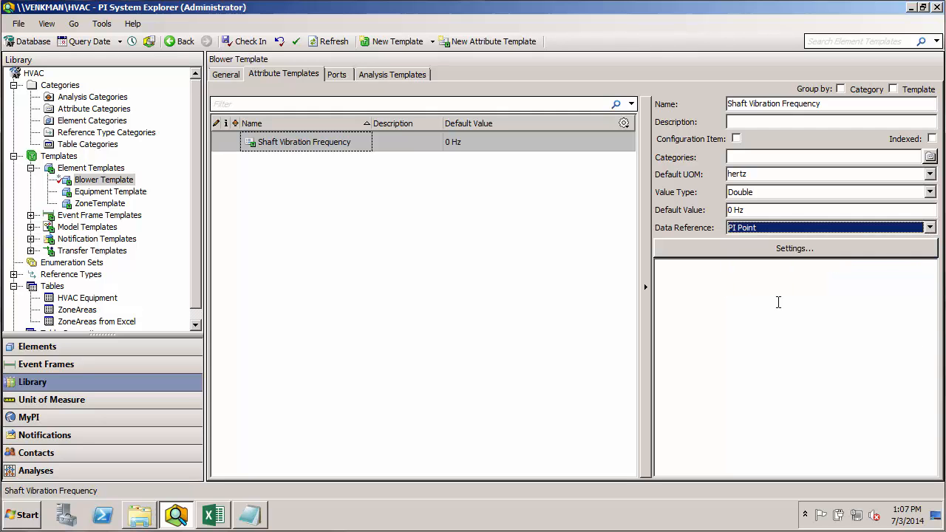
# Start a PI tag search from Shaft Vibration Frequency's PI Point settings
pyautogui.click(794, 249)
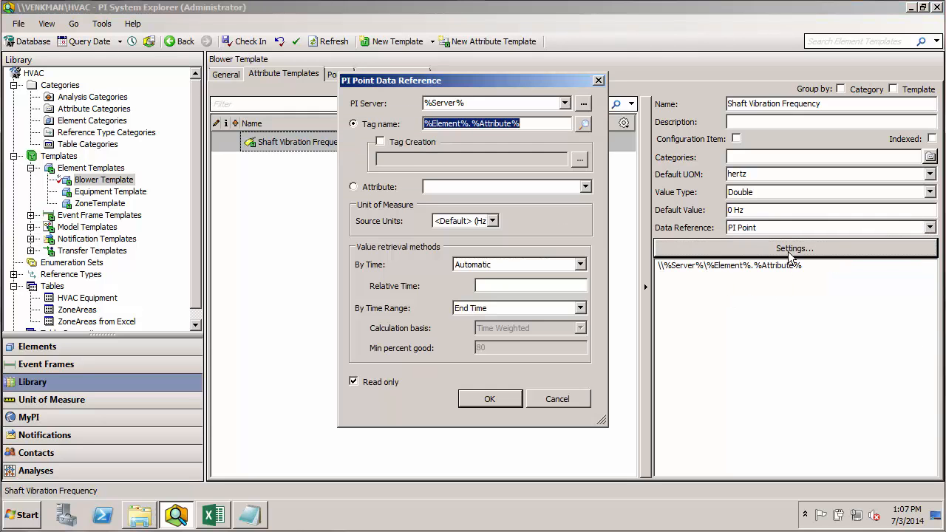
pyautogui.click(584, 123)
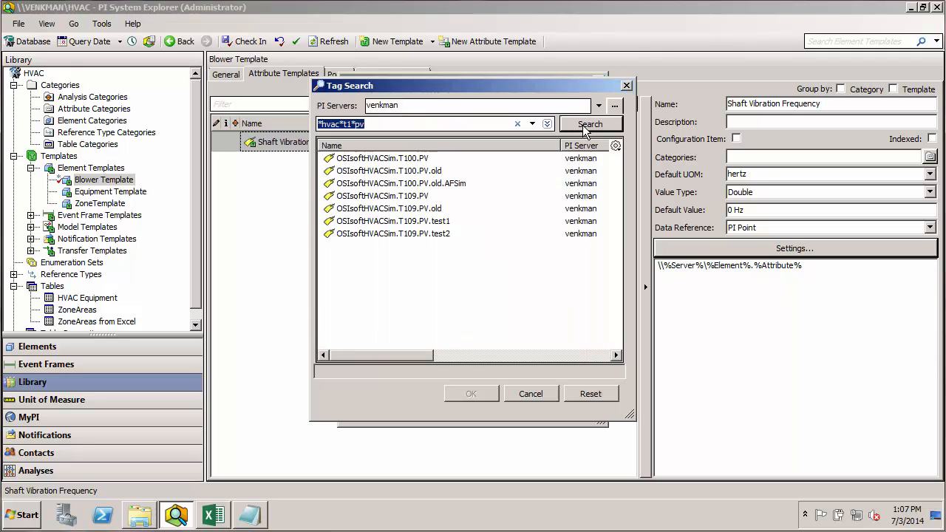
pyautogui.moveTo(506, 146)
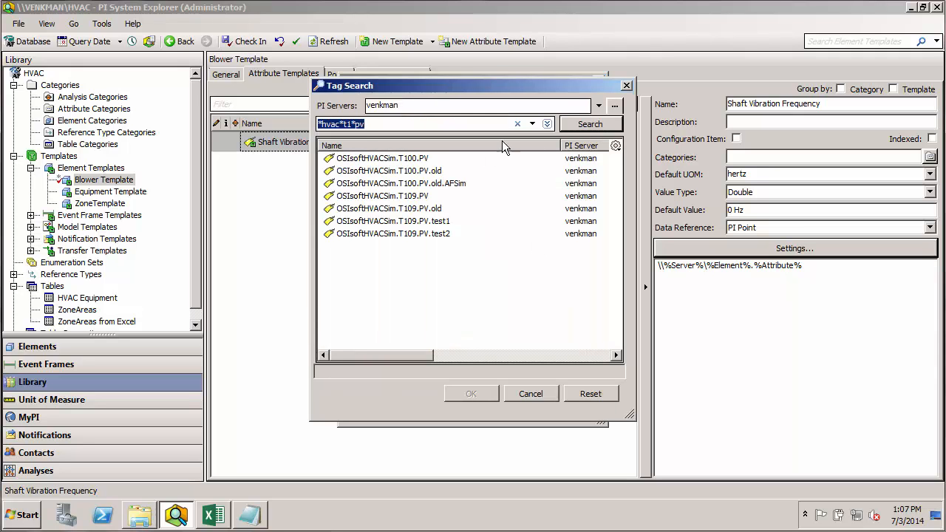
pyautogui.moveTo(447, 155)
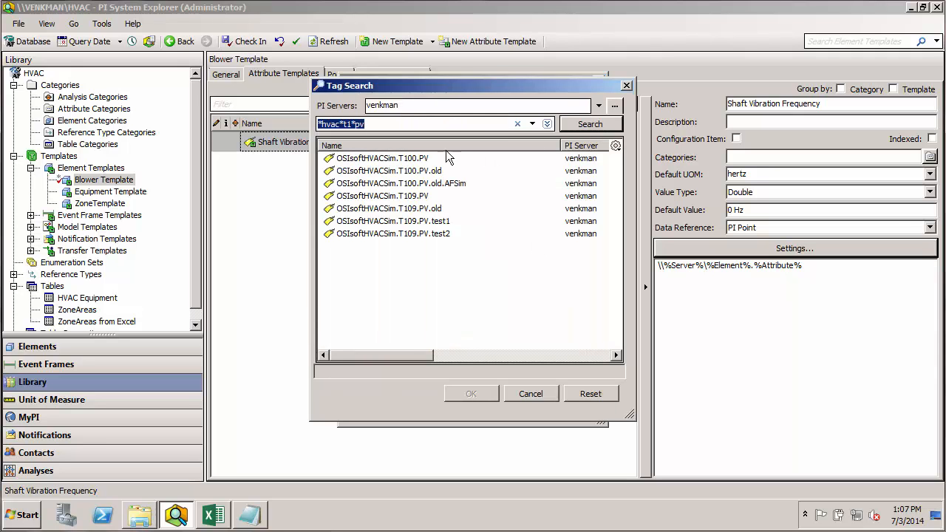
pyautogui.moveTo(445, 164)
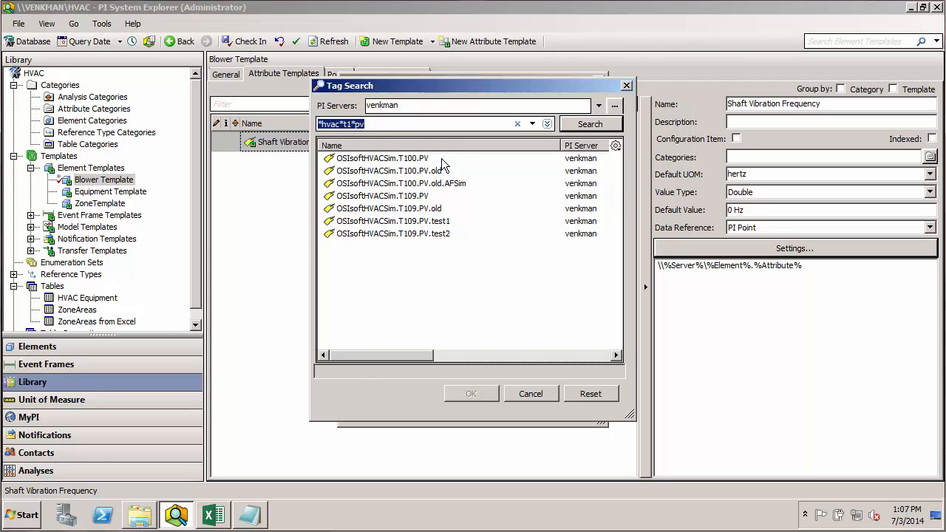
pyautogui.moveTo(411, 170)
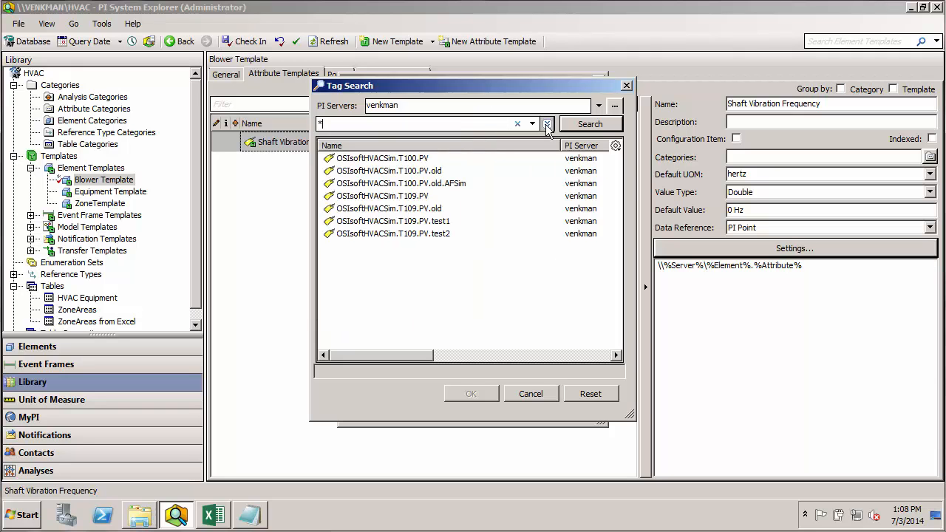
# Search tags with description *vibration* and assign OSIsoftHVACSim.V110.PV to Shaft Vibration Frequency
pyautogui.click(547, 124)
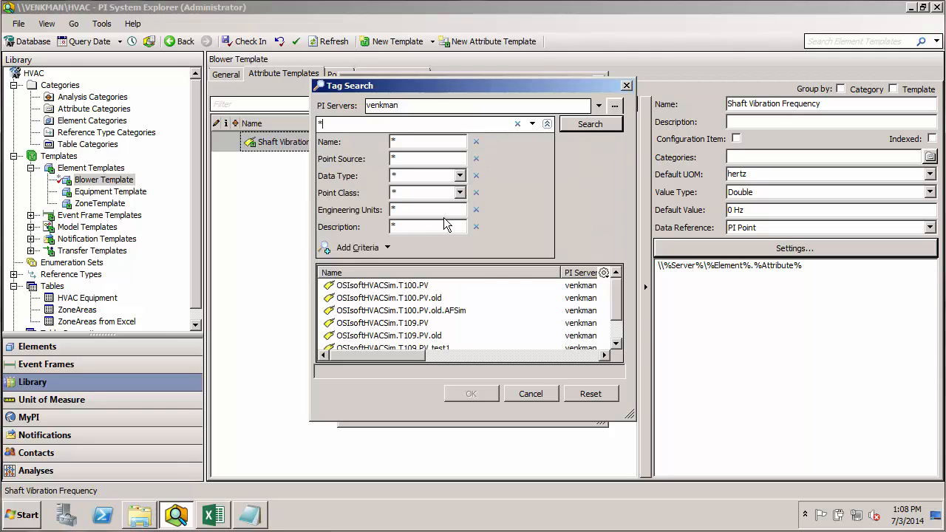
pyautogui.write('vibration')
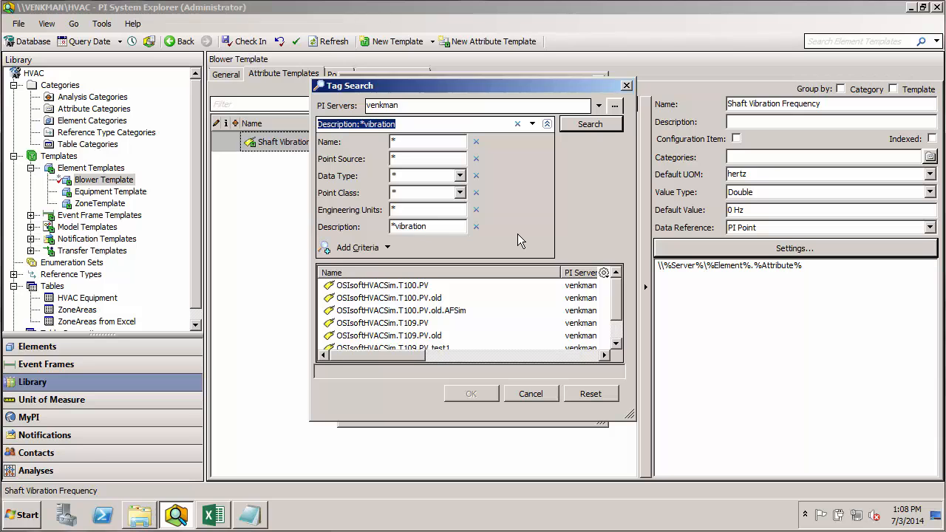
pyautogui.write('*')
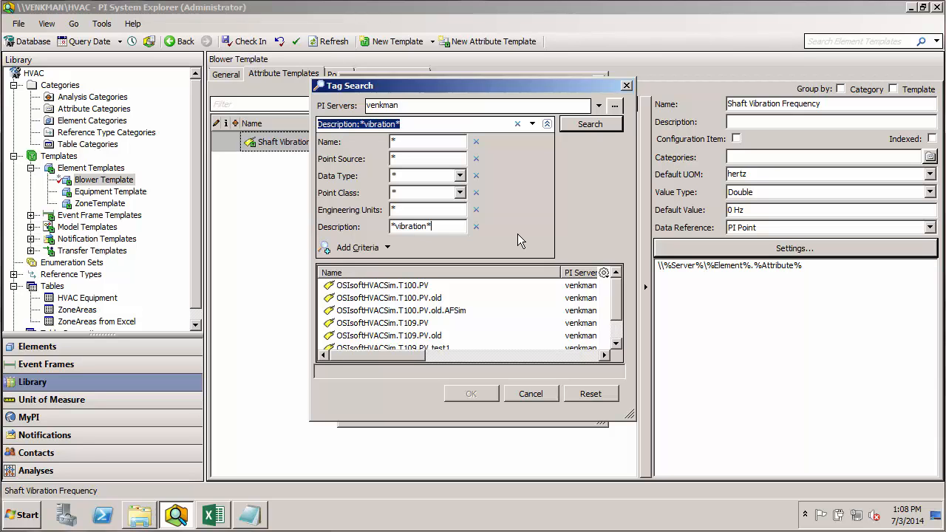
pyautogui.click(590, 125)
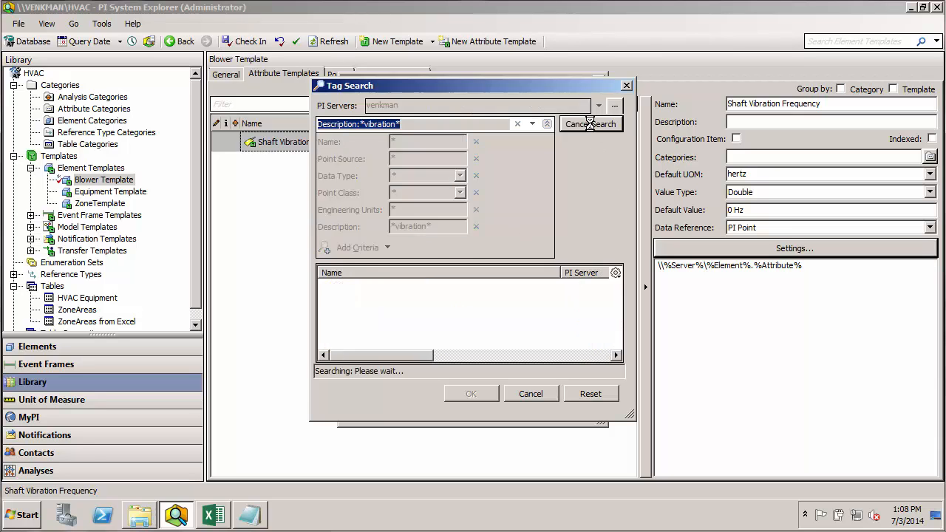
pyautogui.click(590, 124)
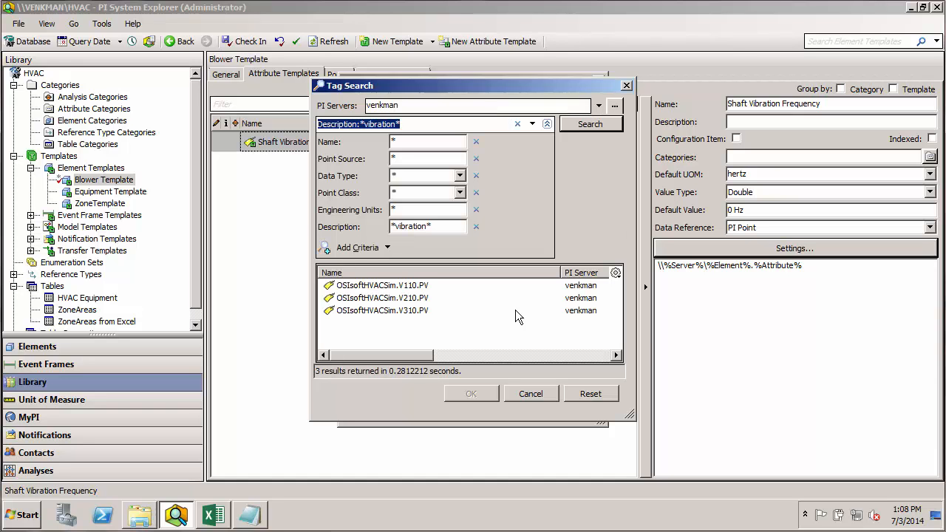
pyautogui.click(381, 285)
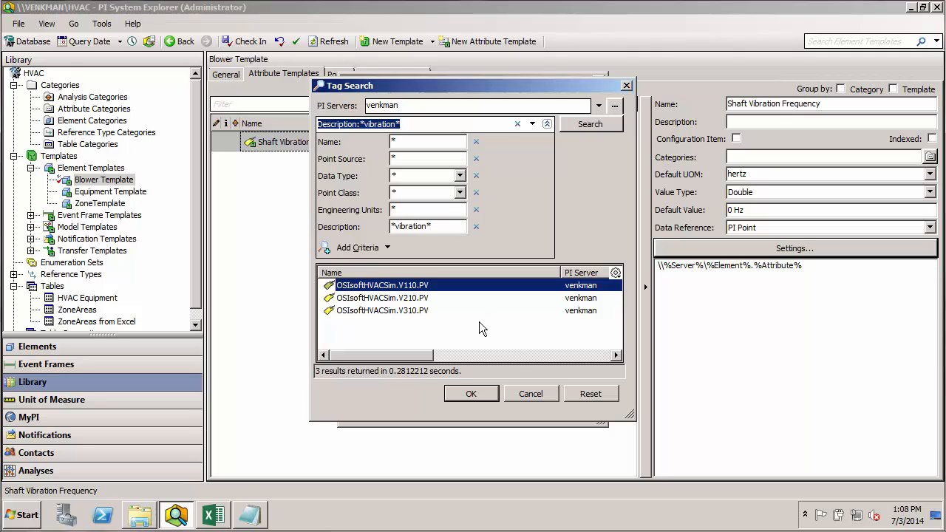
pyautogui.click(470, 393)
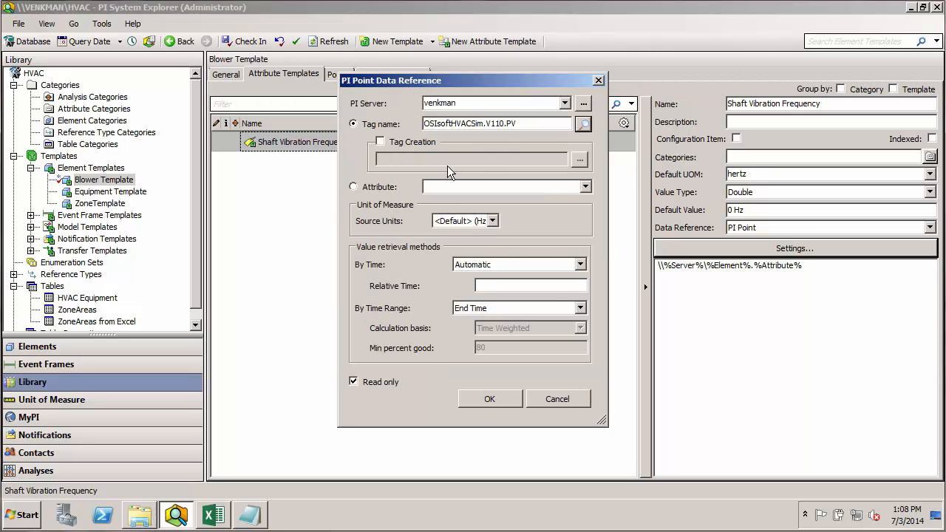
pyautogui.moveTo(511, 142)
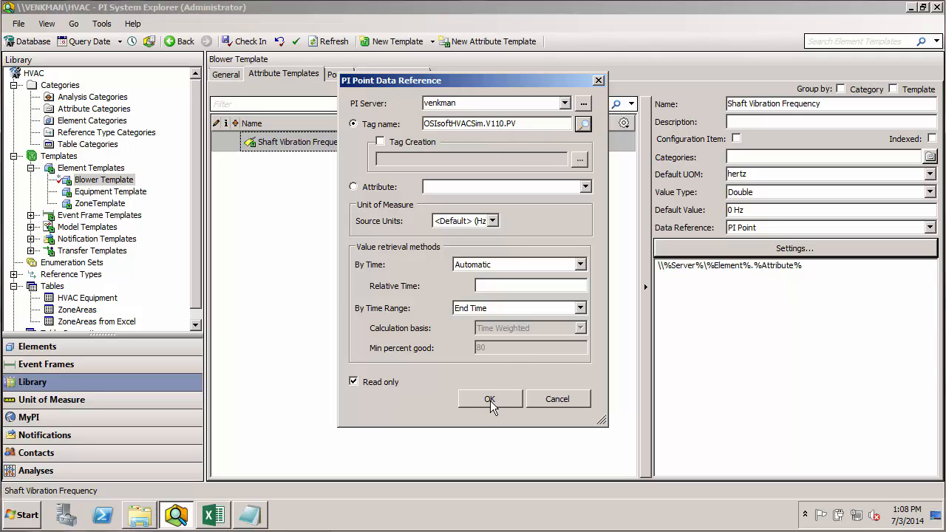
# Confirm the vibration tag, then add a Fan Speed attribute template with revolution per minute as default unit
pyautogui.click(489, 400)
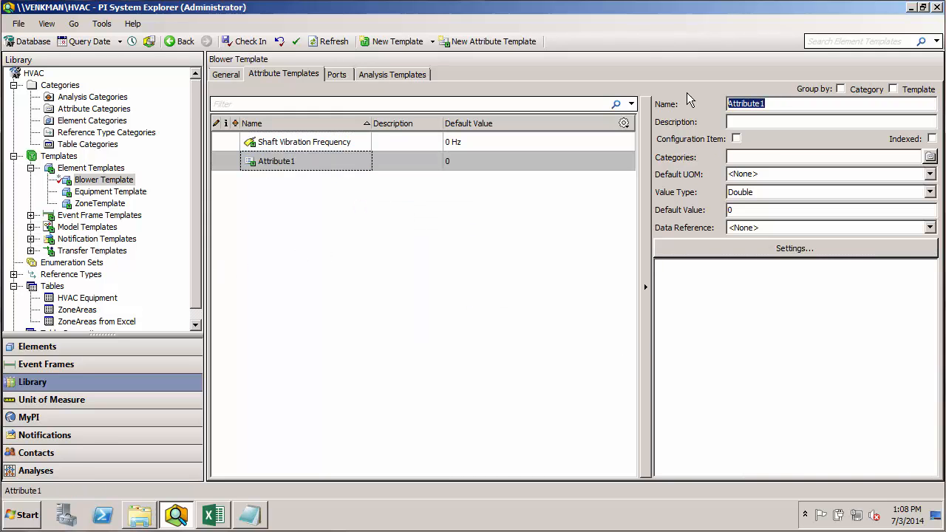
pyautogui.write('Fan Speed')
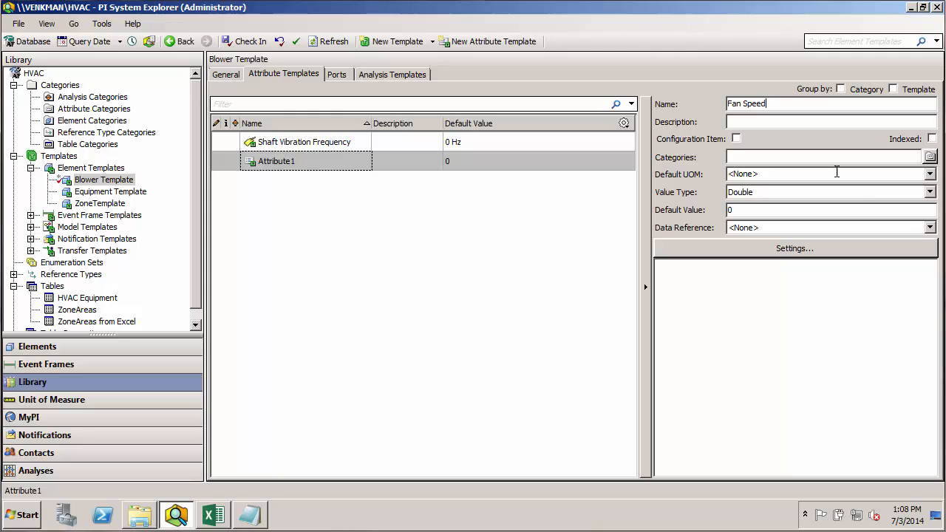
pyautogui.click(928, 174)
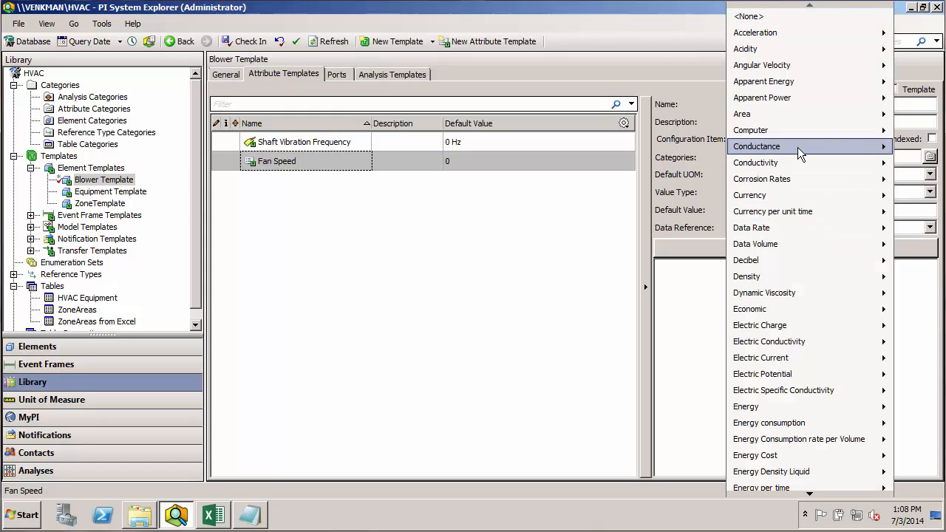
pyautogui.moveTo(761, 65)
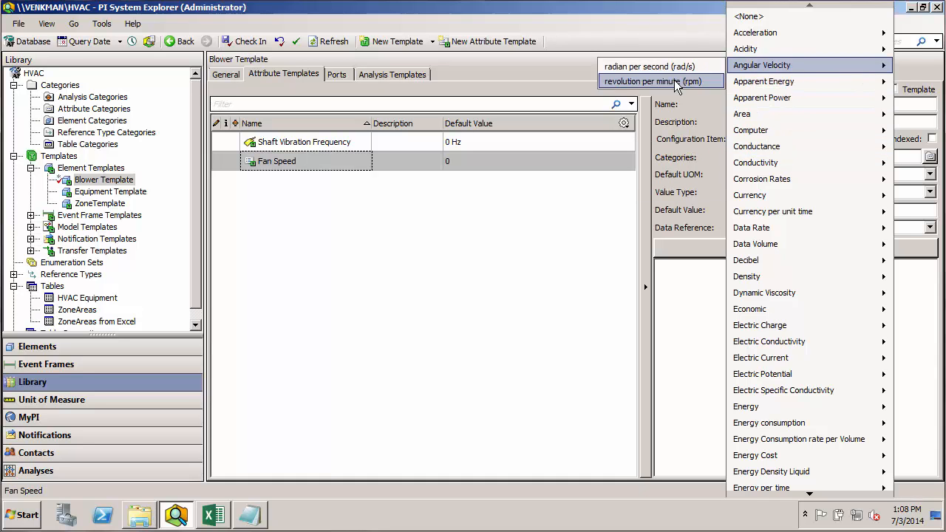
pyautogui.click(654, 81)
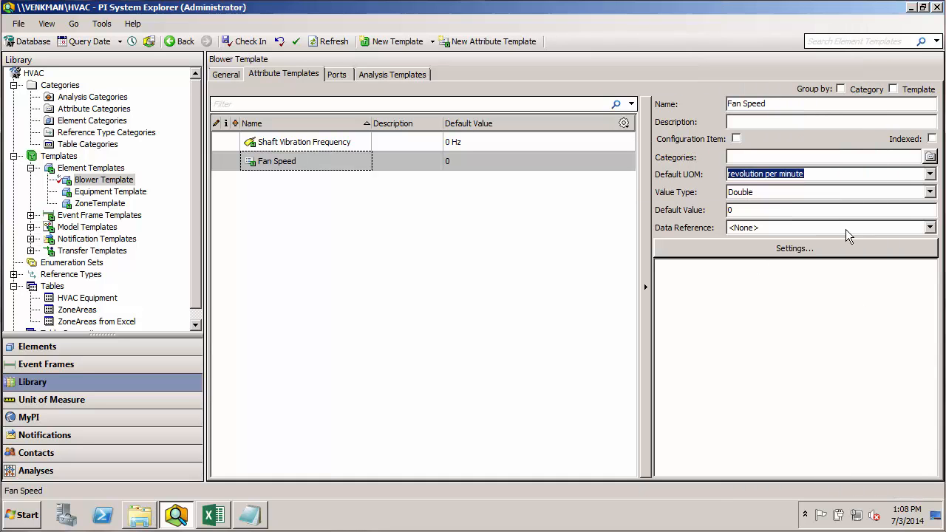
pyautogui.click(928, 227)
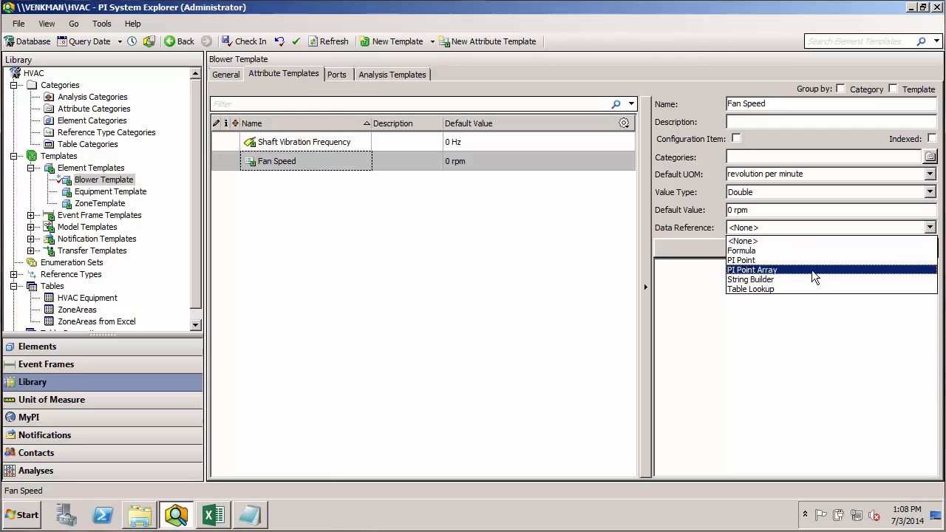
# Make Fan Speed a PI Point reference, search *fan* tags and assign OSIsoftHVACSim.R110.PV
pyautogui.click(741, 260)
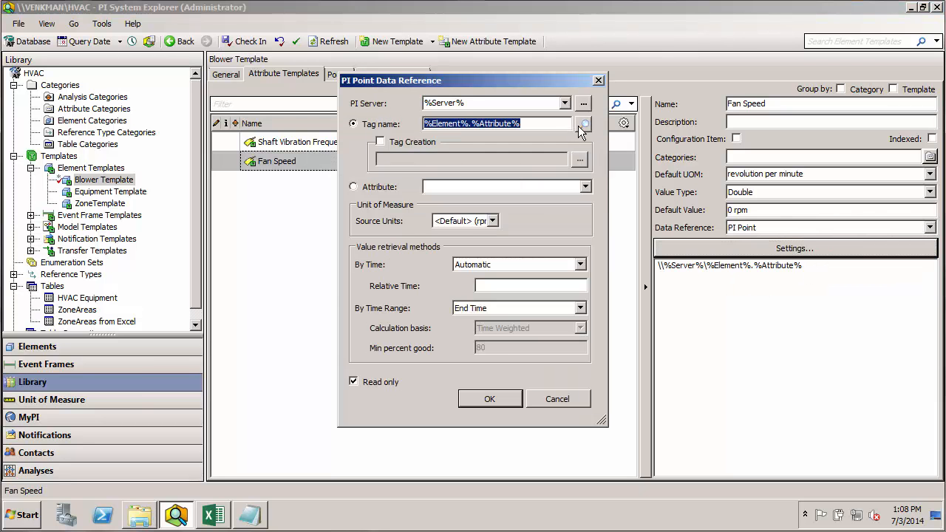
pyautogui.click(584, 125)
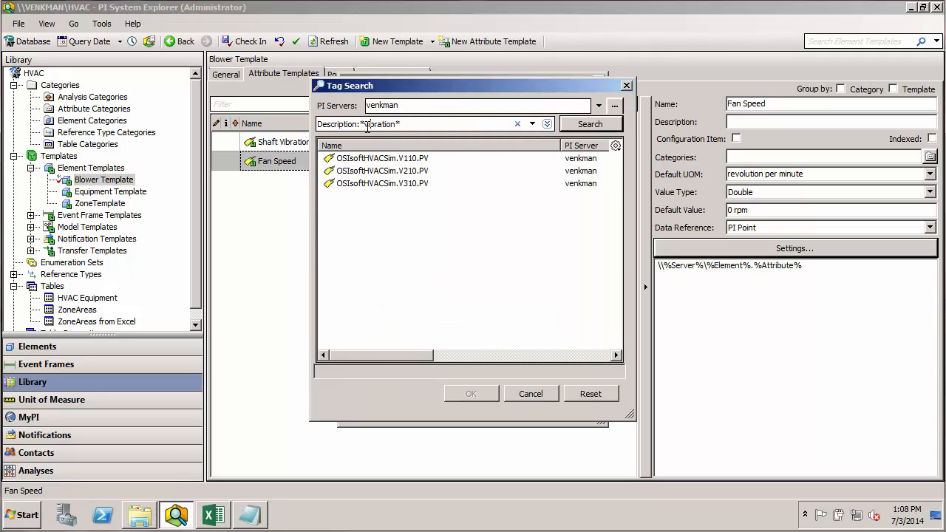
pyautogui.doubleClick(377, 125)
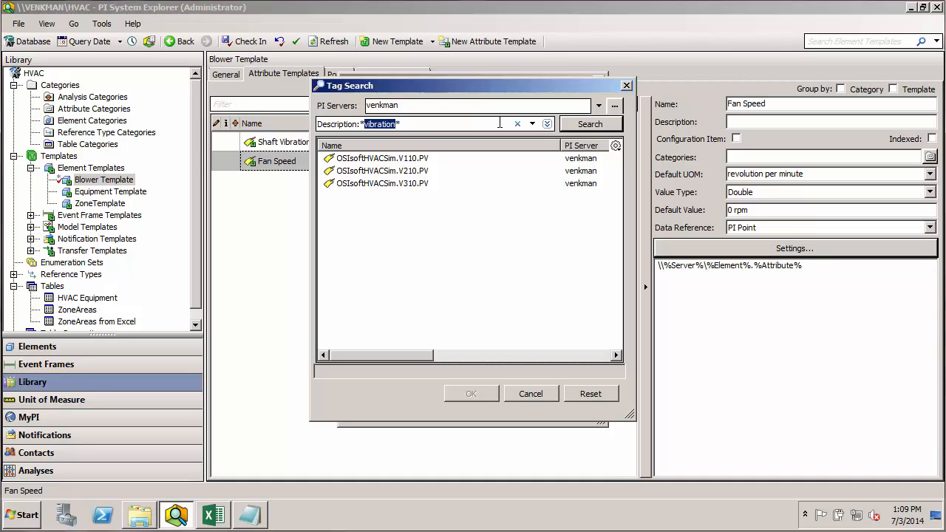
pyautogui.write('*fan*')
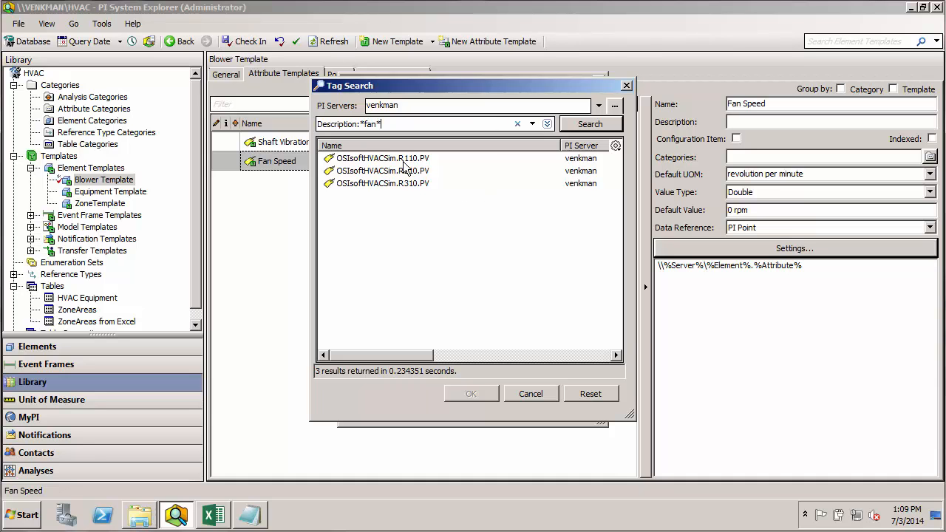
pyautogui.moveTo(402, 169)
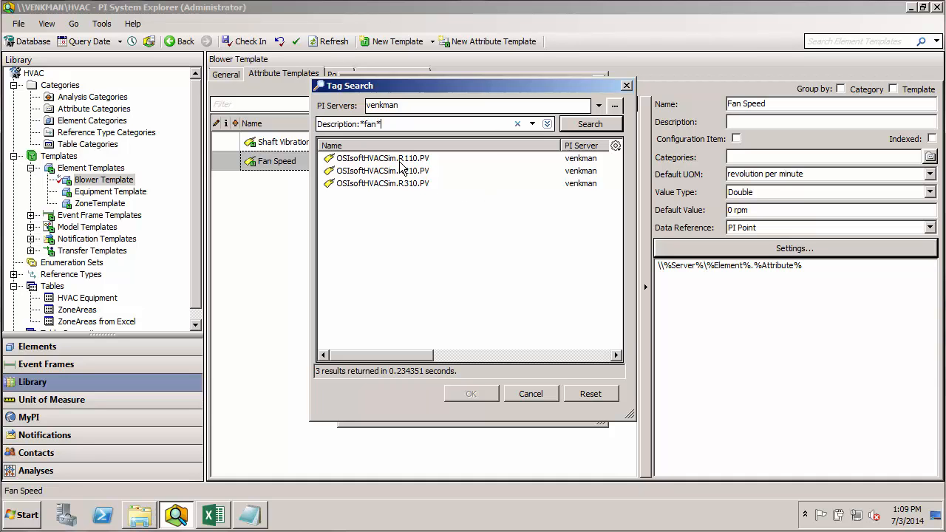
pyautogui.click(381, 158)
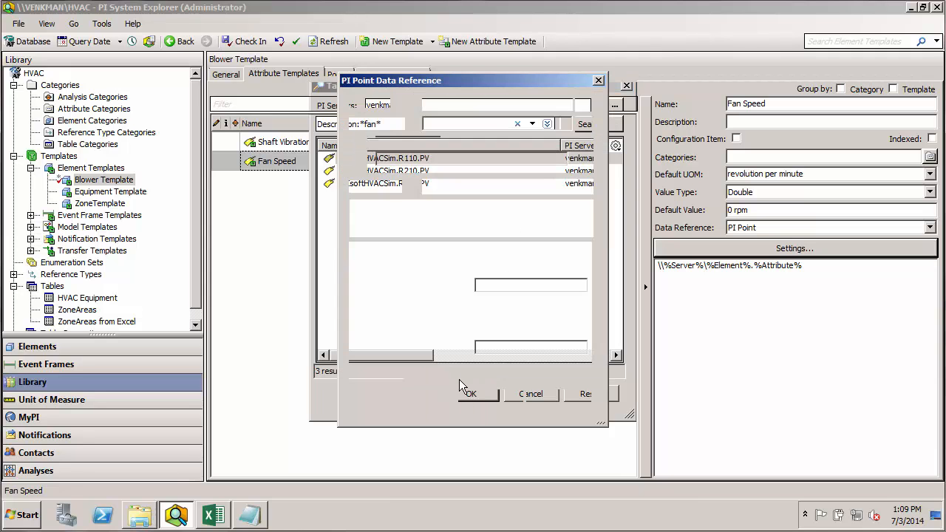
pyautogui.click(470, 393)
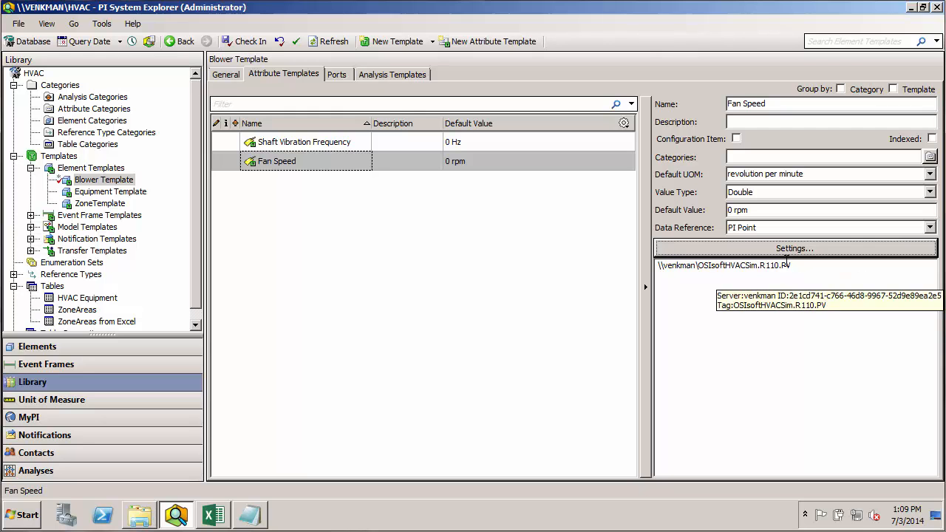
# Set source units to rpm for the Fan Speed tag and Hz for the Shaft Vibration Frequency tag
pyautogui.click(795, 248)
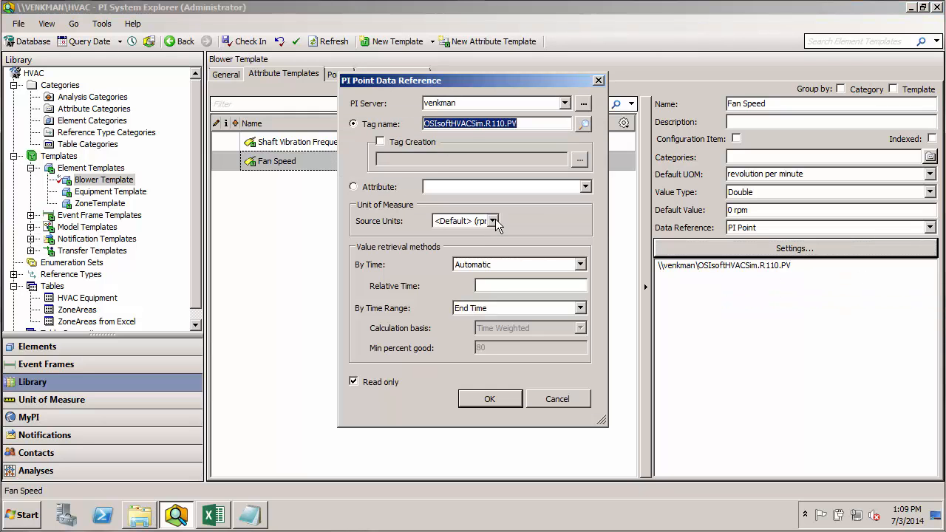
pyautogui.click(493, 220)
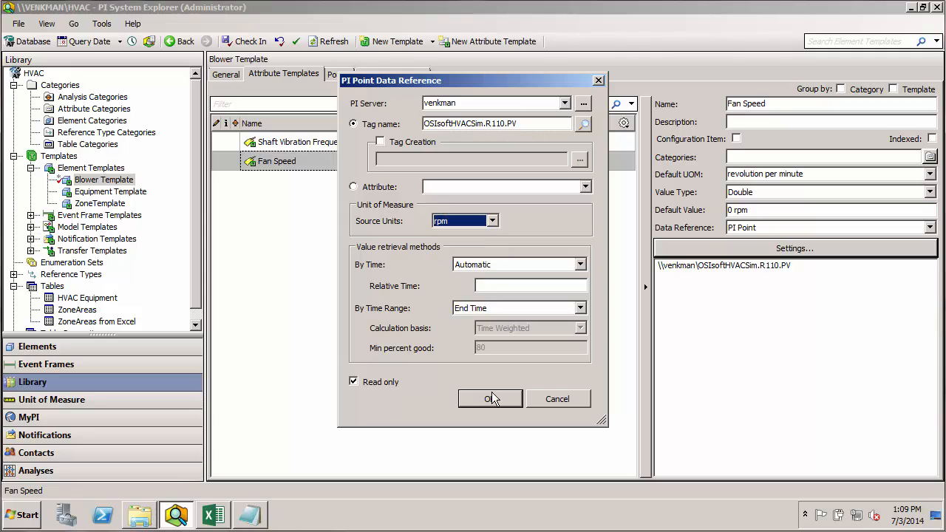
pyautogui.click(491, 399)
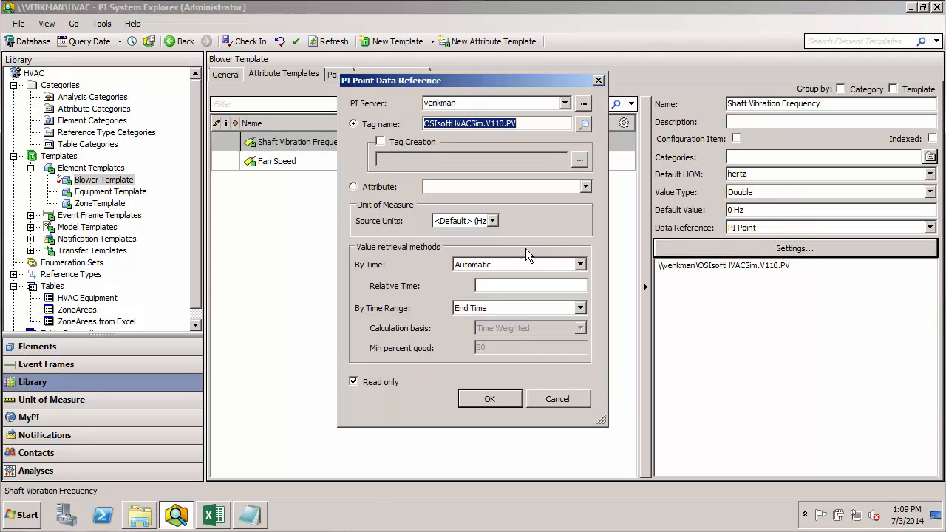
pyautogui.click(493, 220)
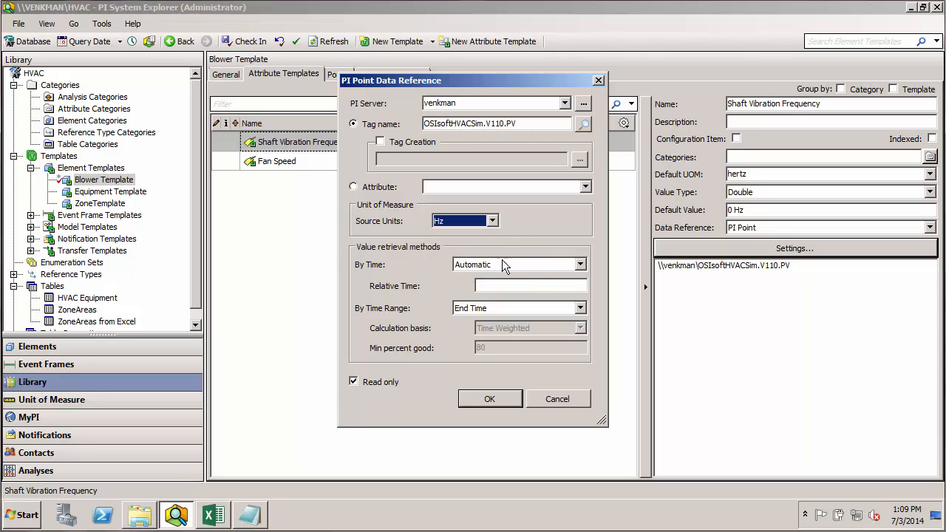
pyautogui.moveTo(559, 234)
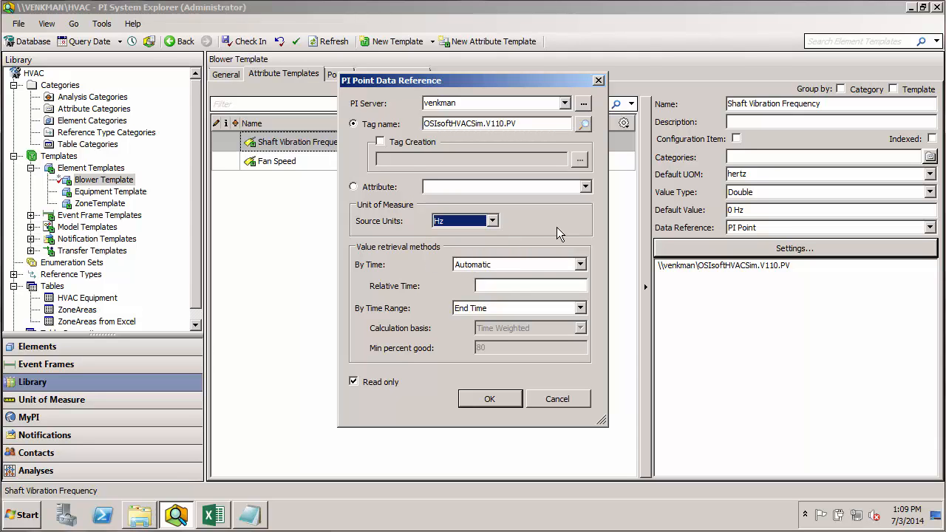
pyautogui.click(490, 399)
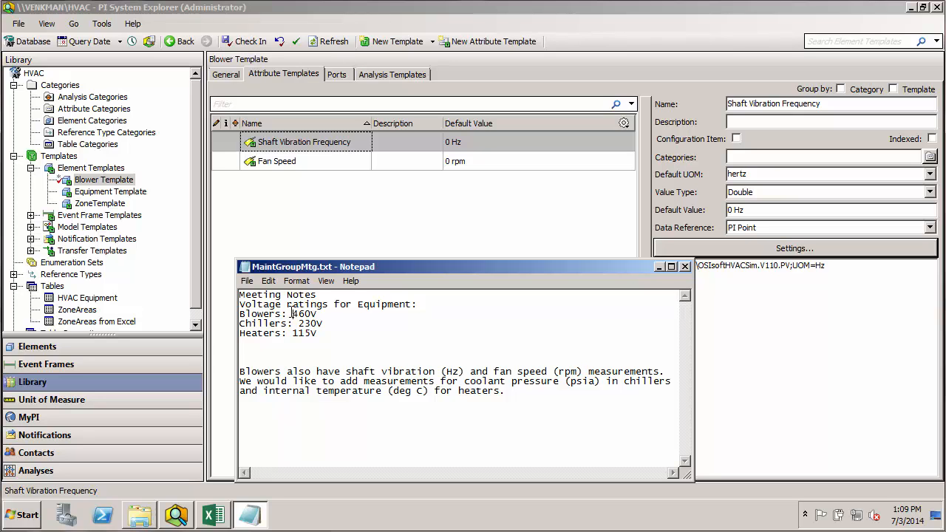
# Note the 460V blower rating in the notes, then compare Equipment Template's and Blower Template's attribute lists
pyautogui.doubleClick(303, 314)
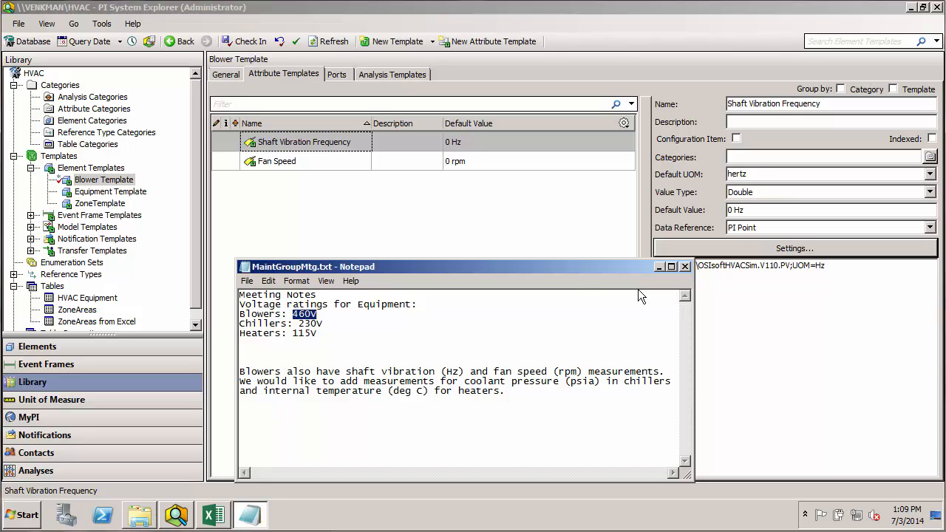
pyautogui.click(660, 266)
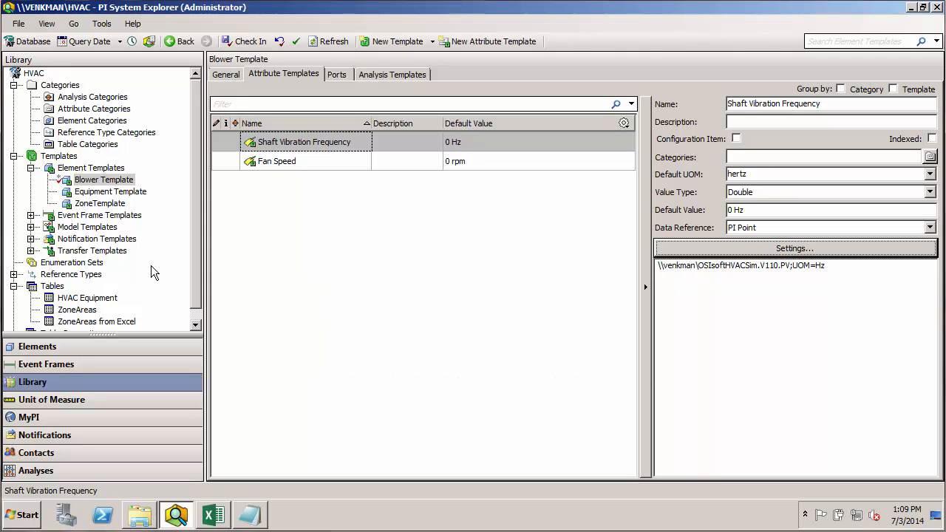
pyautogui.click(109, 192)
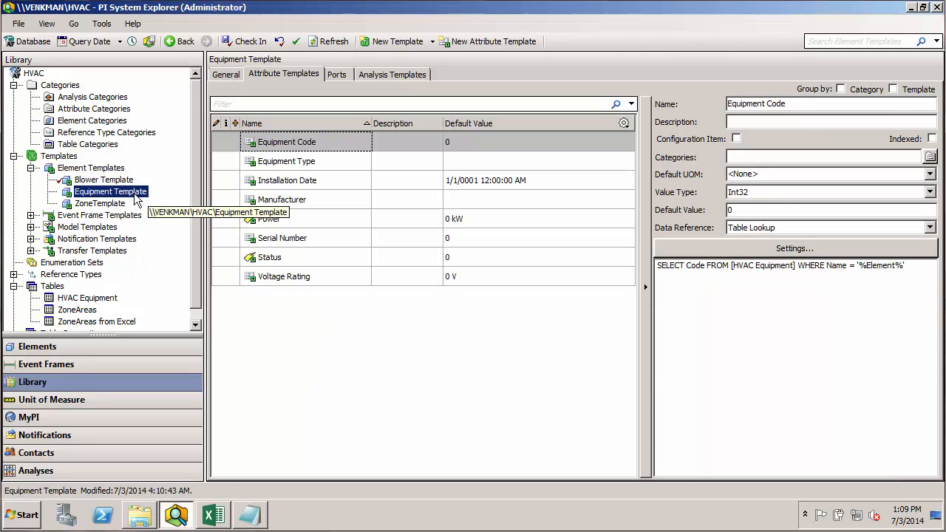
pyautogui.click(284, 276)
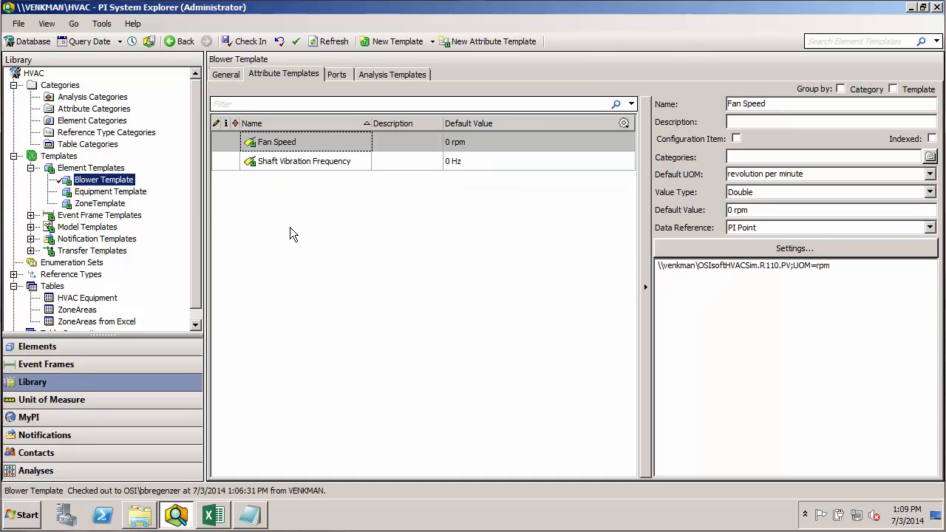
pyautogui.moveTo(340, 213)
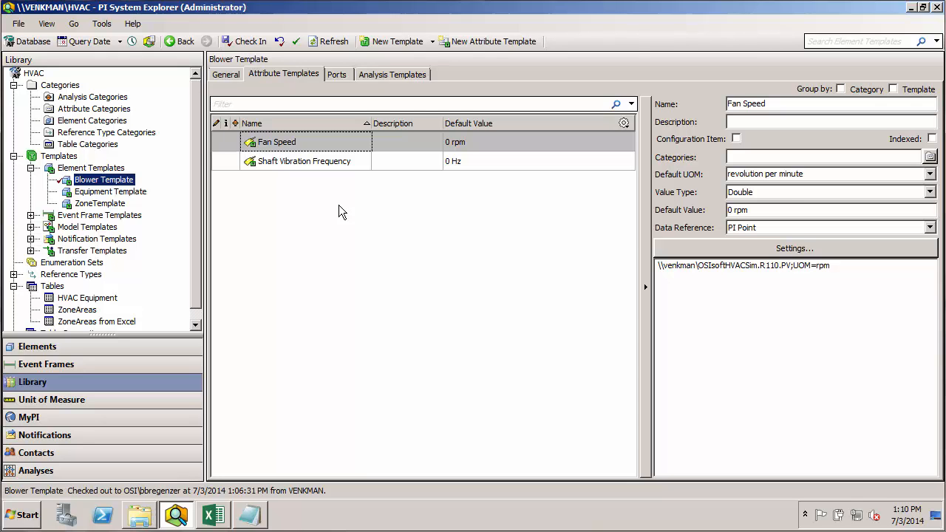
pyautogui.moveTo(308, 298)
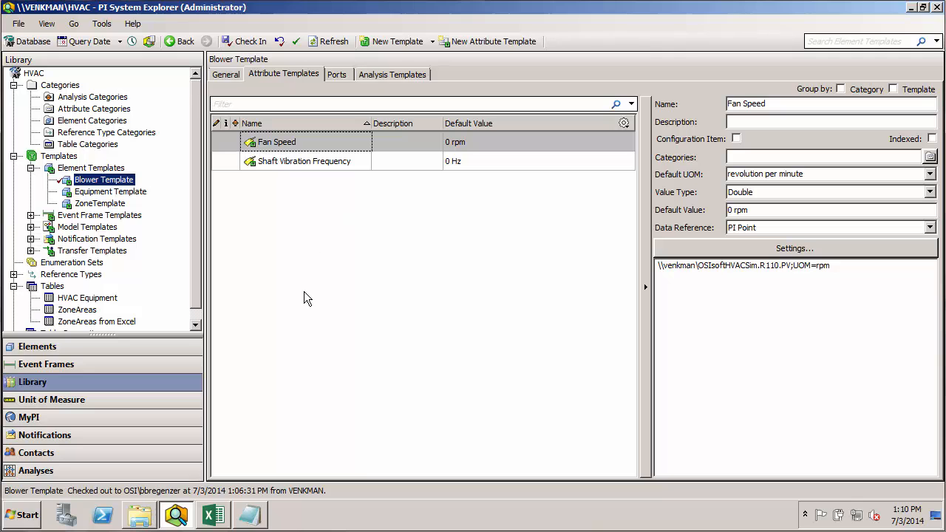
pyautogui.moveTo(219, 210)
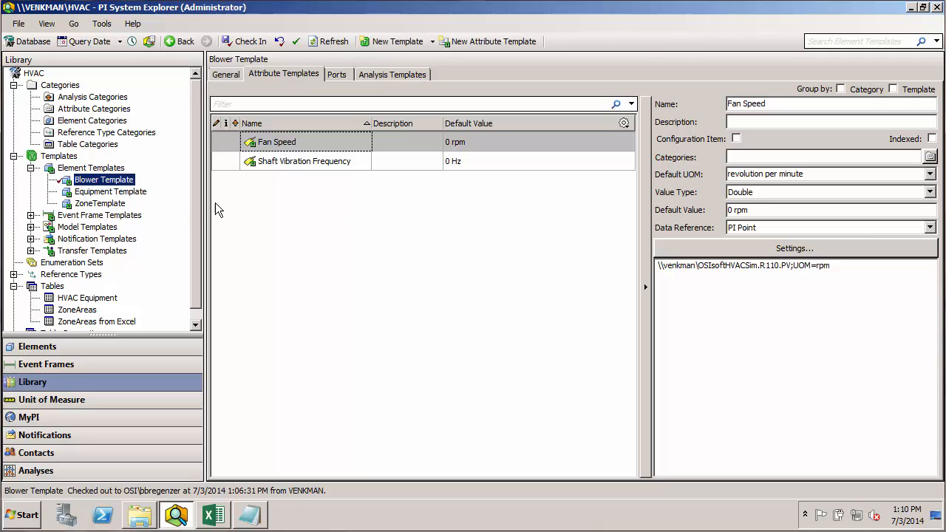
pyautogui.moveTo(104, 180)
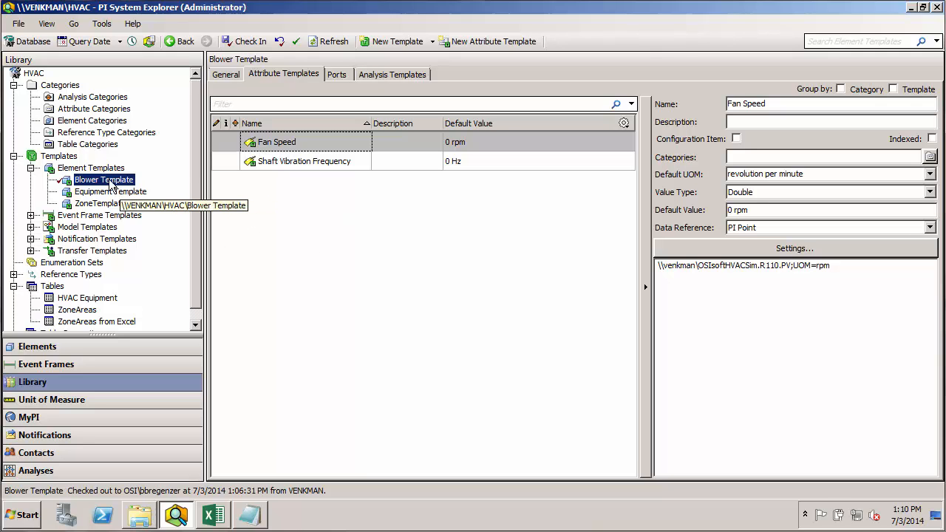
pyautogui.moveTo(145, 234)
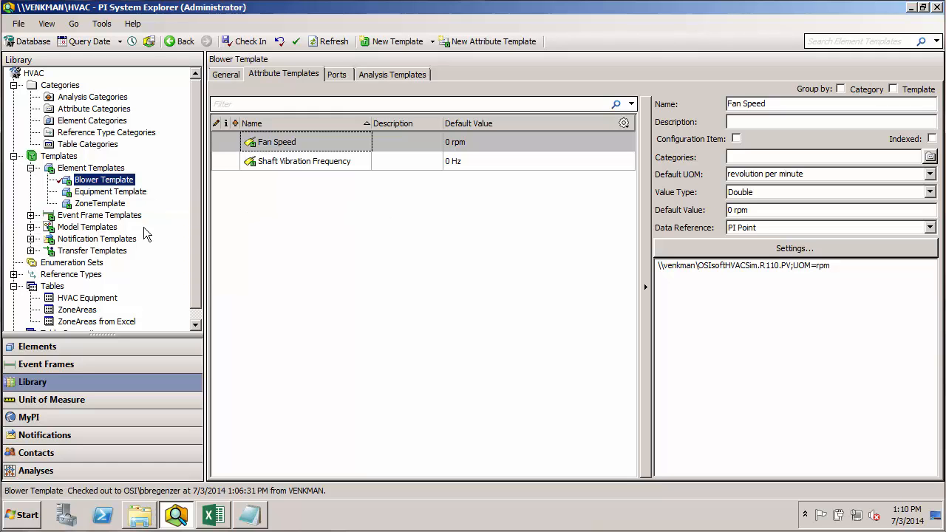
pyautogui.click(109, 192)
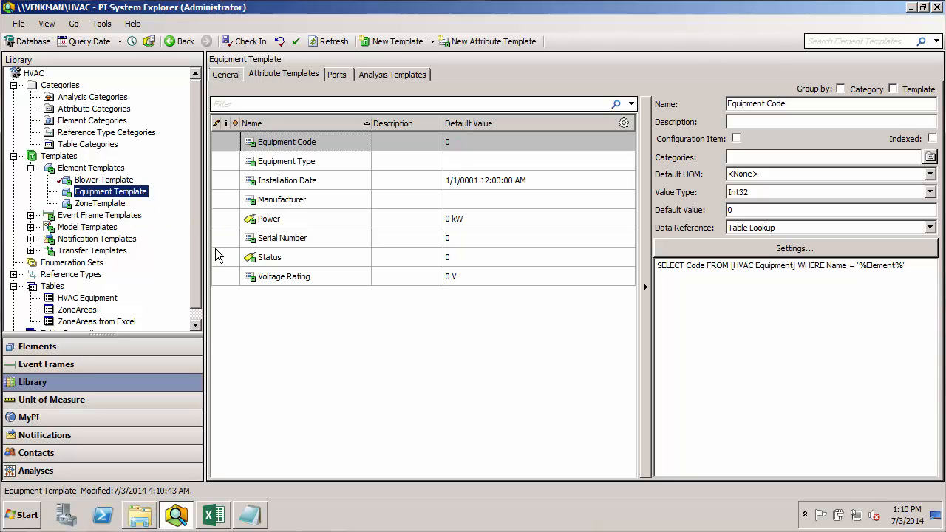
pyautogui.moveTo(485, 288)
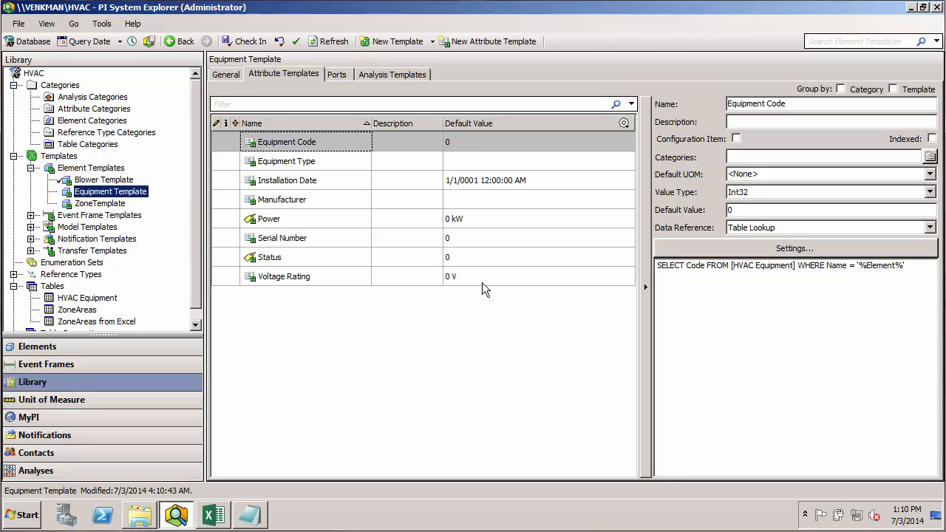
pyautogui.moveTo(491, 281)
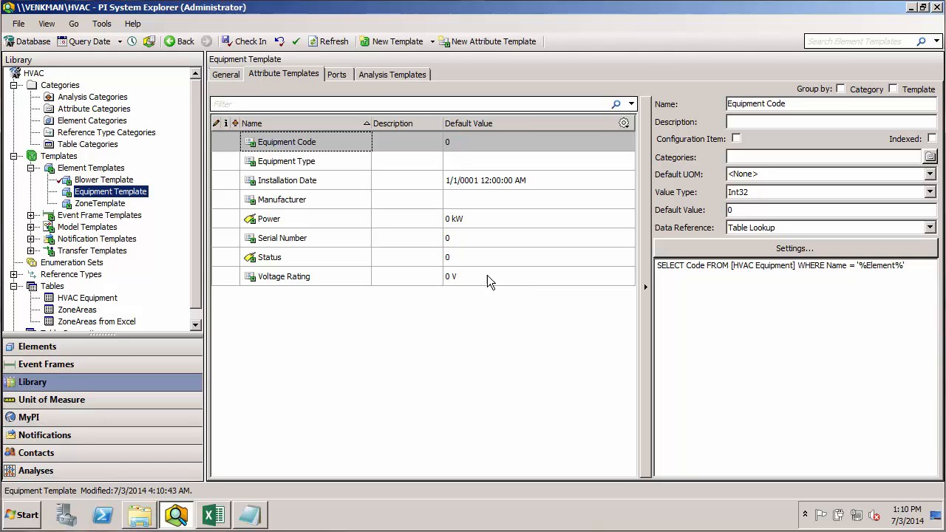
pyautogui.moveTo(281, 284)
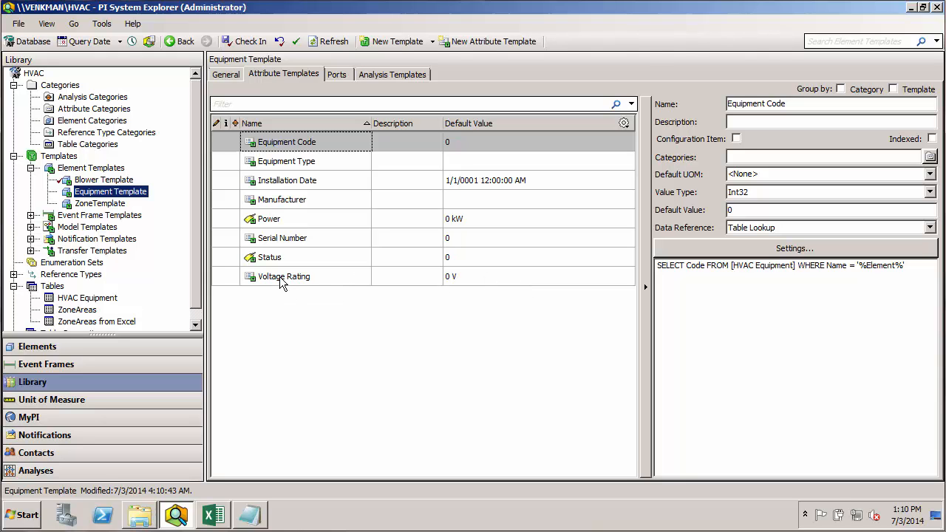
pyautogui.moveTo(145, 207)
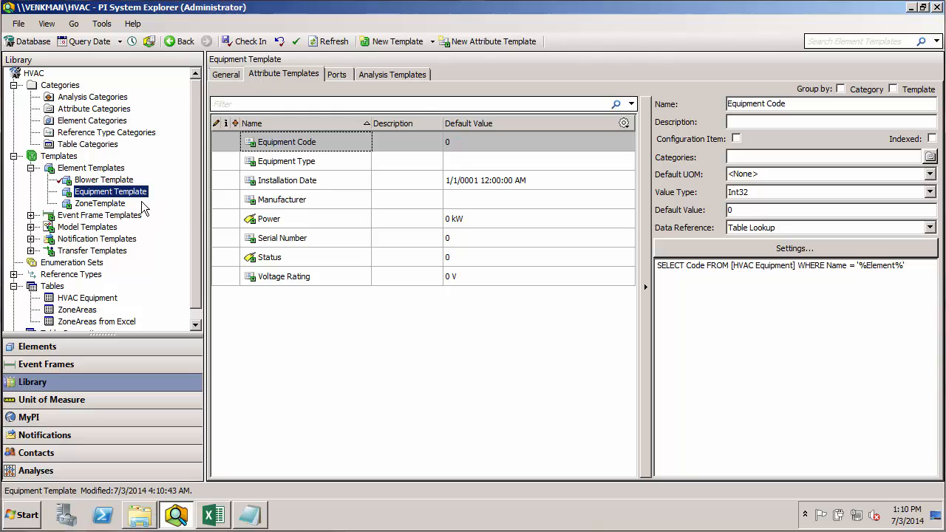
pyautogui.click(104, 181)
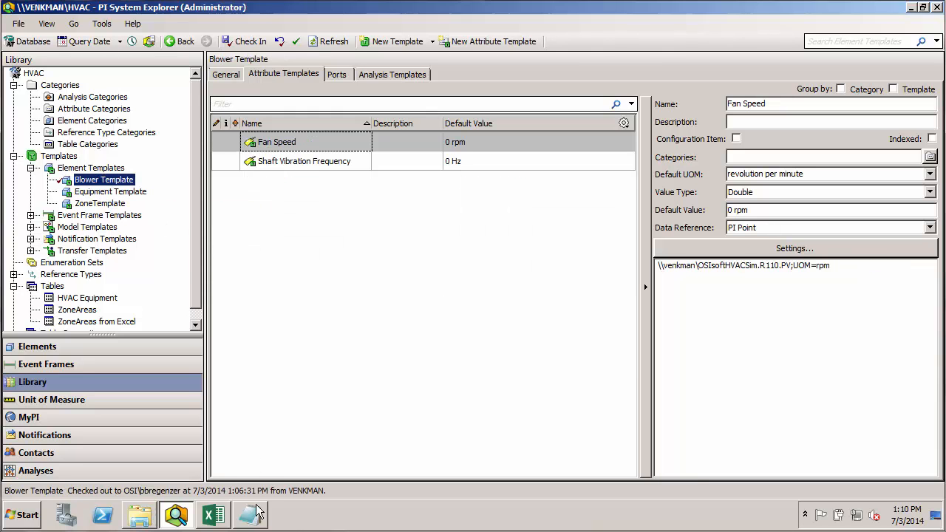
pyautogui.click(250, 515)
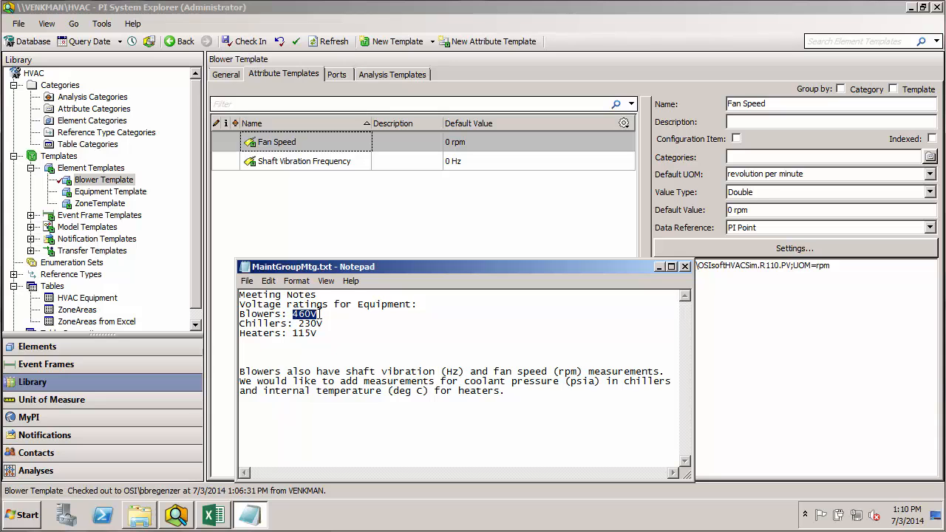
pyautogui.moveTo(311, 340)
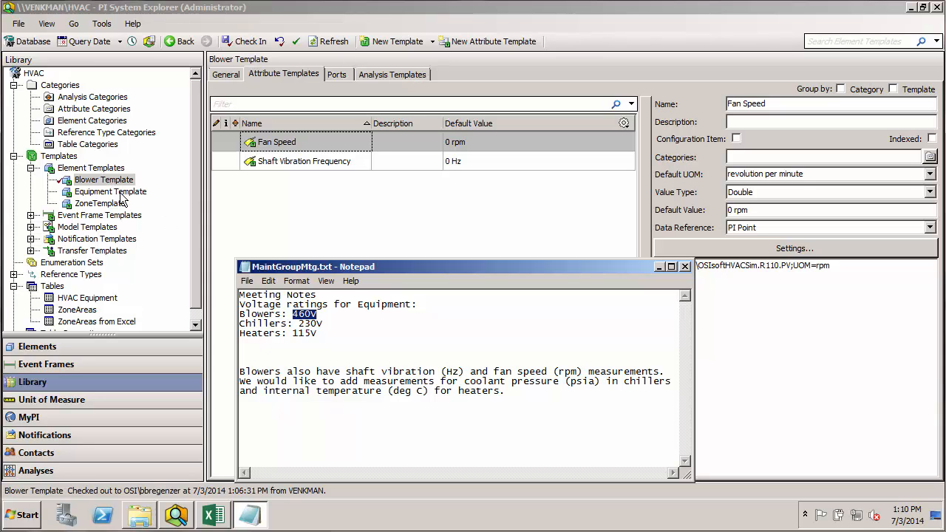
pyautogui.click(110, 192)
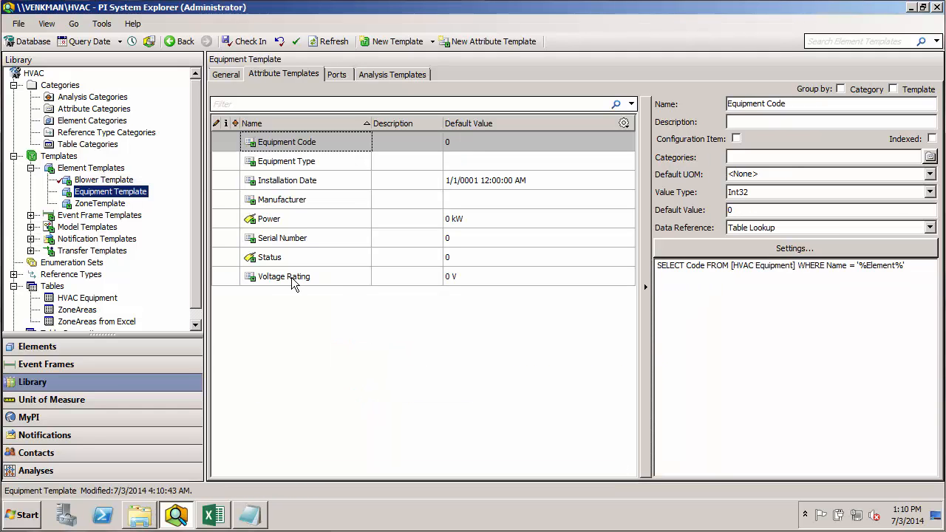
pyautogui.moveTo(125, 222)
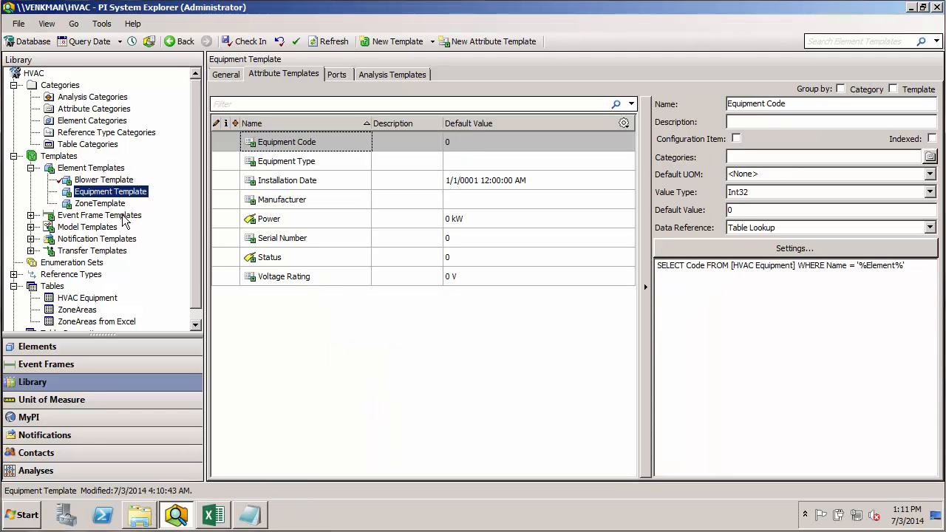
# Add a Voltage Rating attribute to Blower Template in volts with default value 460
pyautogui.click(104, 181)
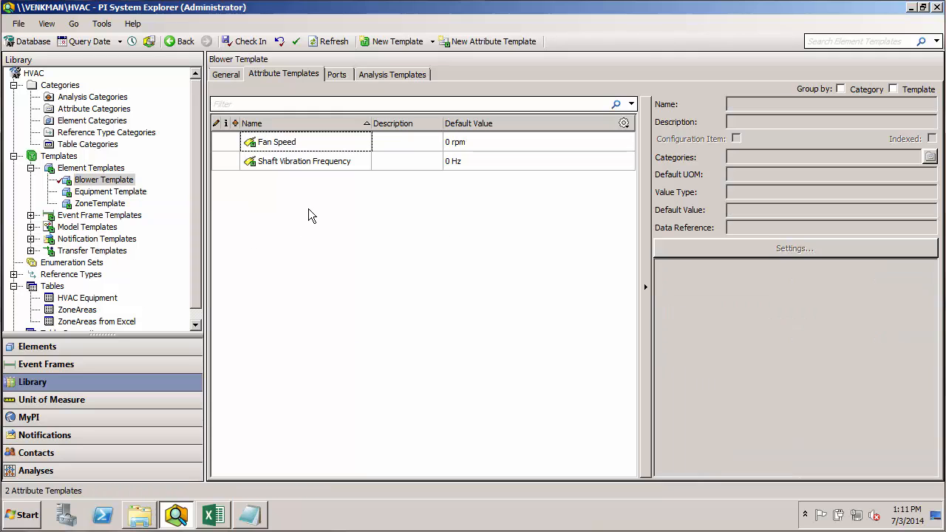
pyautogui.click(491, 41)
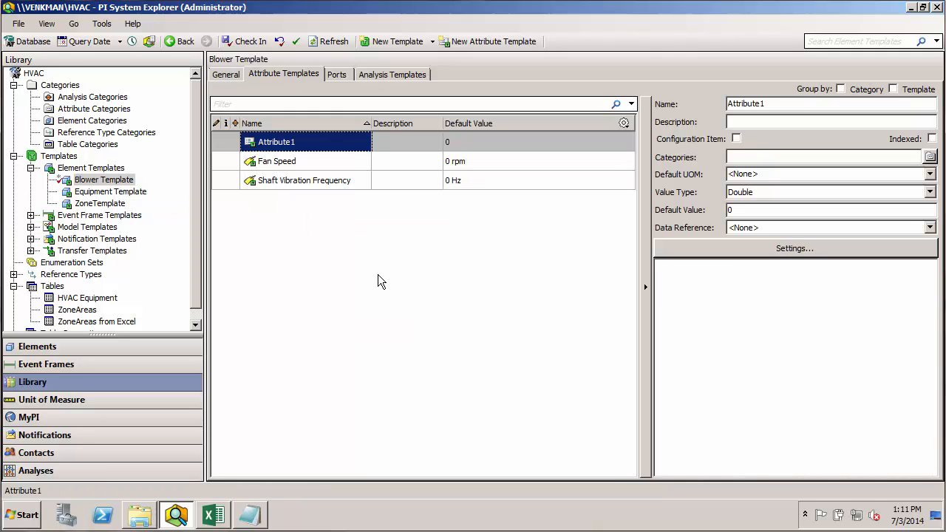
pyautogui.moveTo(311, 281)
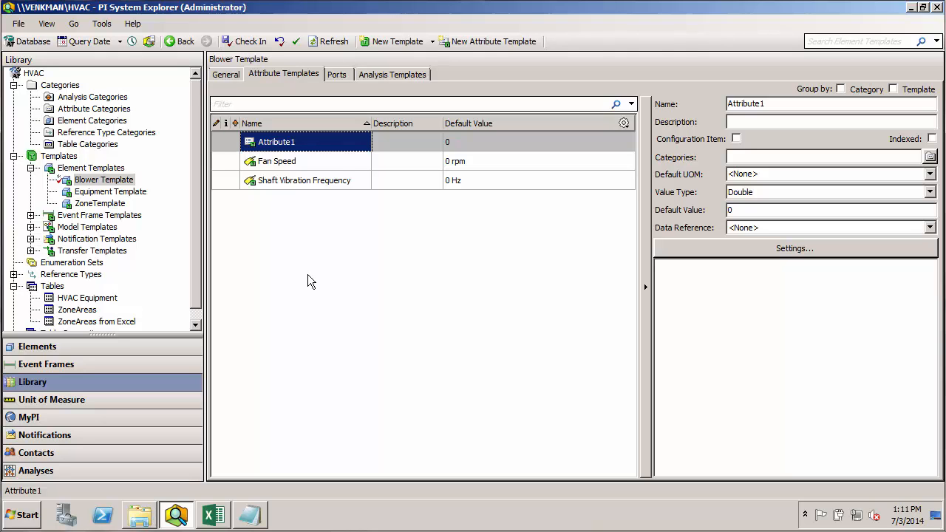
pyautogui.write('R')
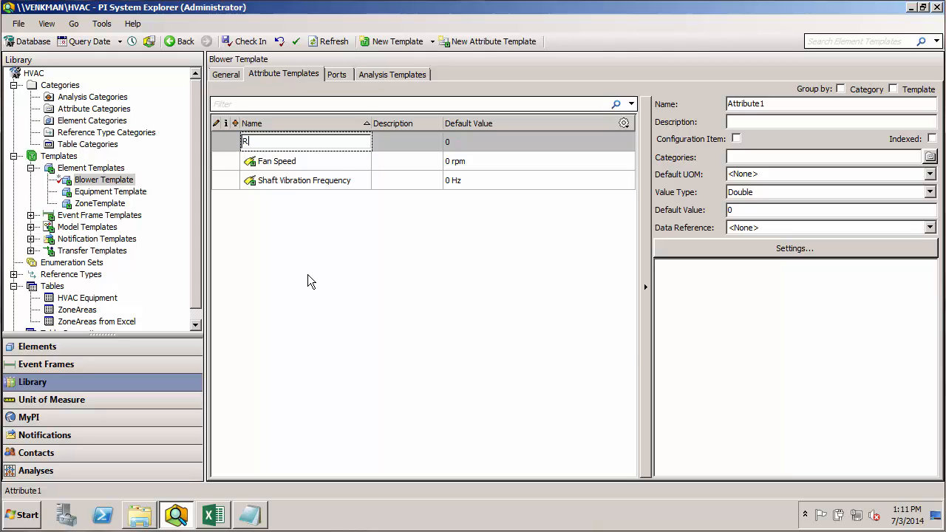
pyautogui.write('Voltage Rating')
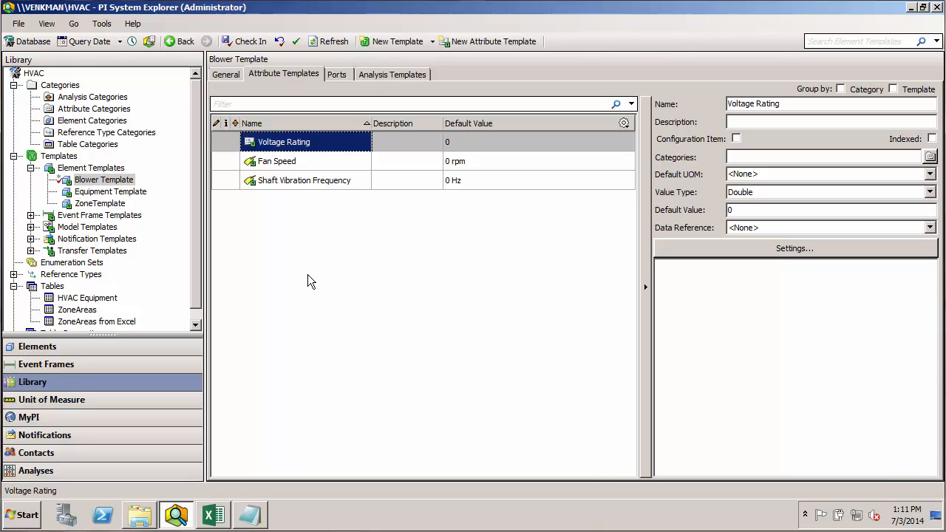
pyautogui.click(930, 174)
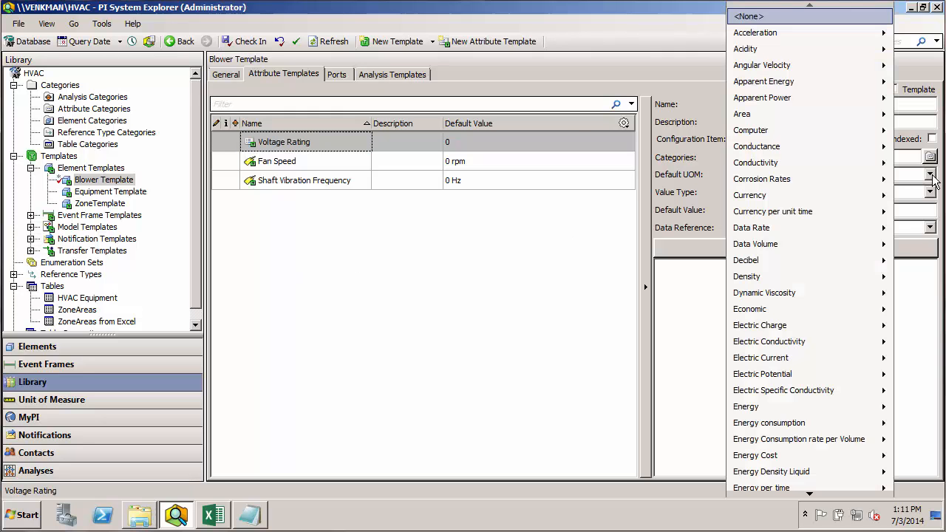
pyautogui.moveTo(766, 292)
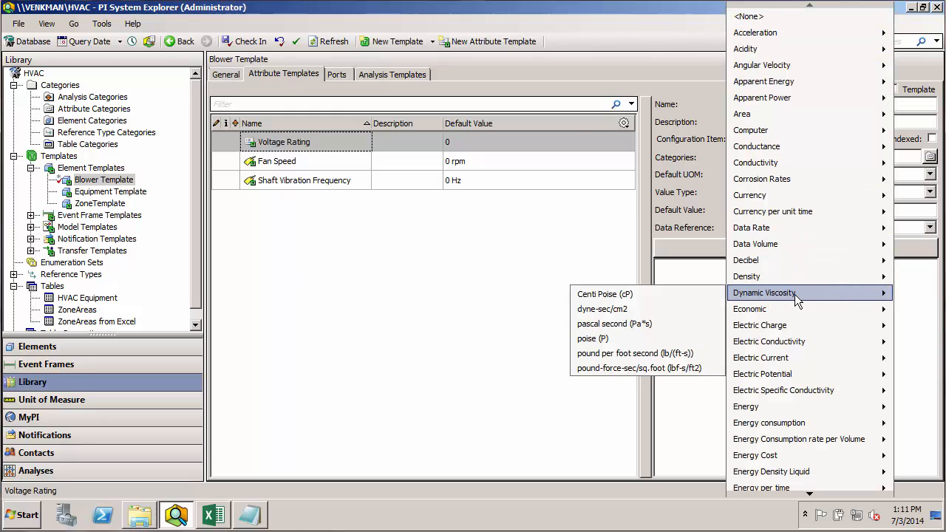
pyautogui.moveTo(763, 373)
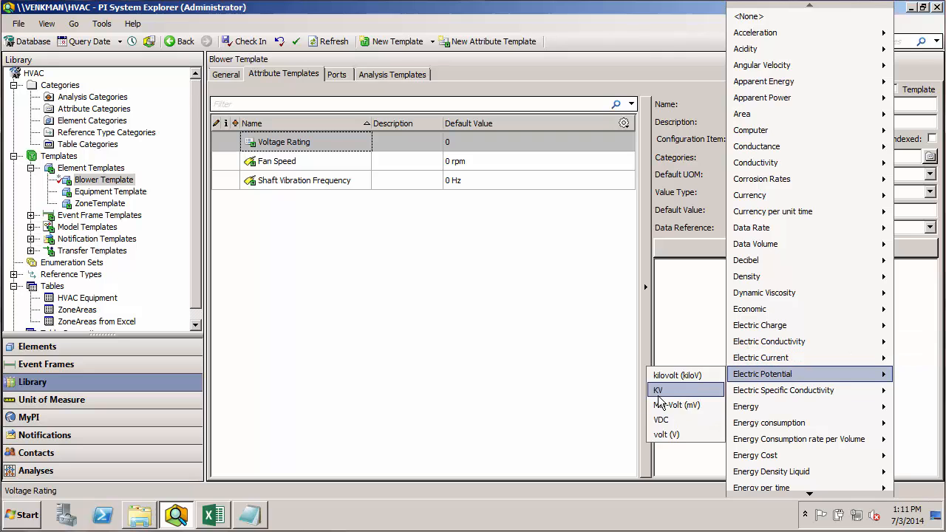
pyautogui.click(665, 435)
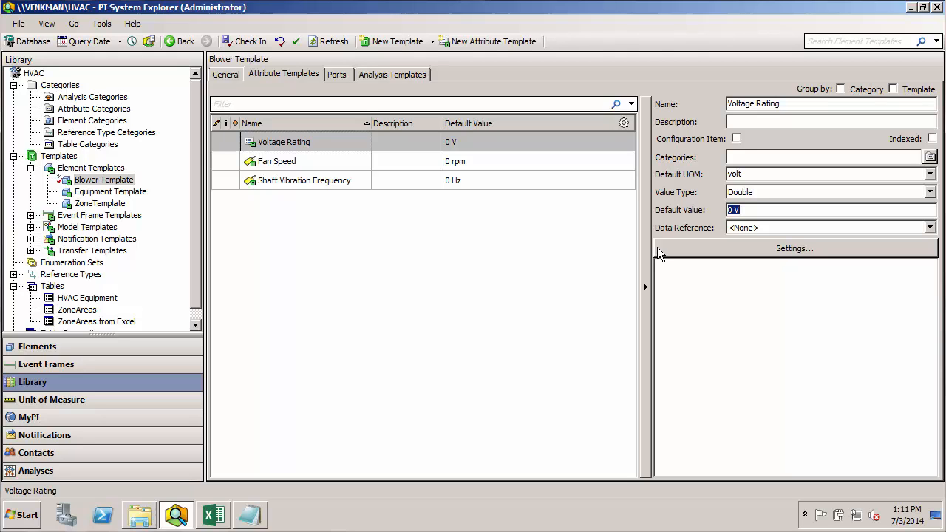
pyautogui.write('460')
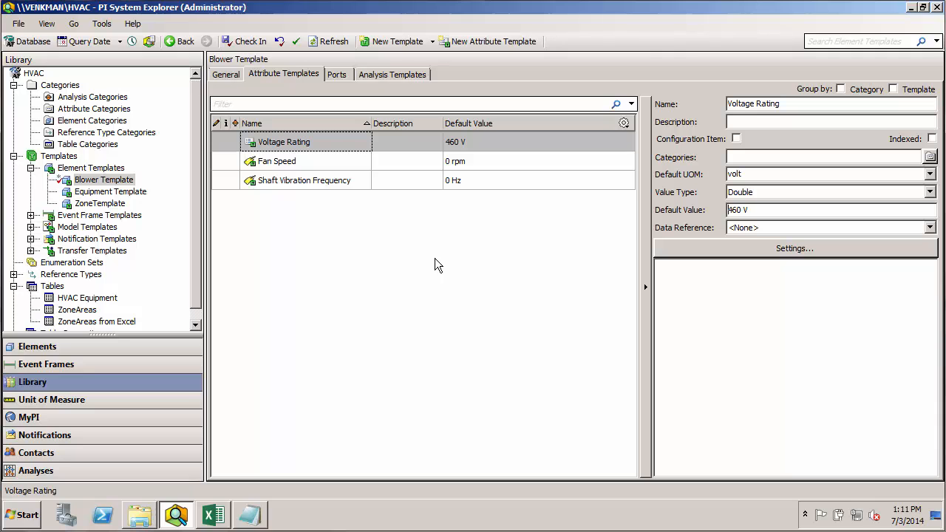
pyautogui.moveTo(300, 151)
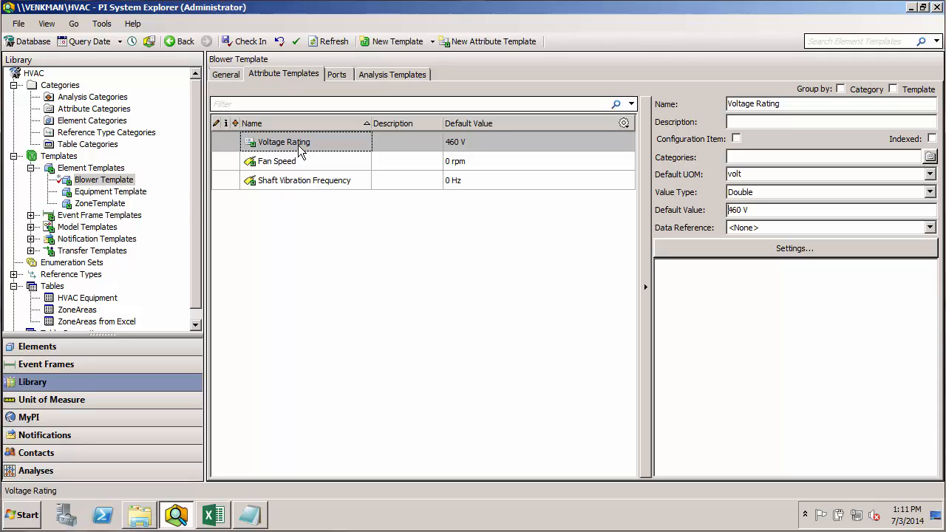
# Show Equipment Template's attribute templates, including Voltage Rating at 0 V
pyautogui.click(110, 192)
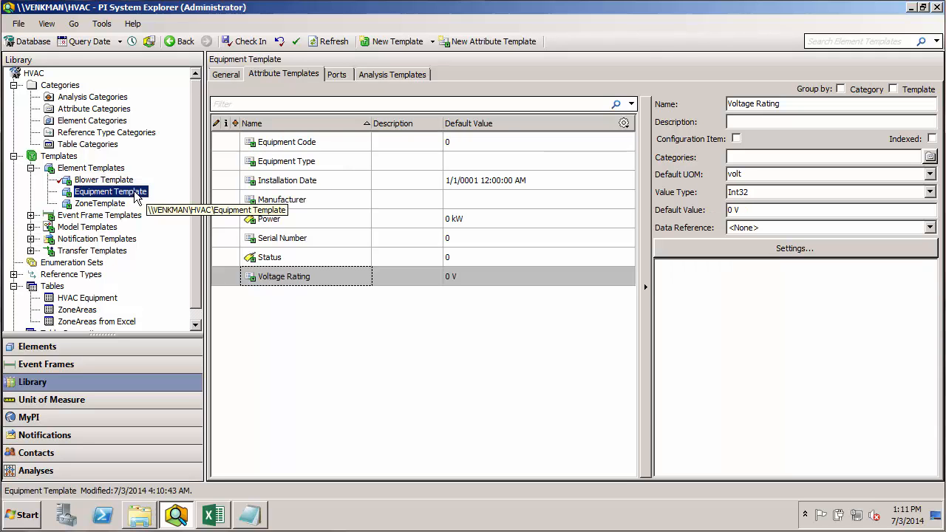
pyautogui.moveTo(288, 235)
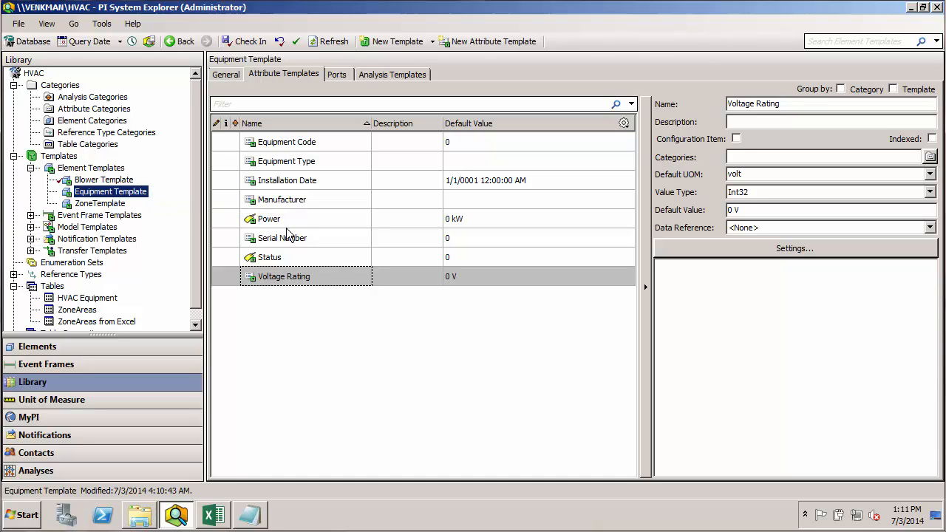
pyautogui.moveTo(151, 216)
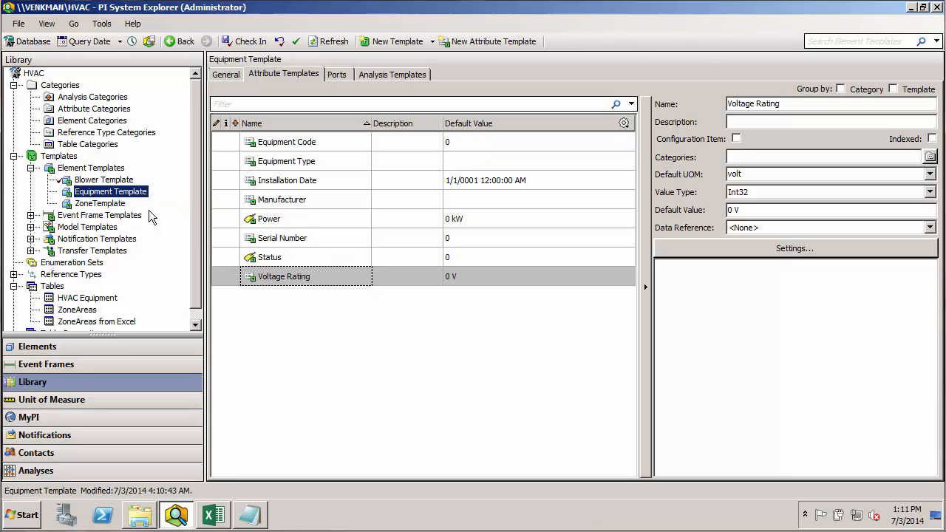
pyautogui.moveTo(111, 192)
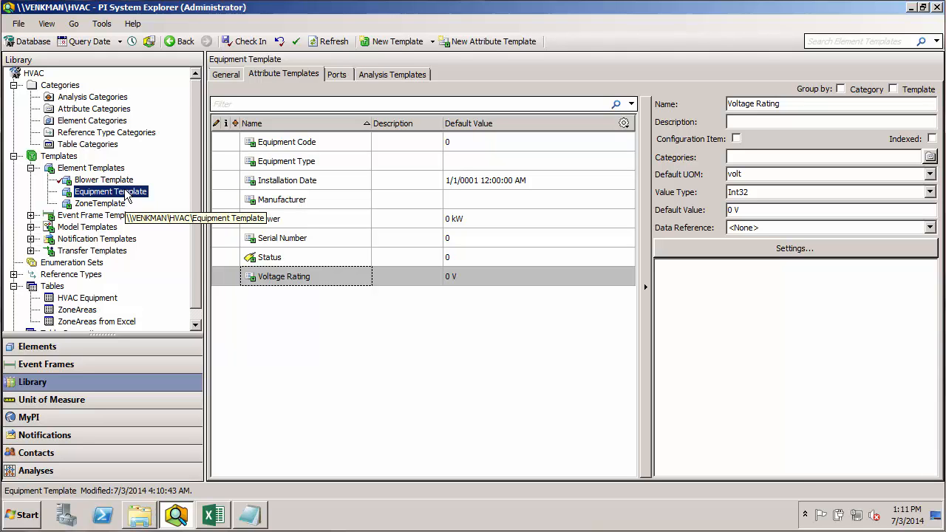
pyautogui.moveTo(266, 278)
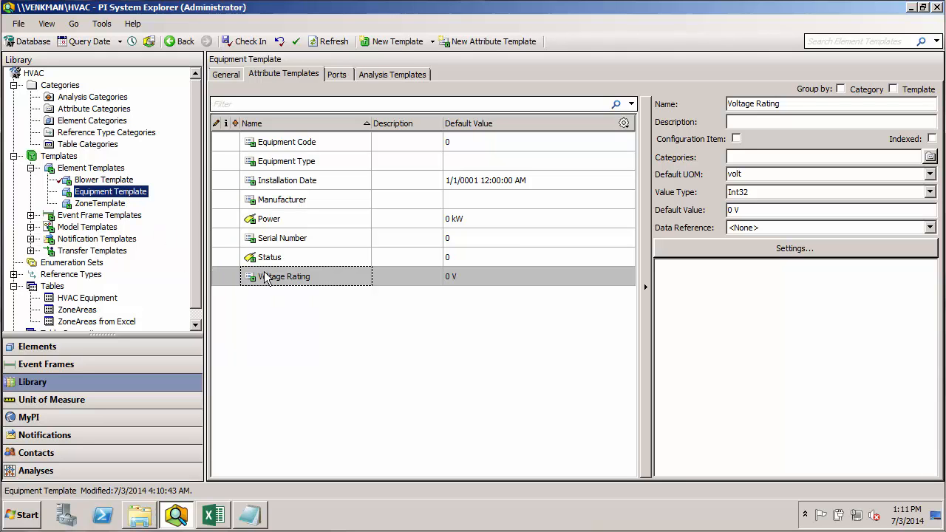
pyautogui.moveTo(284, 289)
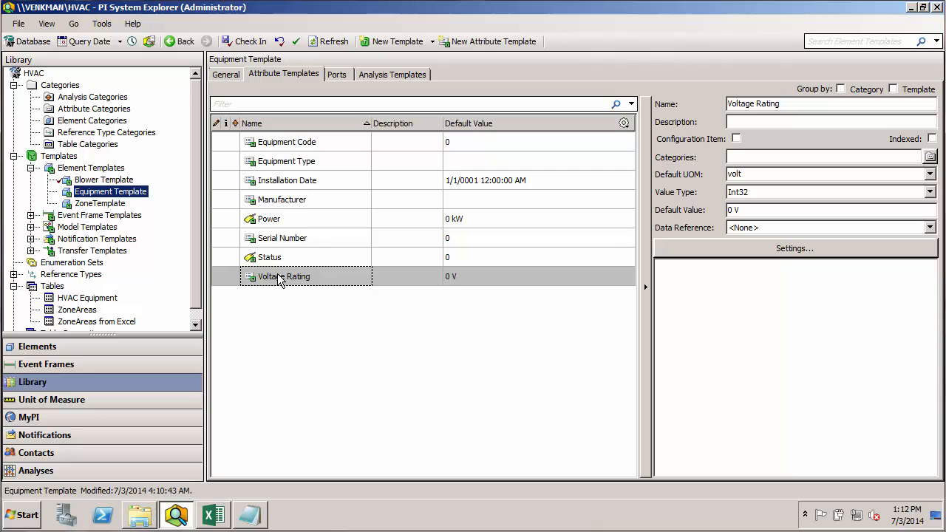
# Check in the Blower Template changes, then switch to the HVAC database's elements
pyautogui.click(104, 181)
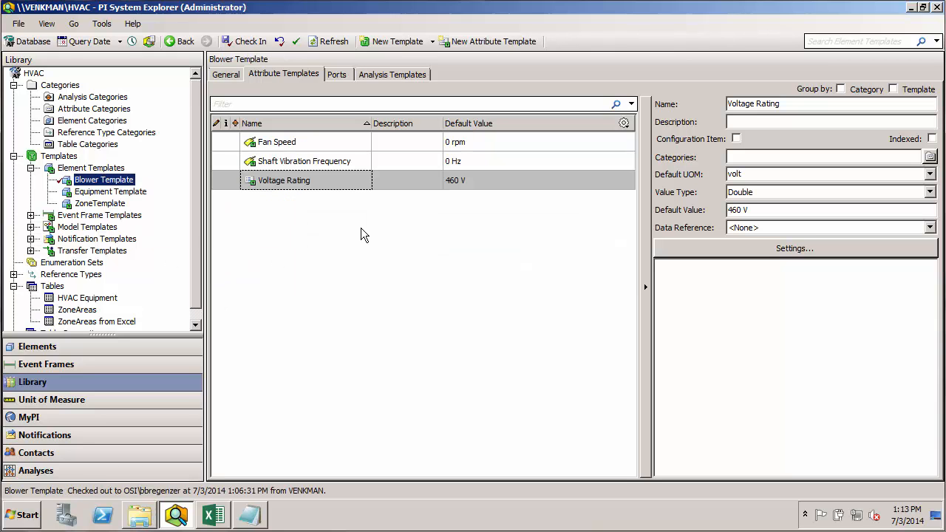
pyautogui.moveTo(250, 41)
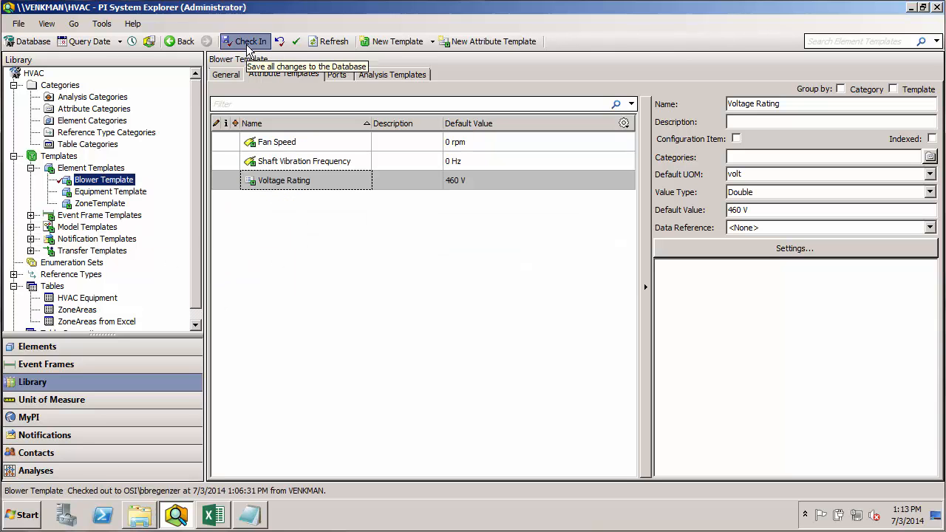
pyautogui.click(248, 42)
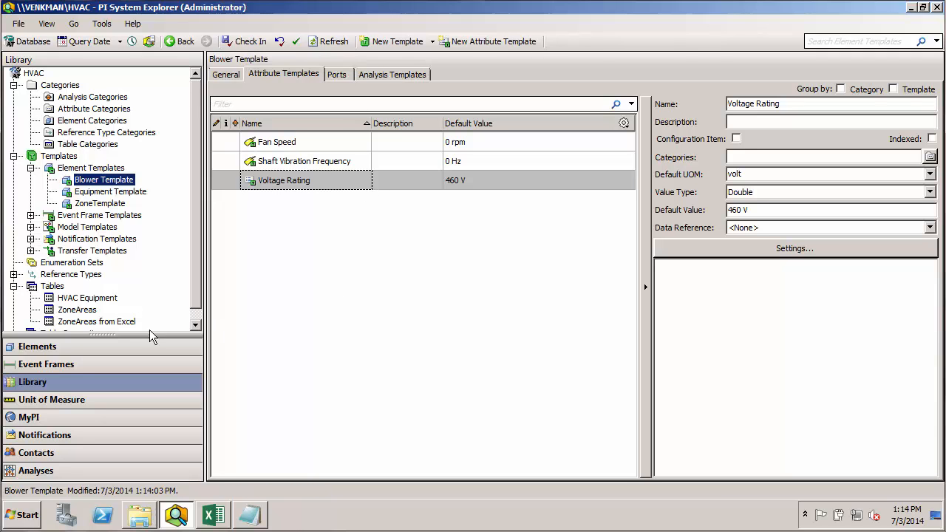
pyautogui.moveTo(100, 346)
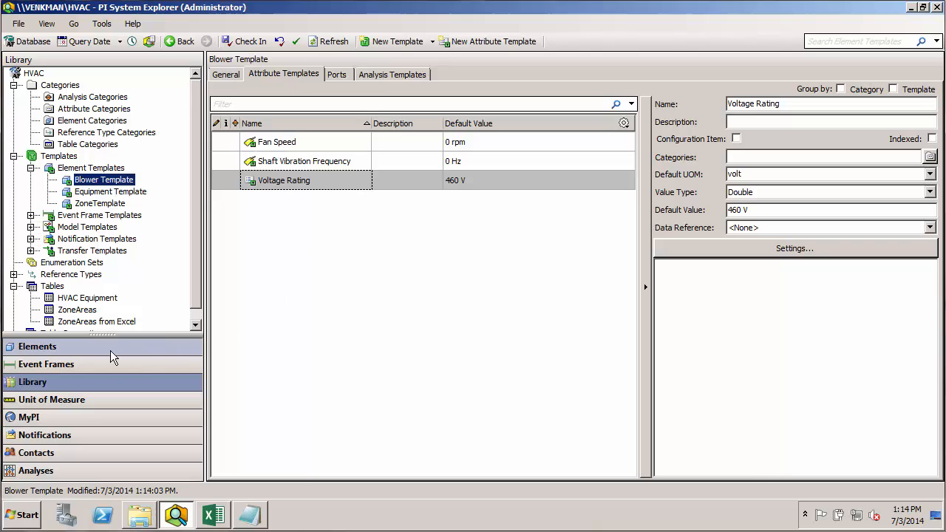
pyautogui.click(37, 346)
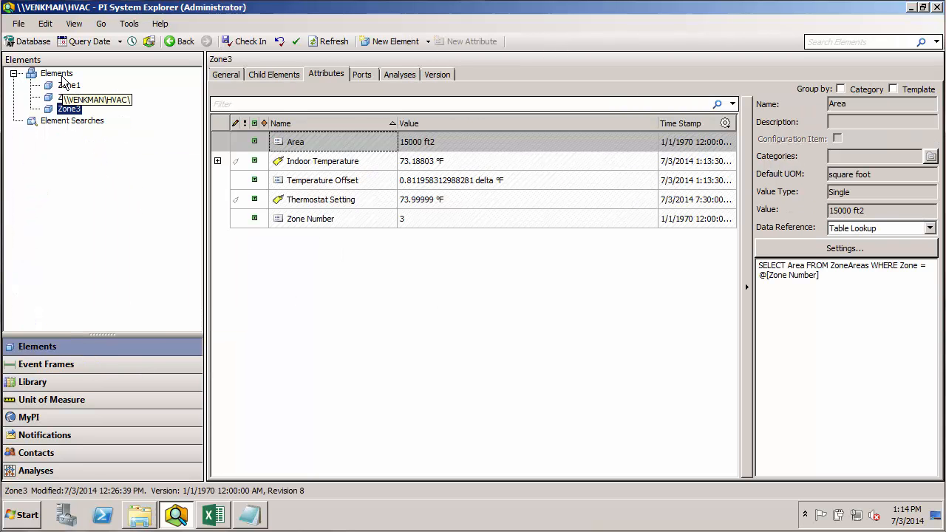
# Create a new element under Elements based on Blower Template
pyautogui.rightClick(56, 72)
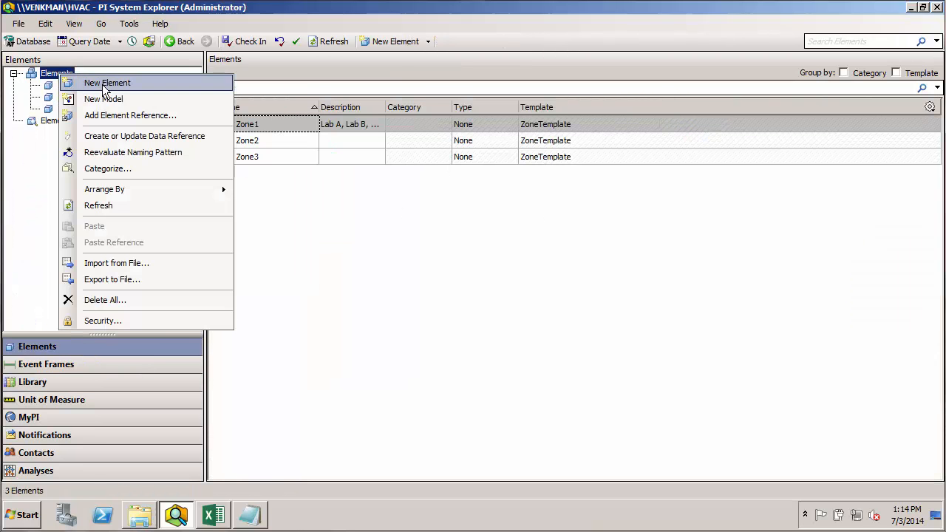
pyautogui.click(107, 83)
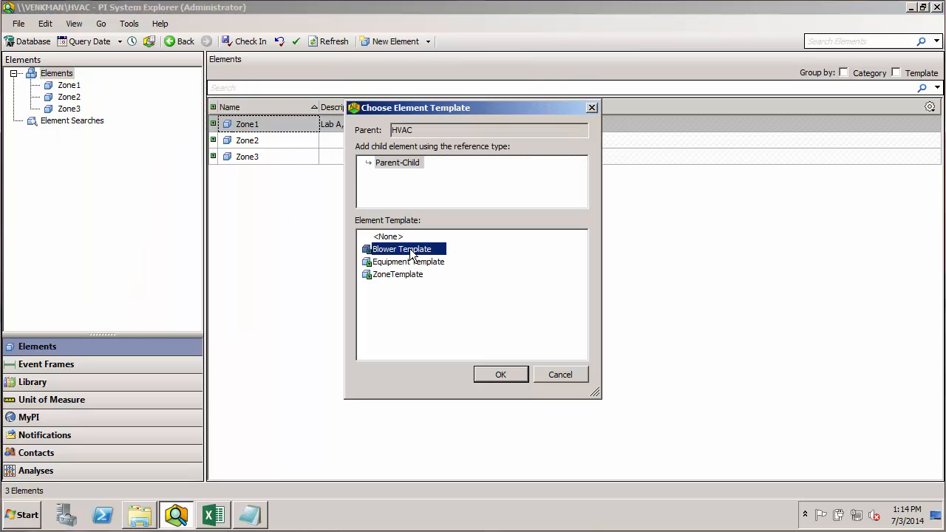
pyautogui.click(500, 374)
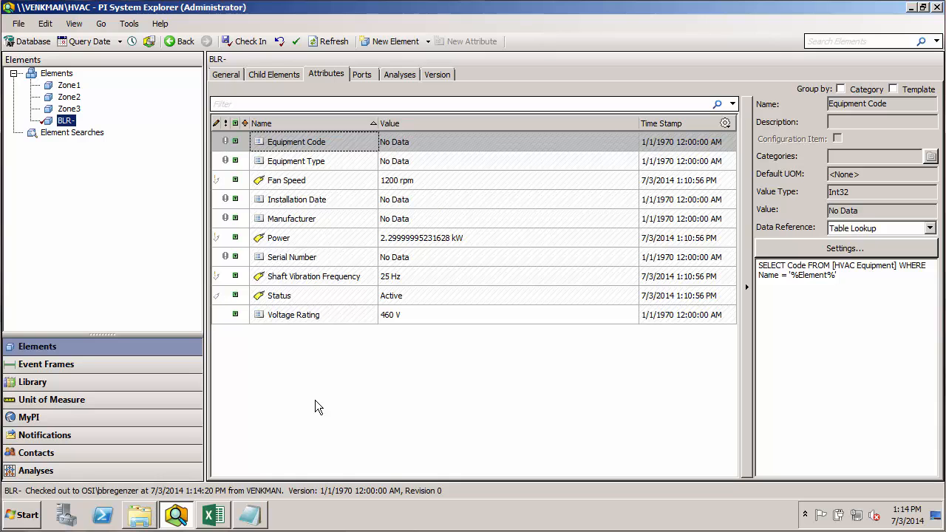
pyautogui.moveTo(65, 132)
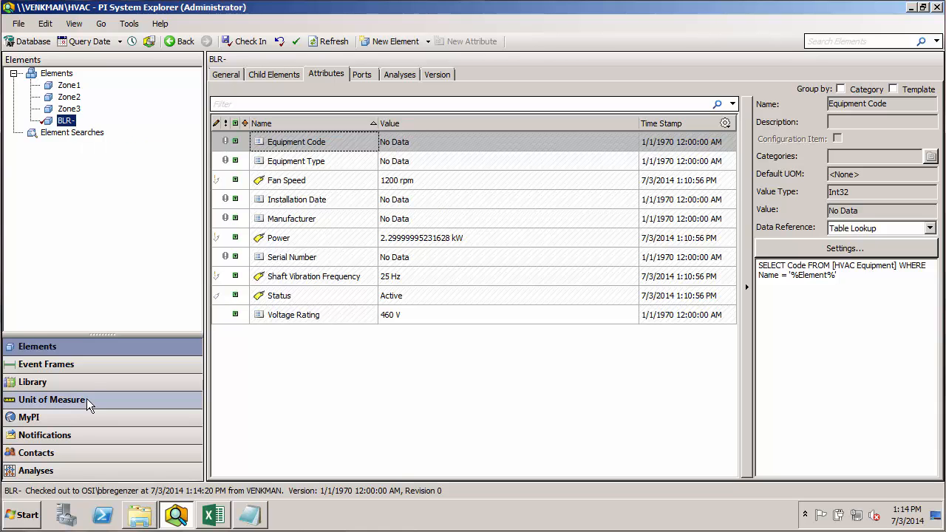
# Review the Blower Template's General settings in the Library
pyautogui.click(32, 381)
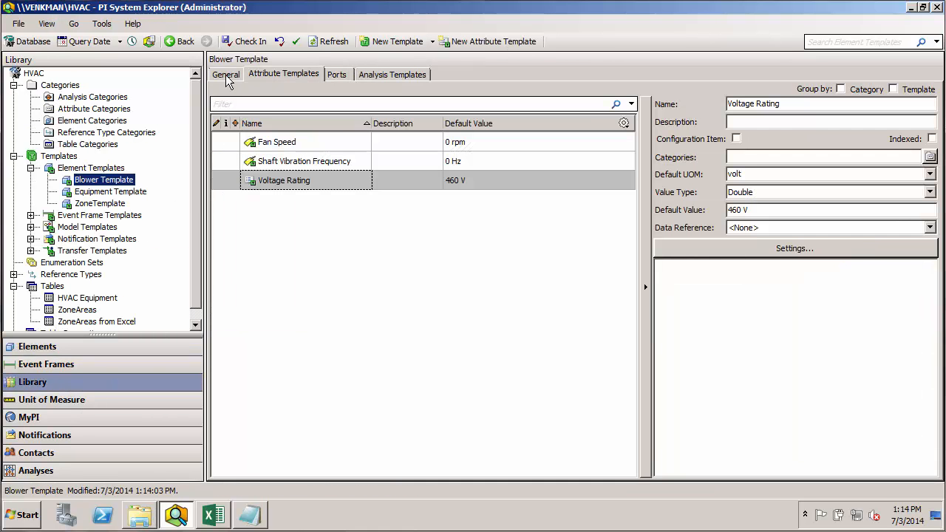
pyautogui.click(225, 74)
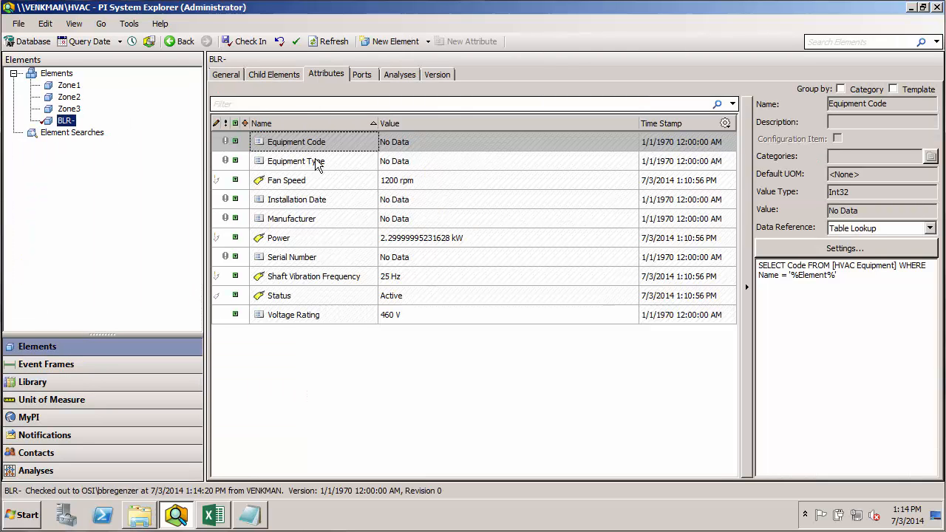
pyautogui.moveTo(320, 229)
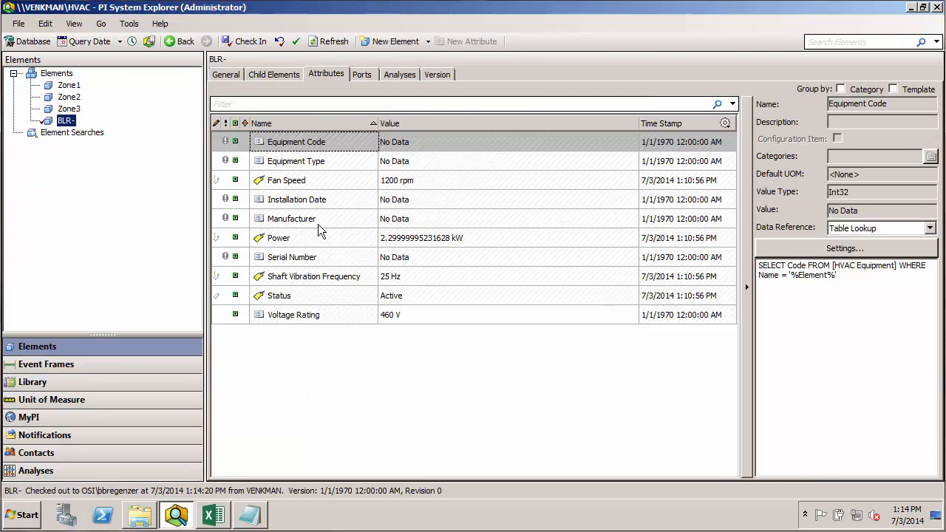
pyautogui.moveTo(310, 263)
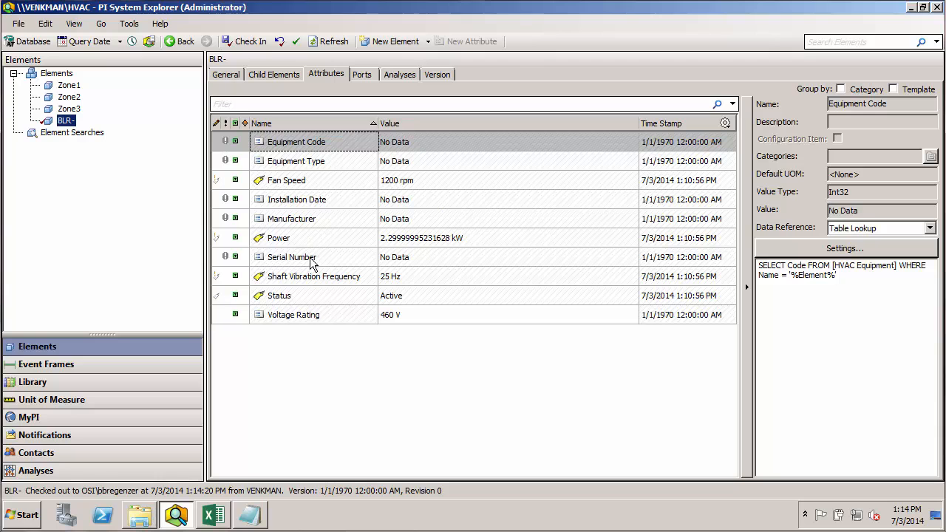
pyautogui.moveTo(301, 151)
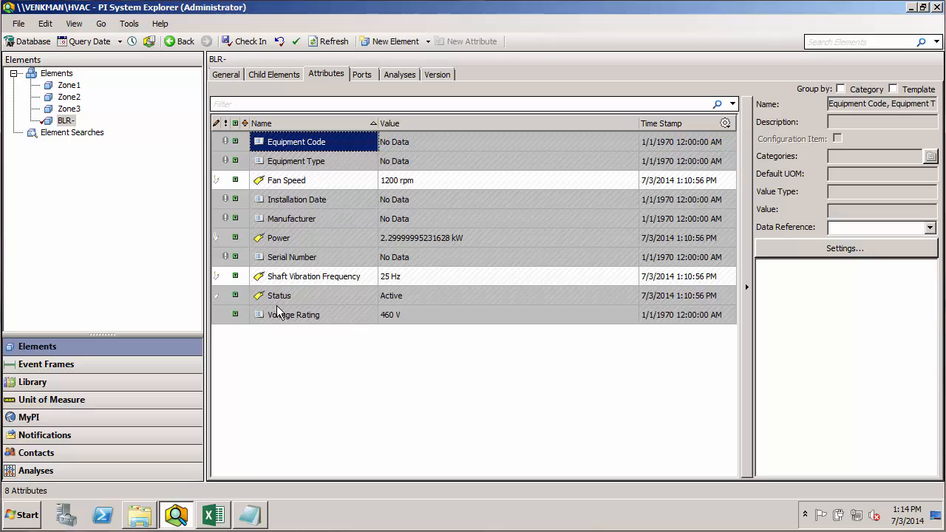
pyautogui.moveTo(308, 185)
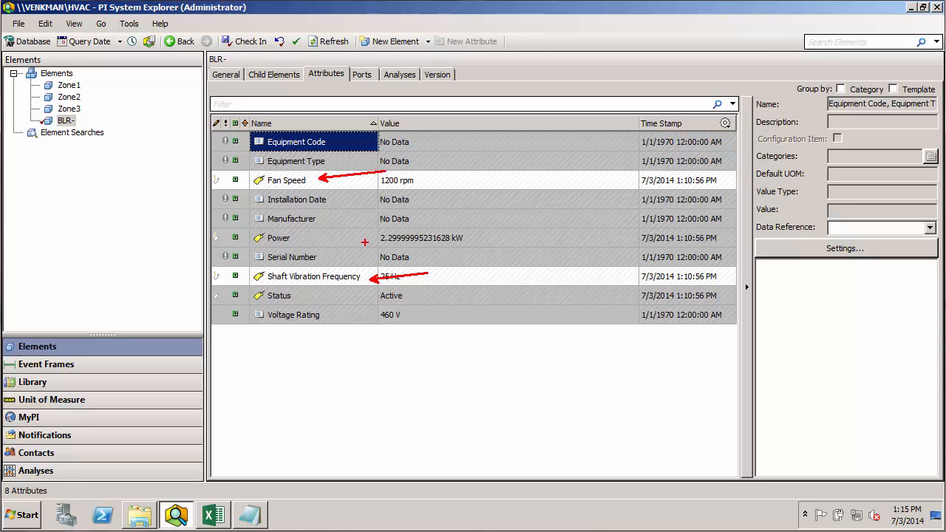
pyautogui.moveTo(348, 343)
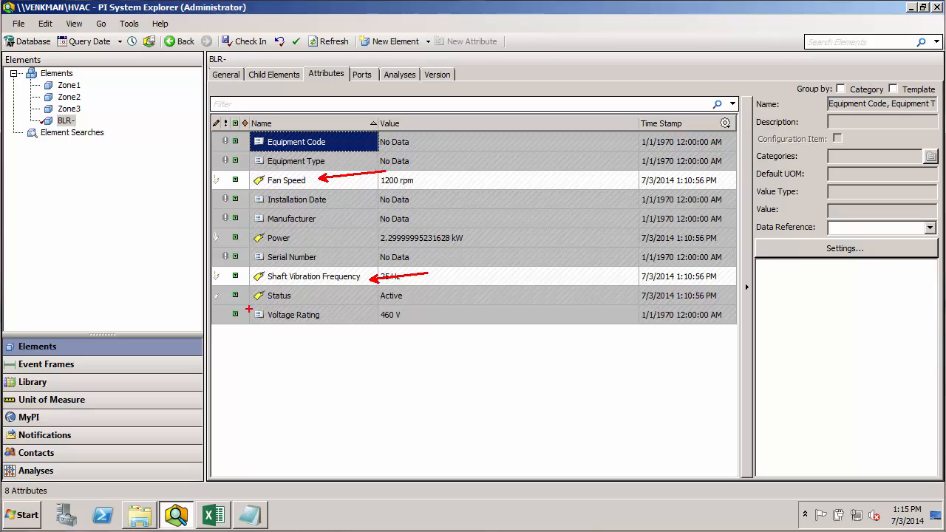
pyautogui.click(293, 313)
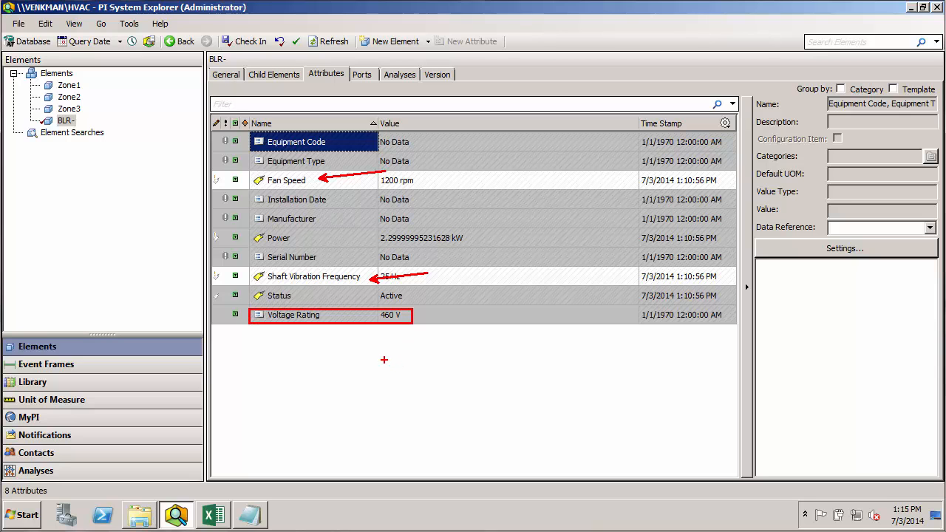
pyautogui.moveTo(382, 346)
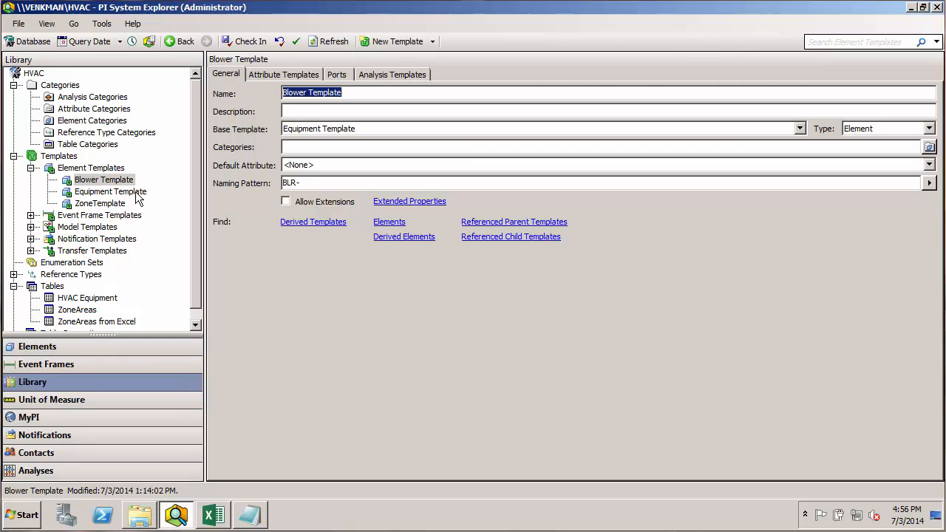
# Derive Chiller Template from Equipment Template with naming pattern CHR-, checking the HVAC Equipment table
pyautogui.rightClick(110, 192)
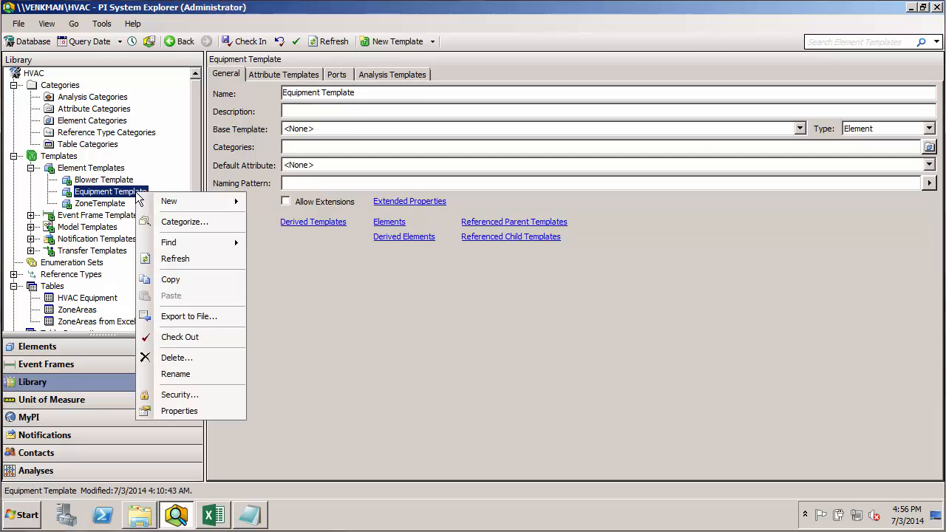
pyautogui.moveTo(169, 202)
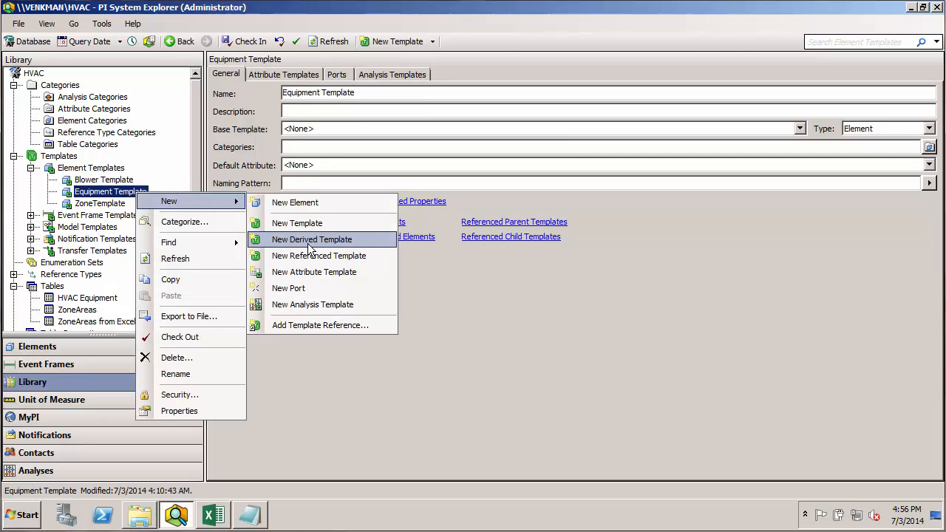
pyautogui.click(312, 240)
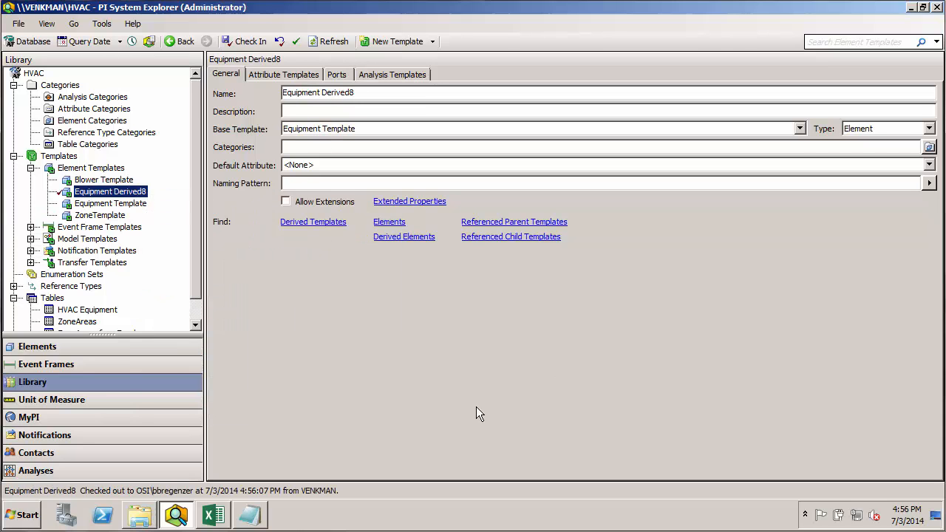
pyautogui.tripleClick(318, 91)
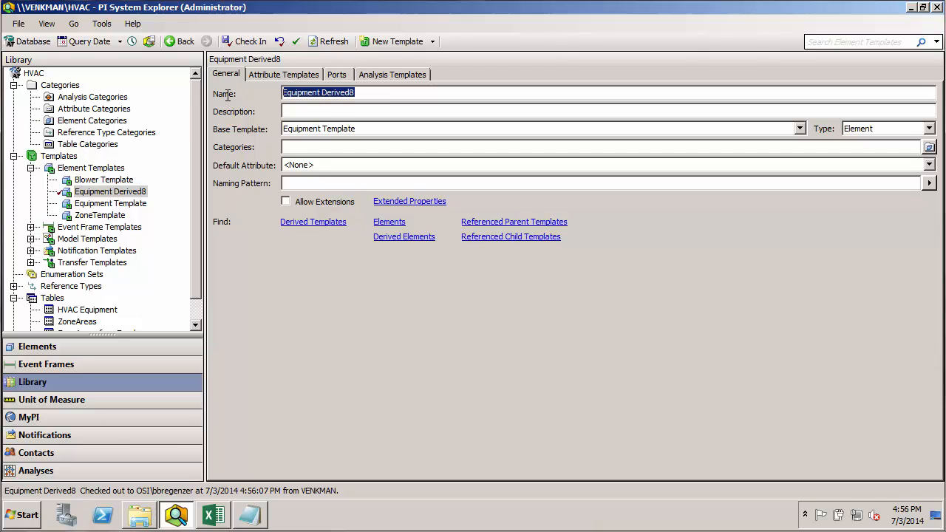
pyautogui.write('Chiller Template')
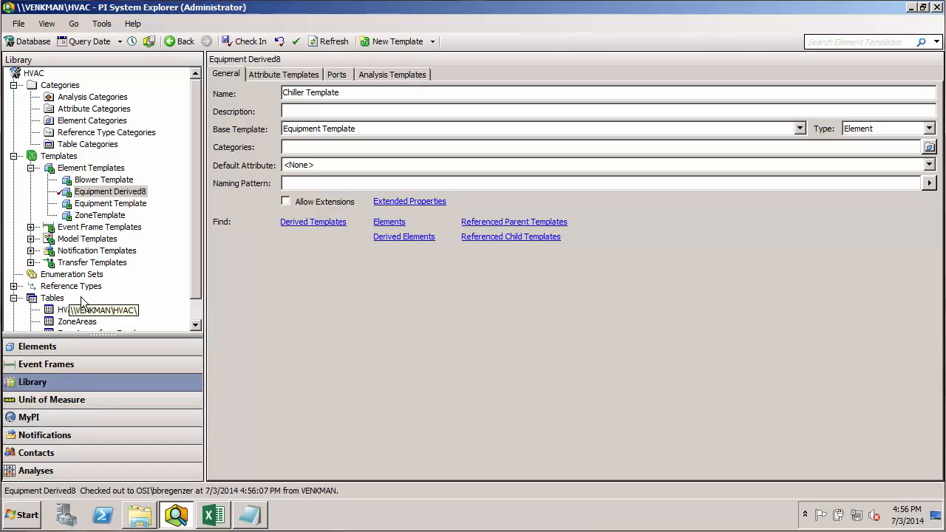
pyautogui.click(87, 311)
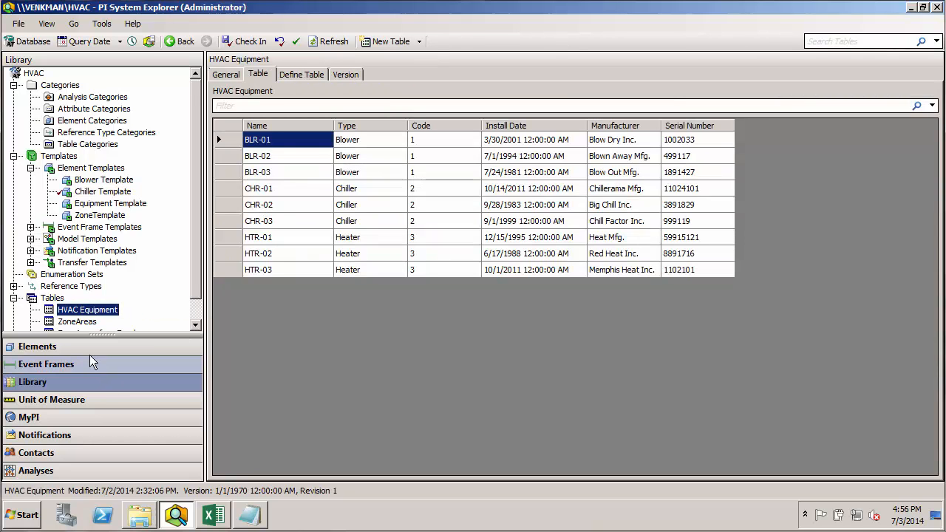
pyautogui.click(104, 192)
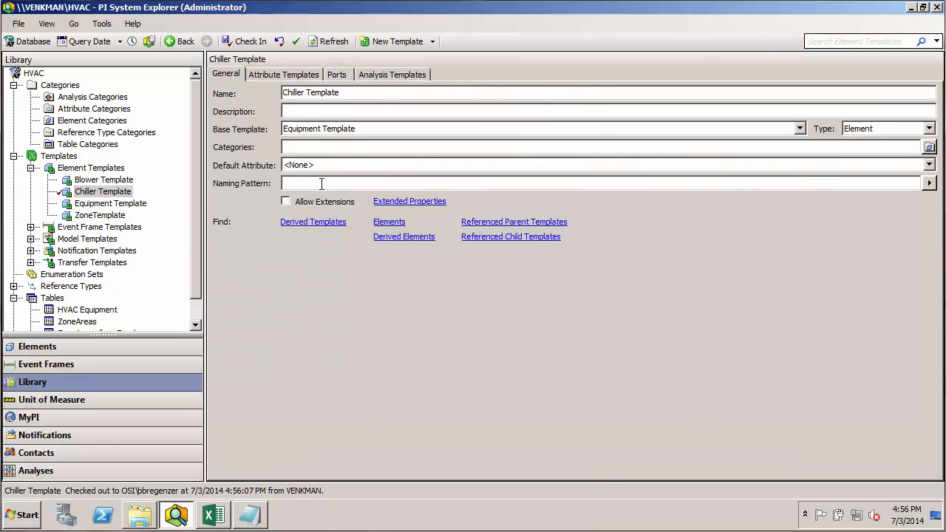
pyautogui.write('CHR-')
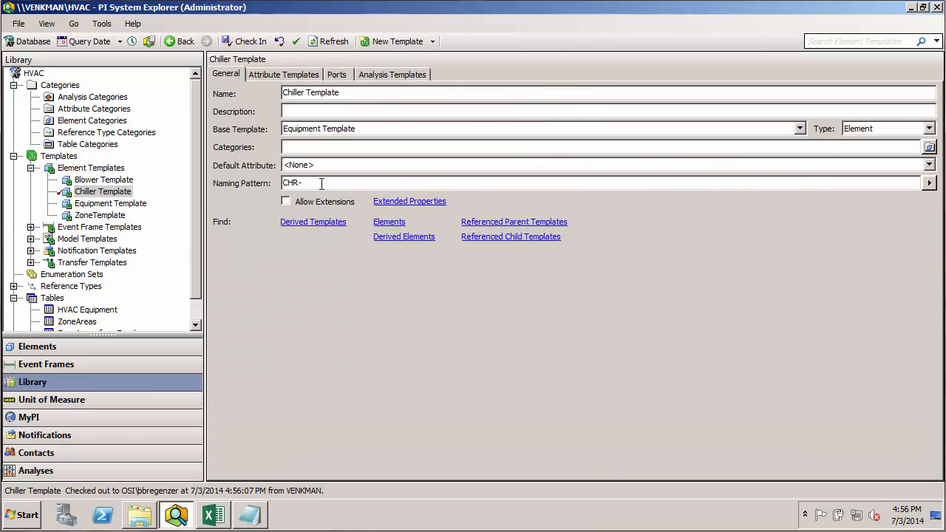
# Add a Coolant Pressure attribute template with default UOM psia and check it in
pyautogui.click(284, 74)
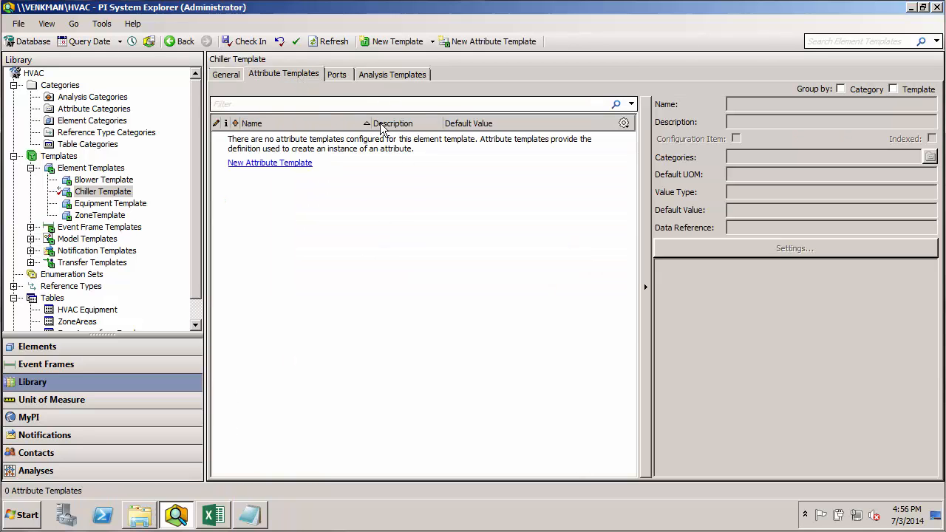
pyautogui.moveTo(394, 191)
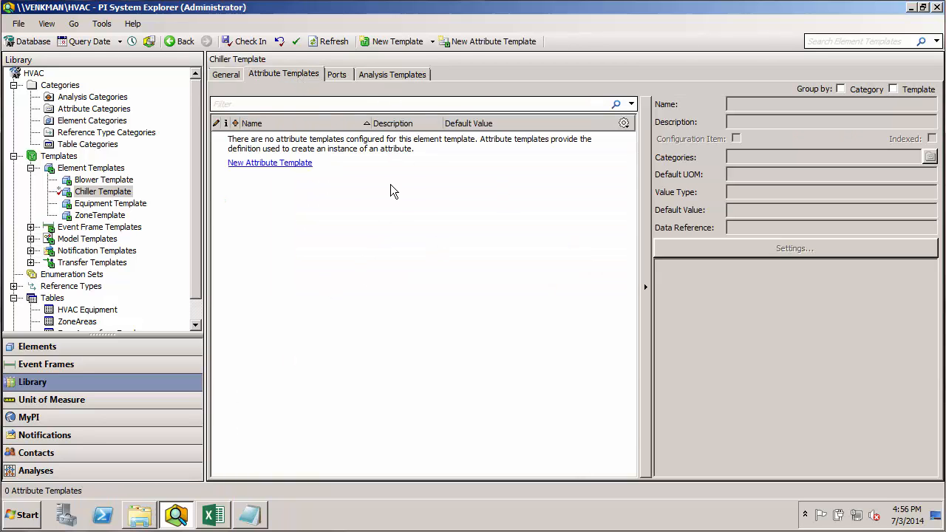
pyautogui.click(270, 162)
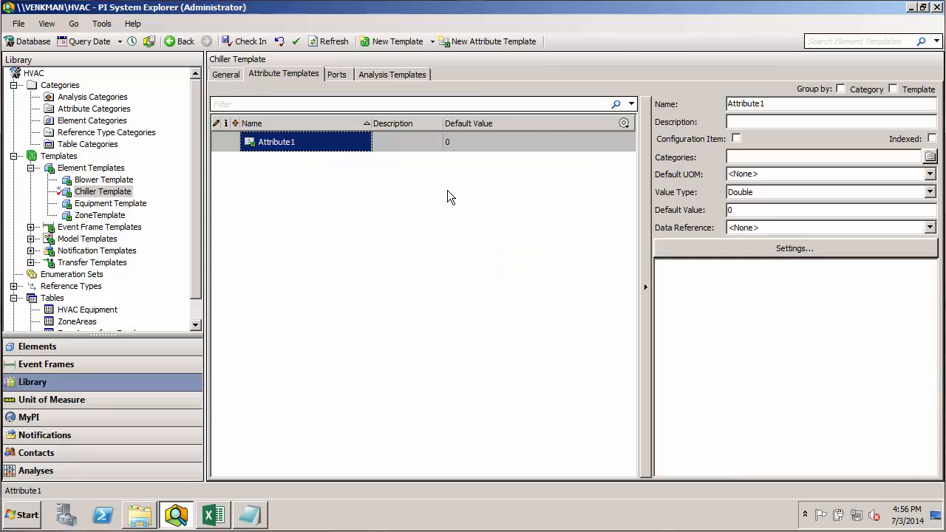
pyautogui.moveTo(318, 304)
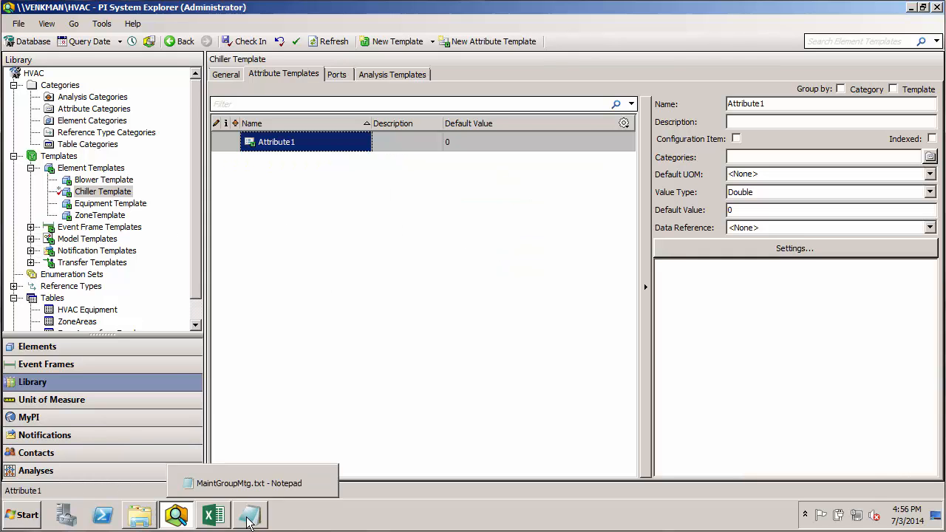
pyautogui.click(249, 514)
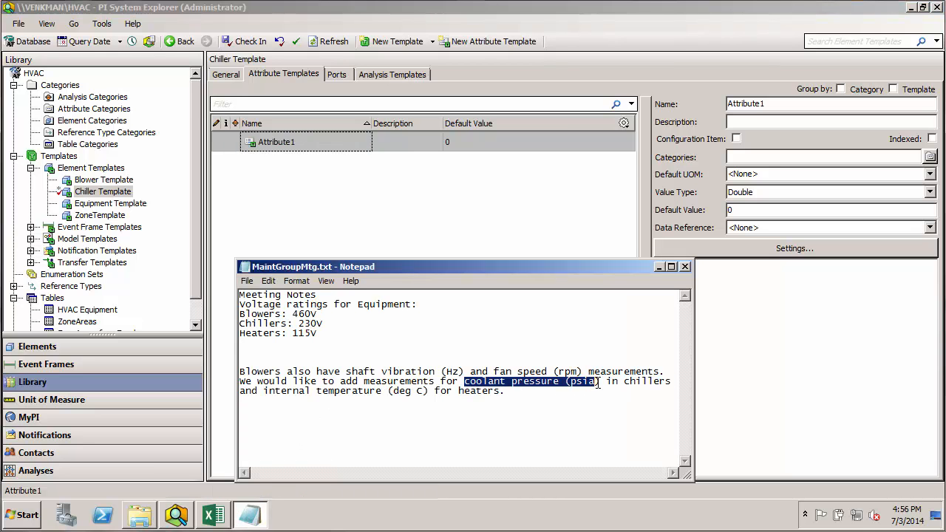
pyautogui.click(660, 266)
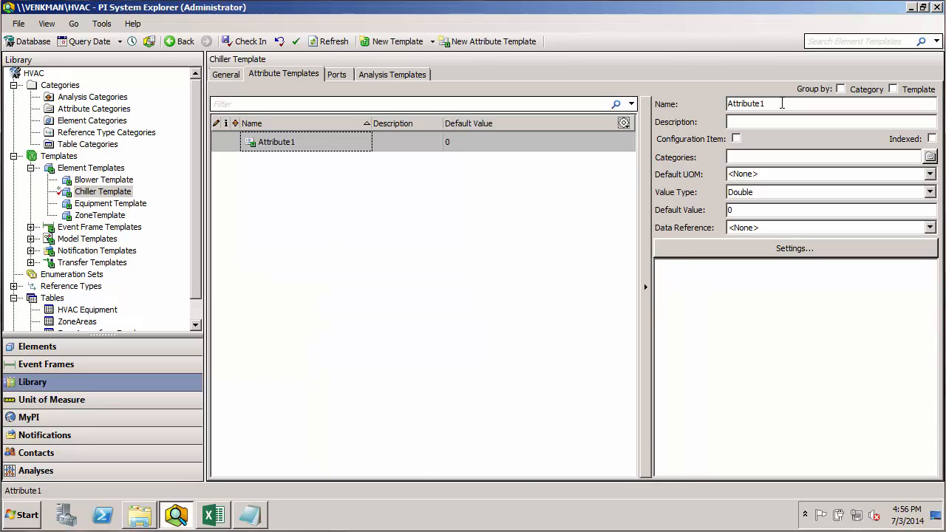
pyautogui.write('Cool')
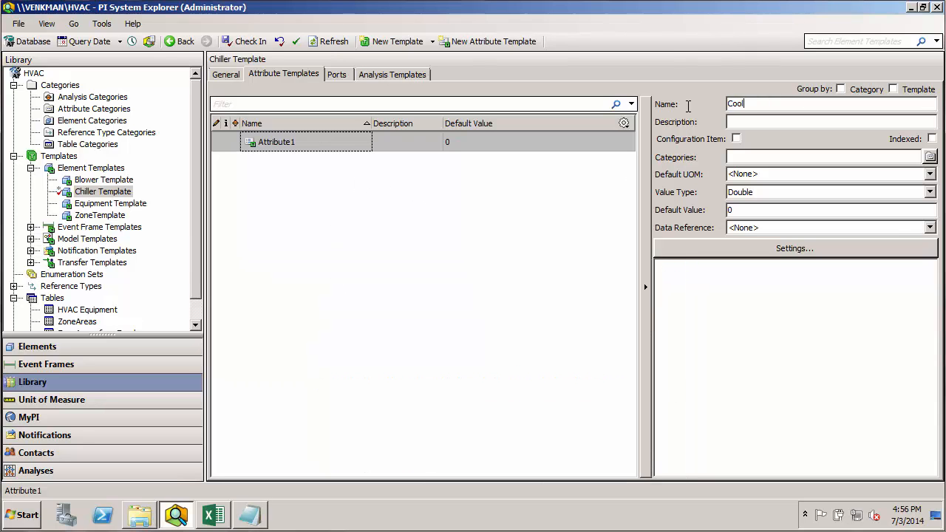
pyautogui.write('Coolant Presu')
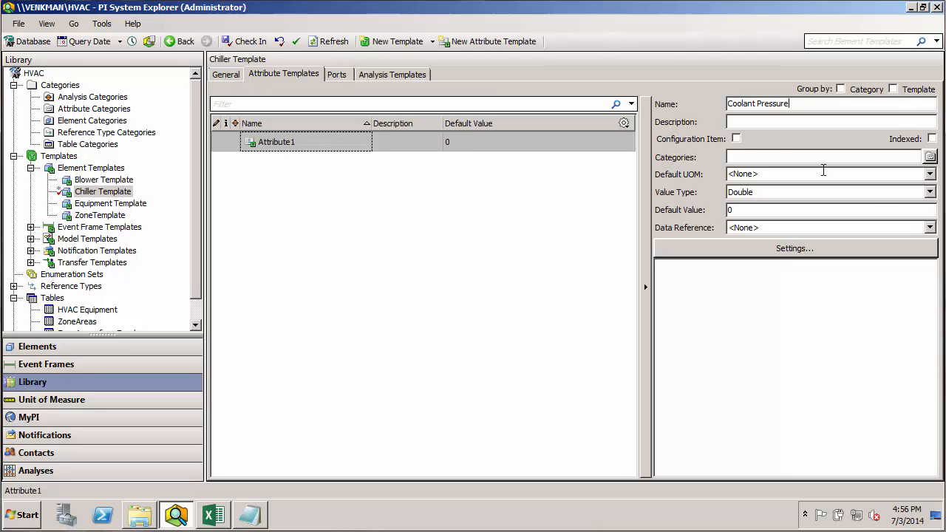
pyautogui.click(930, 175)
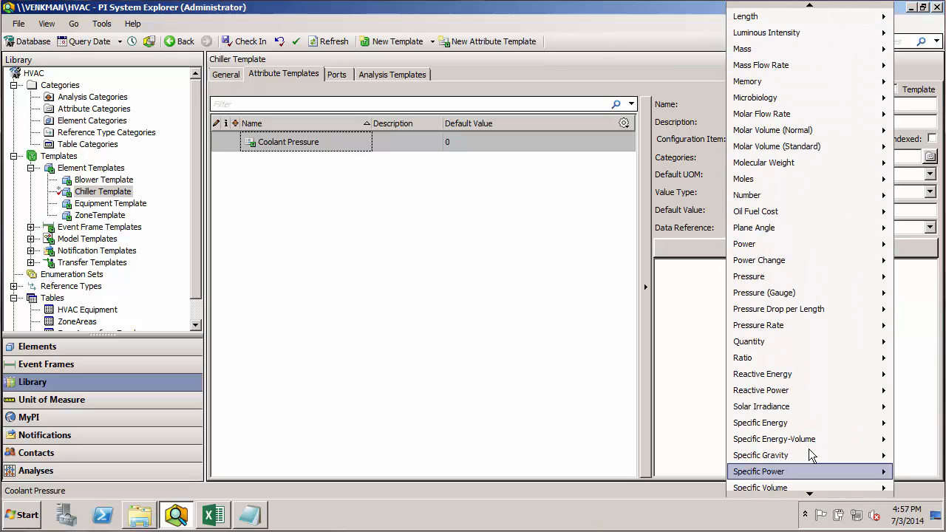
pyautogui.moveTo(748, 276)
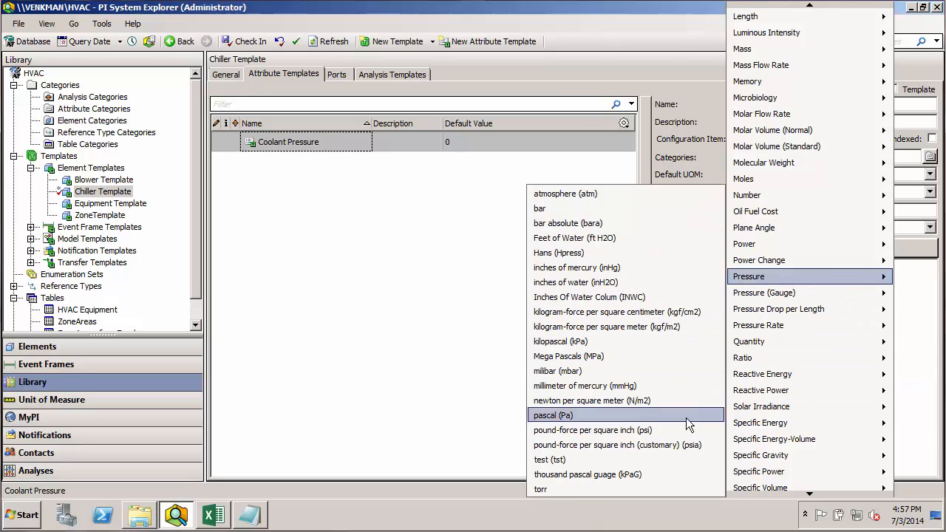
pyautogui.click(617, 445)
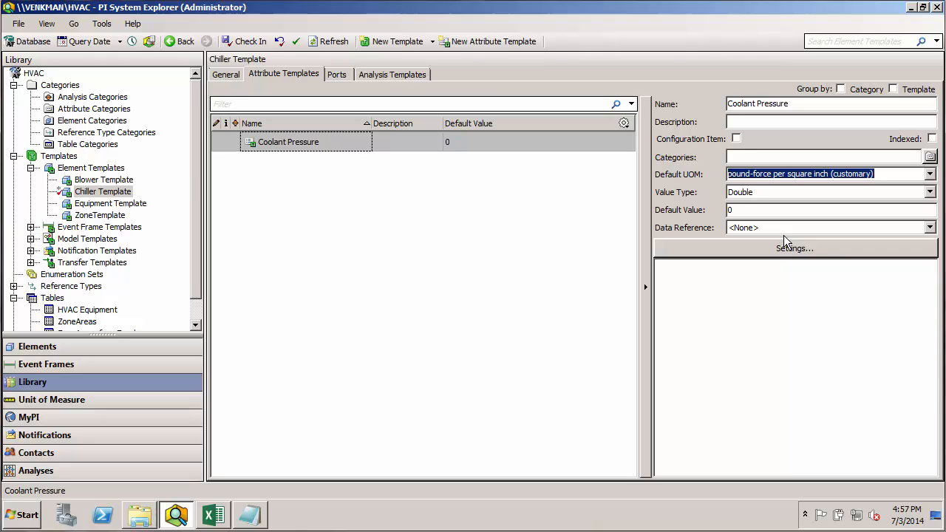
pyautogui.moveTo(317, 204)
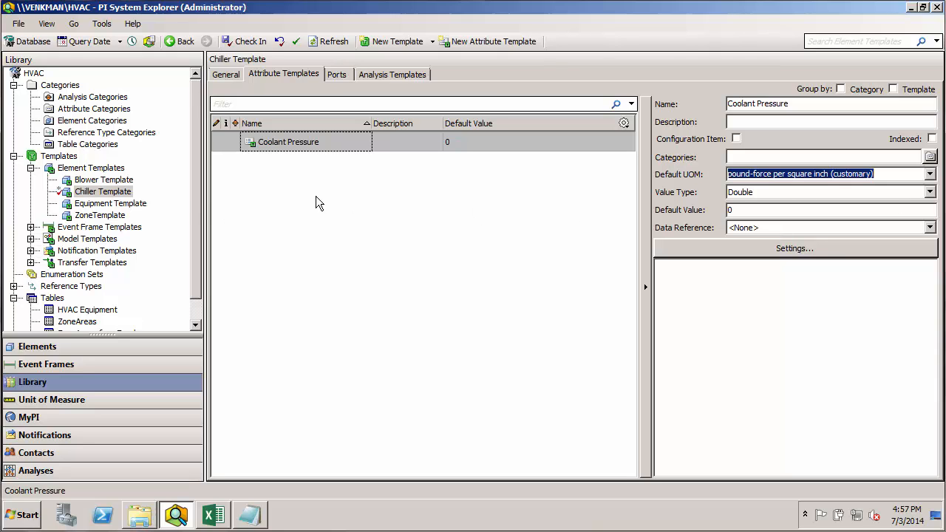
pyautogui.click(392, 229)
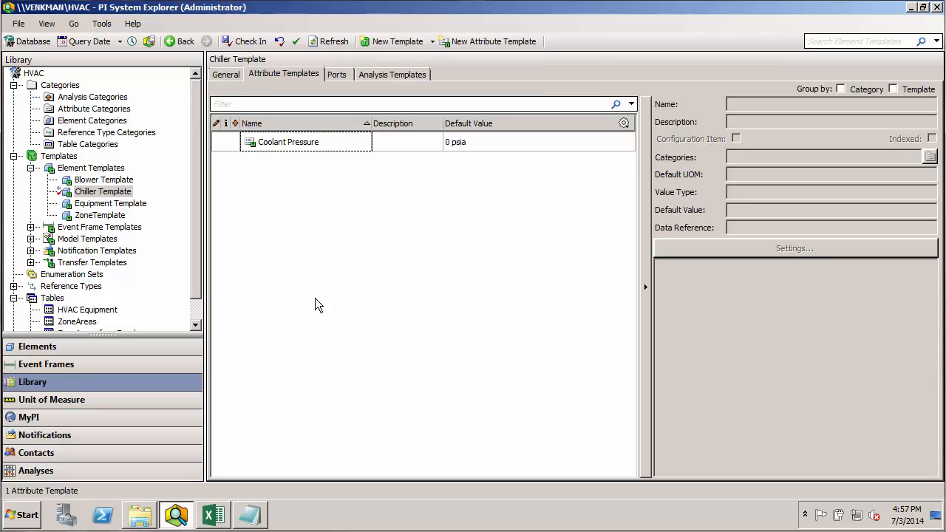
pyautogui.moveTo(319, 325)
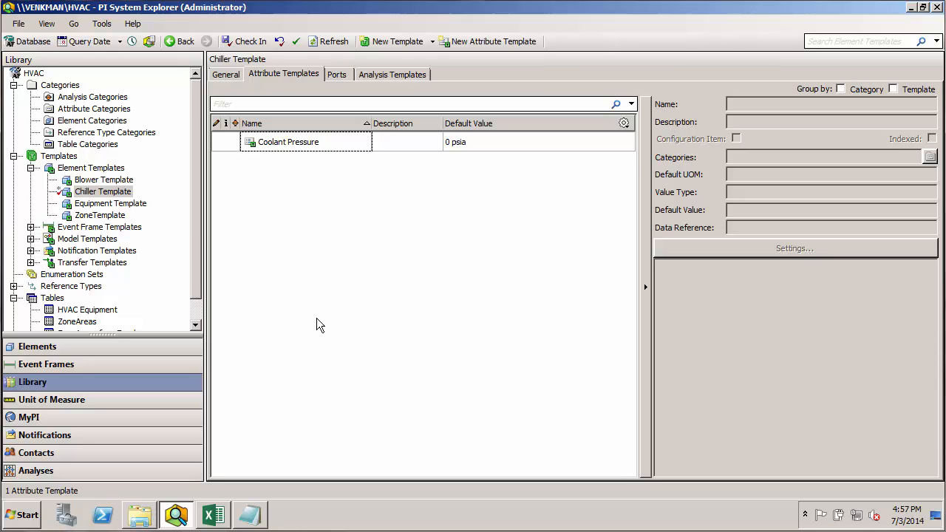
# Copy Voltage Rating from Blower Template into Chiller Template with default value 230 V
pyautogui.click(104, 181)
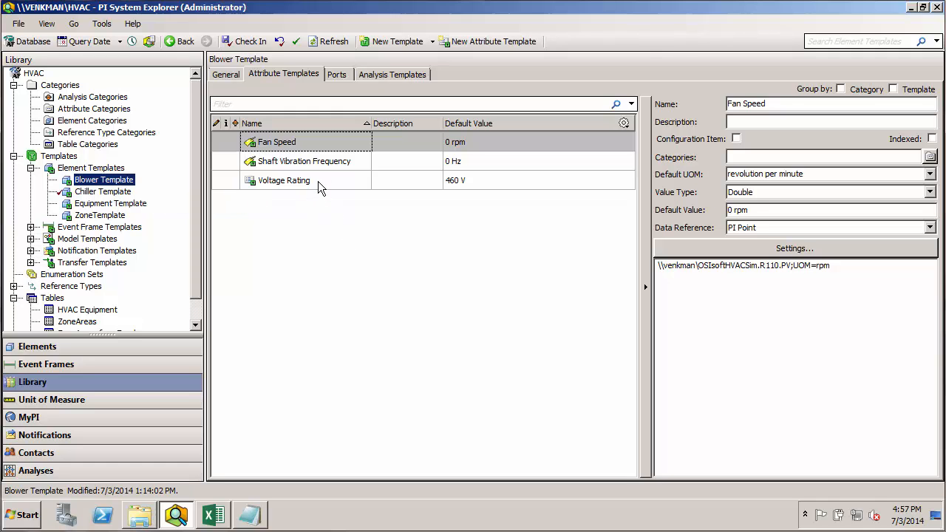
pyautogui.rightClick(284, 180)
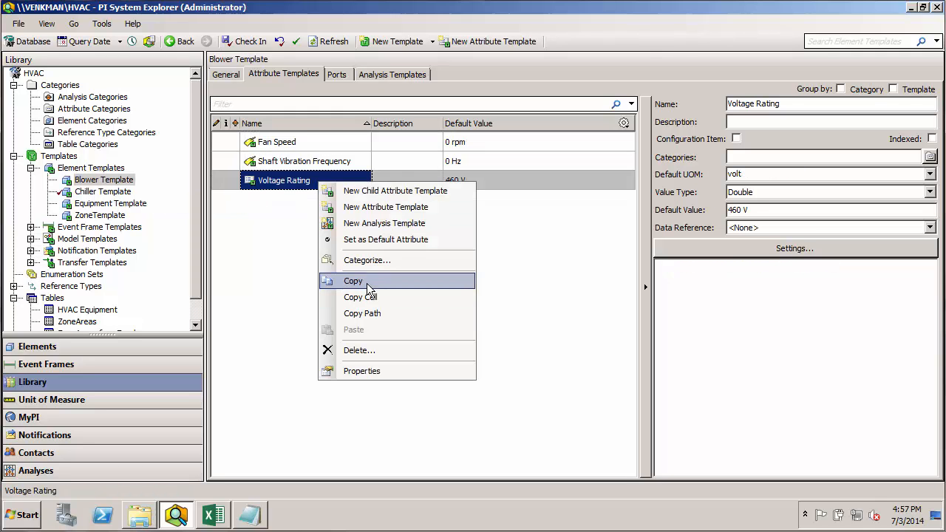
pyautogui.click(104, 193)
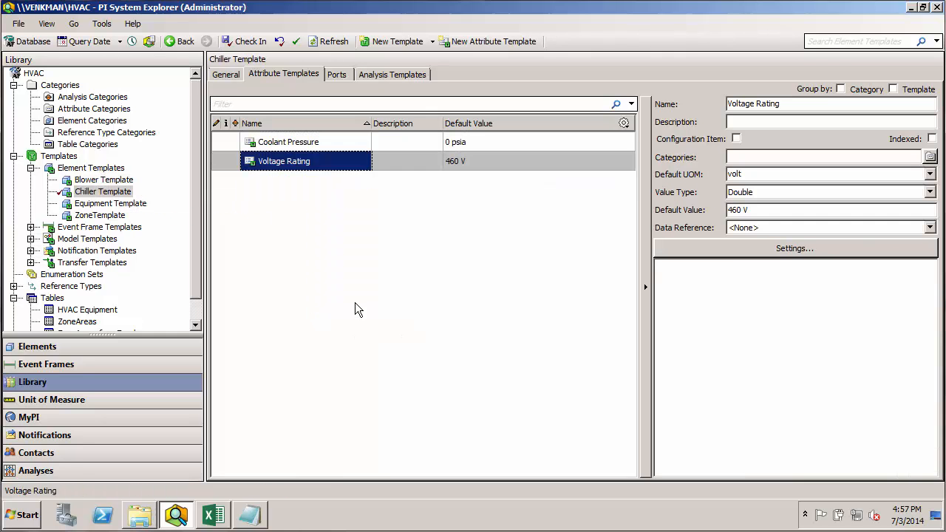
pyautogui.moveTo(584, 281)
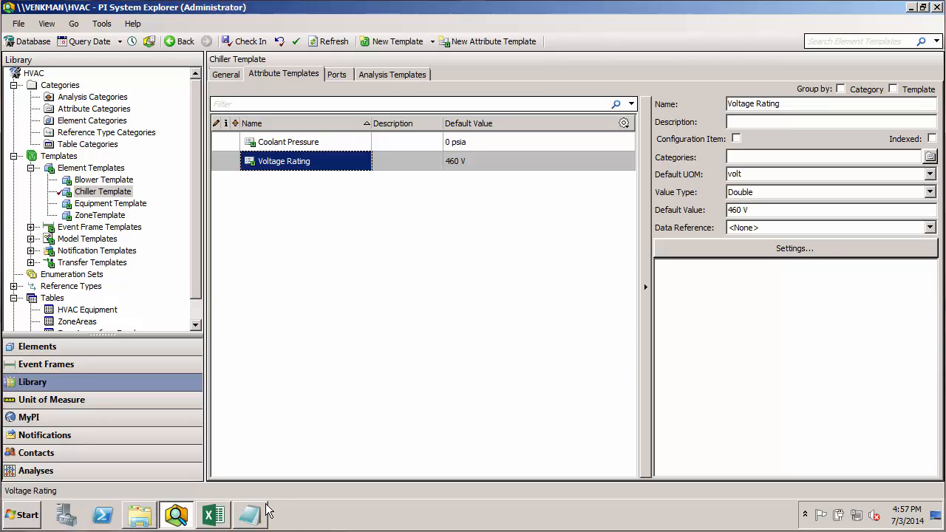
pyautogui.click(250, 514)
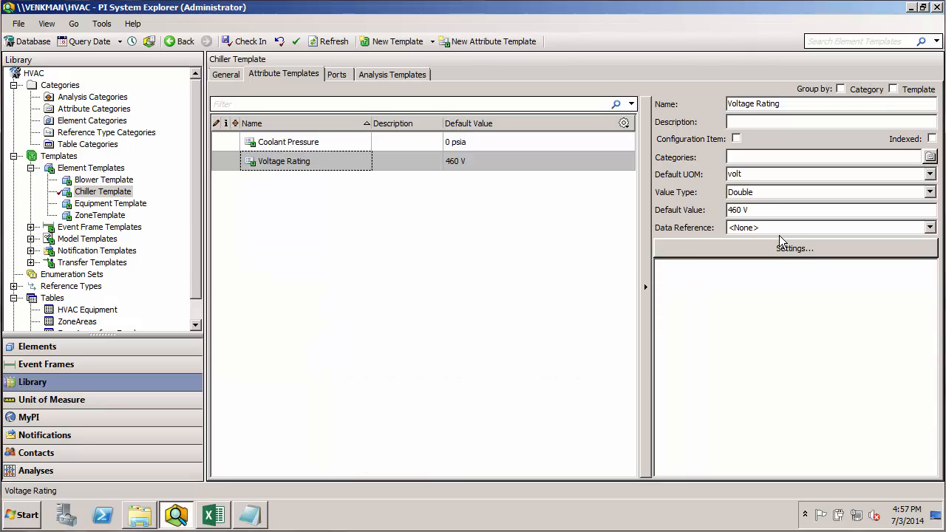
pyautogui.click(831, 210)
pyautogui.write('23')
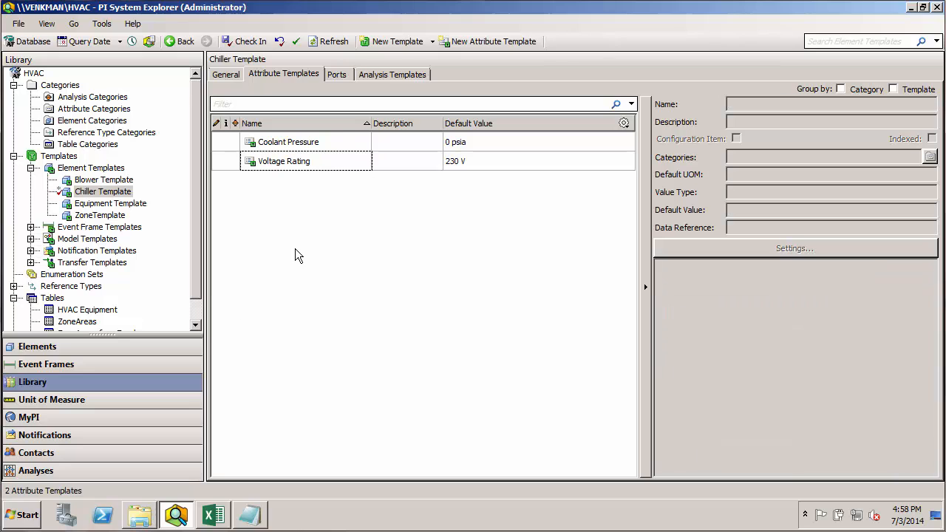
pyautogui.moveTo(414, 215)
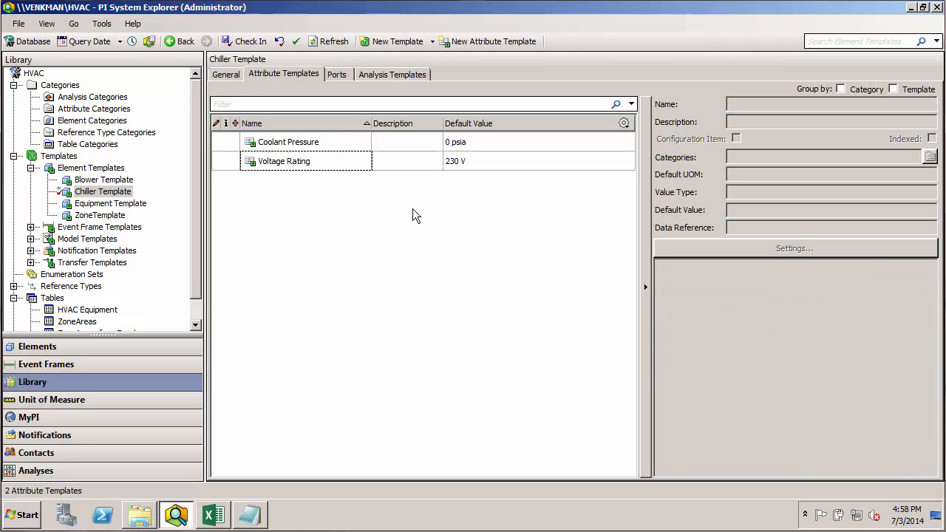
pyautogui.moveTo(397, 225)
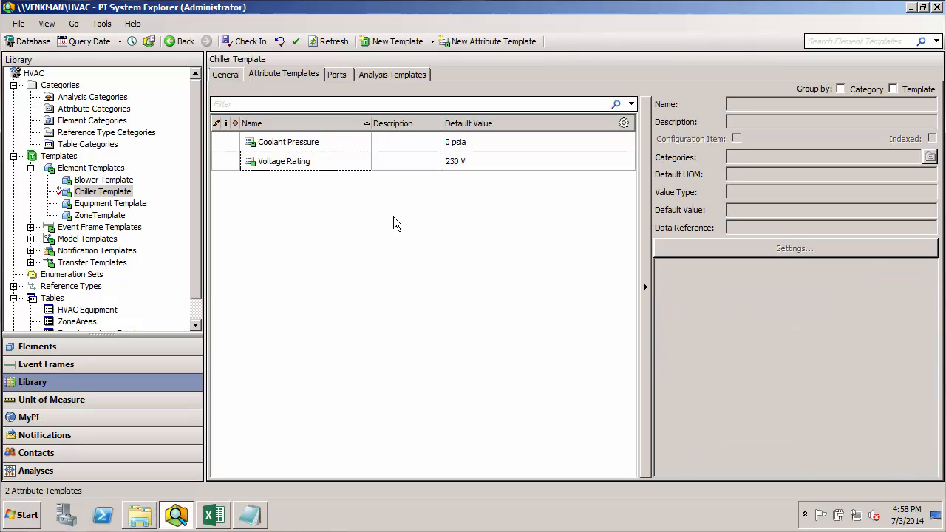
pyautogui.moveTo(302, 229)
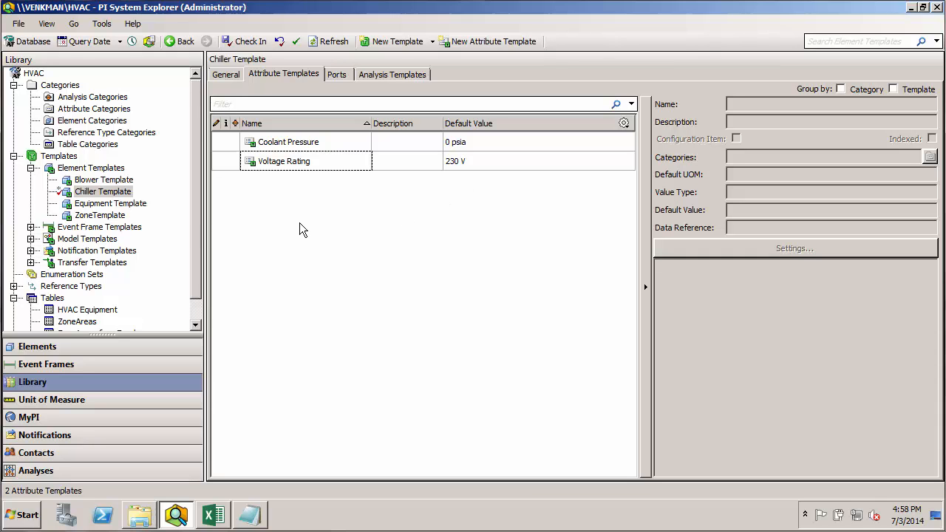
pyautogui.moveTo(103, 184)
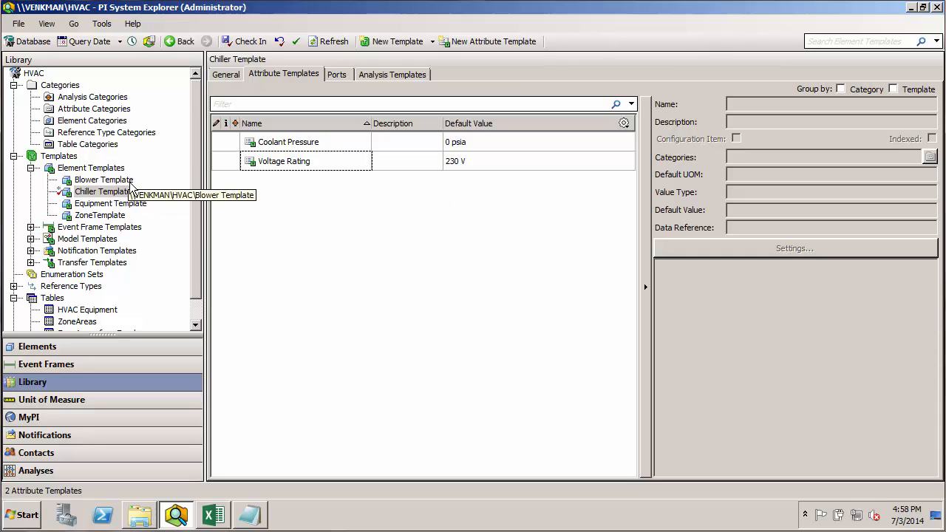
# Create a new template derived from Equipment Template
pyautogui.rightClick(90, 168)
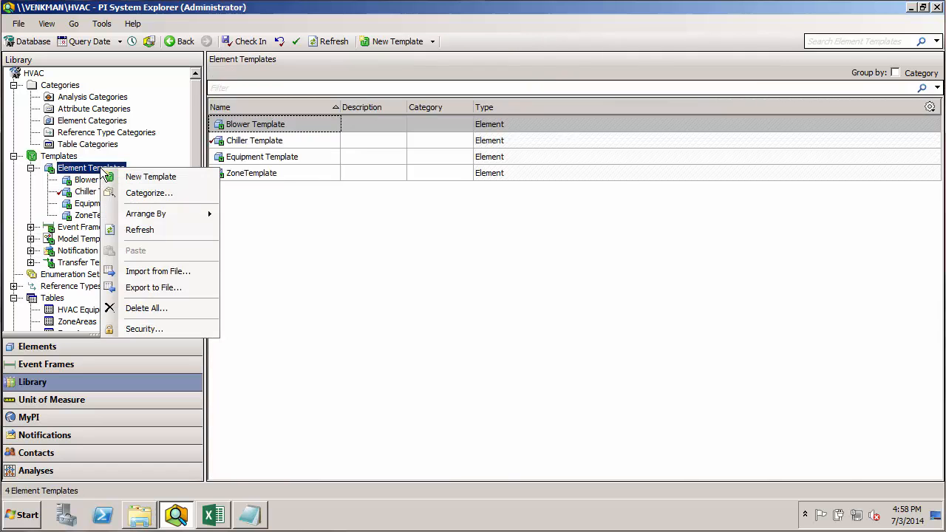
pyautogui.click(109, 204)
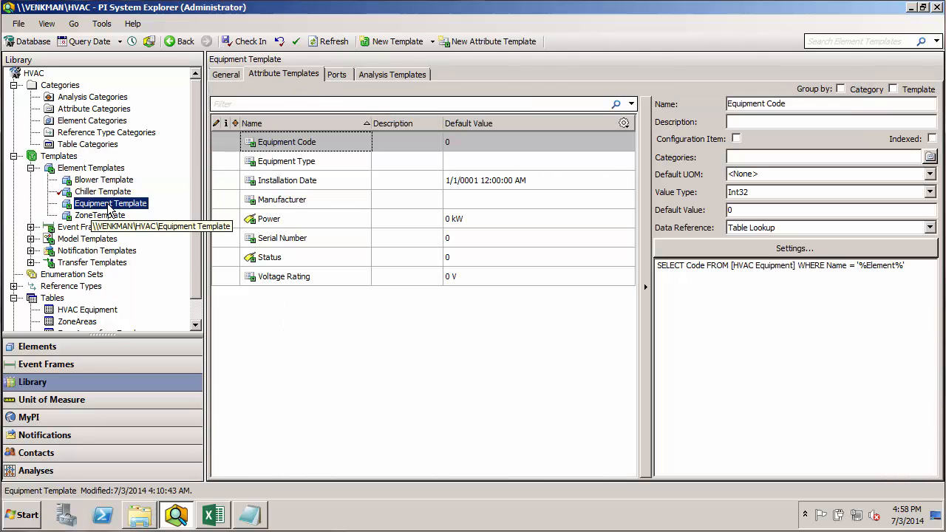
pyautogui.rightClick(111, 204)
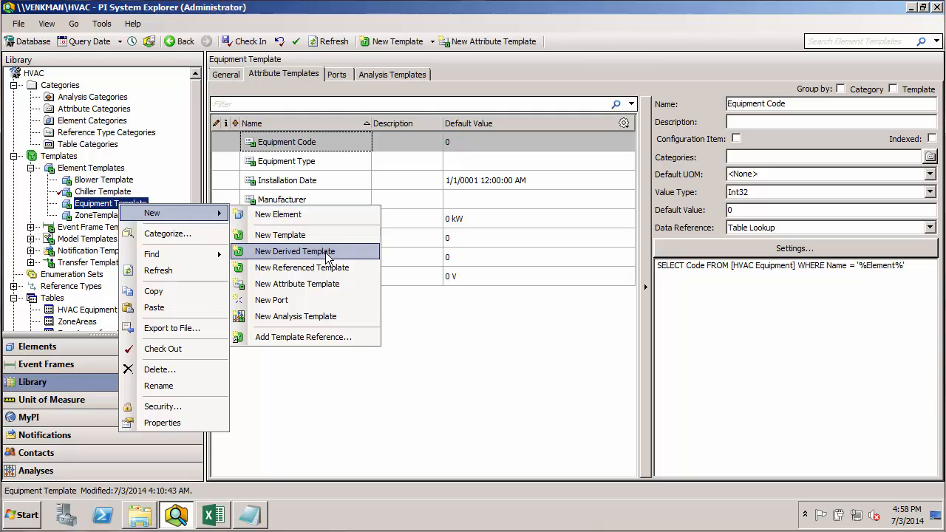
pyautogui.click(294, 251)
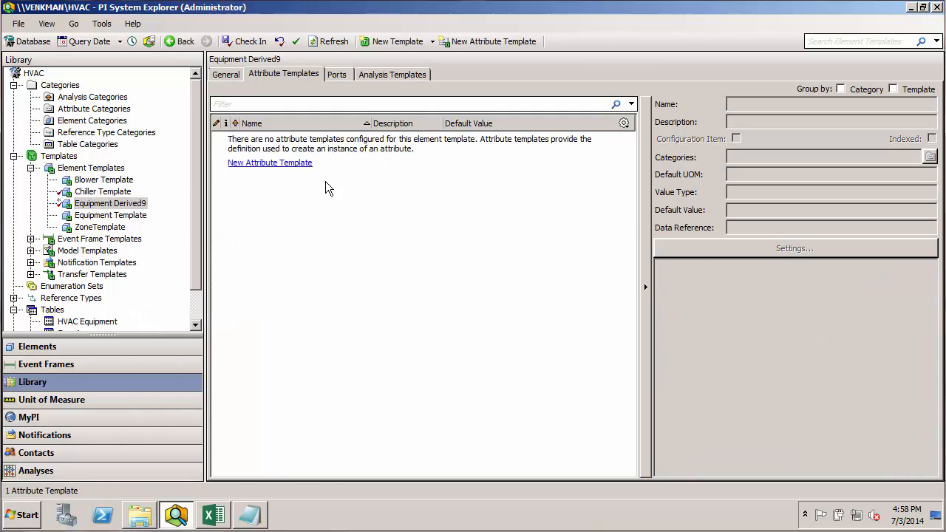
# Add an attribute template to it named Internal Temperature
pyautogui.click(269, 163)
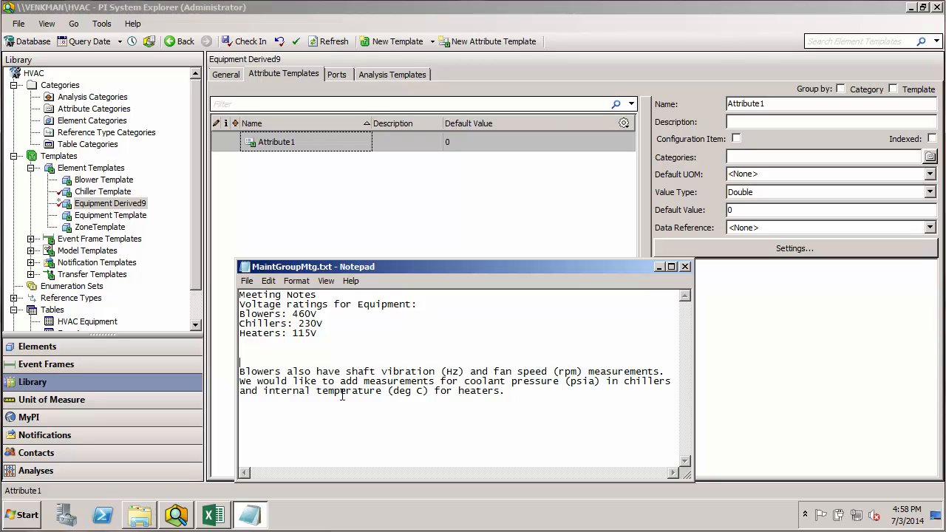
pyautogui.moveTo(263, 390); pyautogui.dragTo(441, 390)
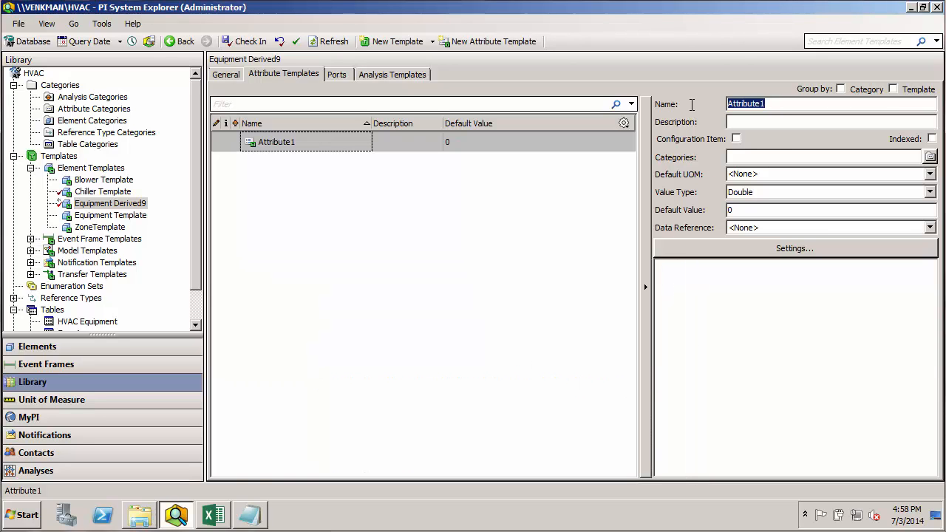
pyautogui.write('Internal Tem')
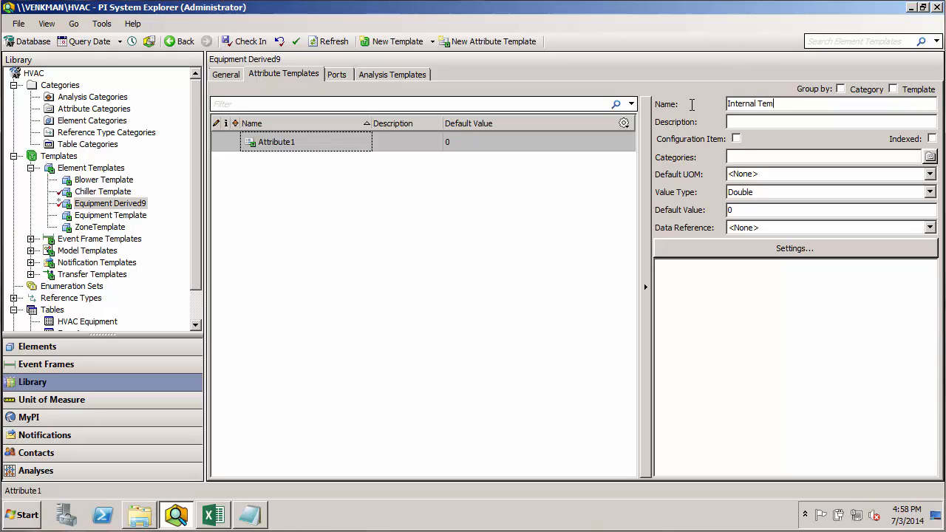
pyautogui.write('peratre')
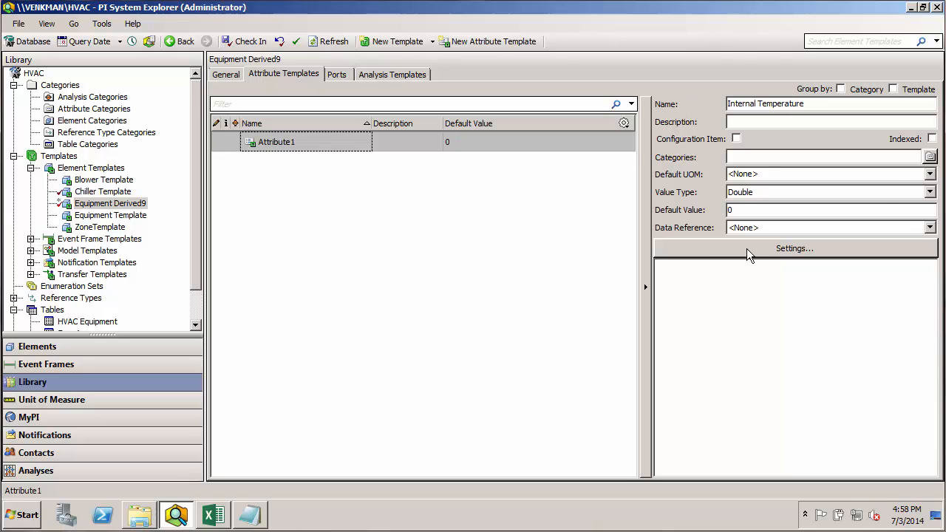
# Set Internal Temperature's UOM to degree Fahrenheit and describe it 'Incoming temp is in deg C'
pyautogui.click(930, 175)
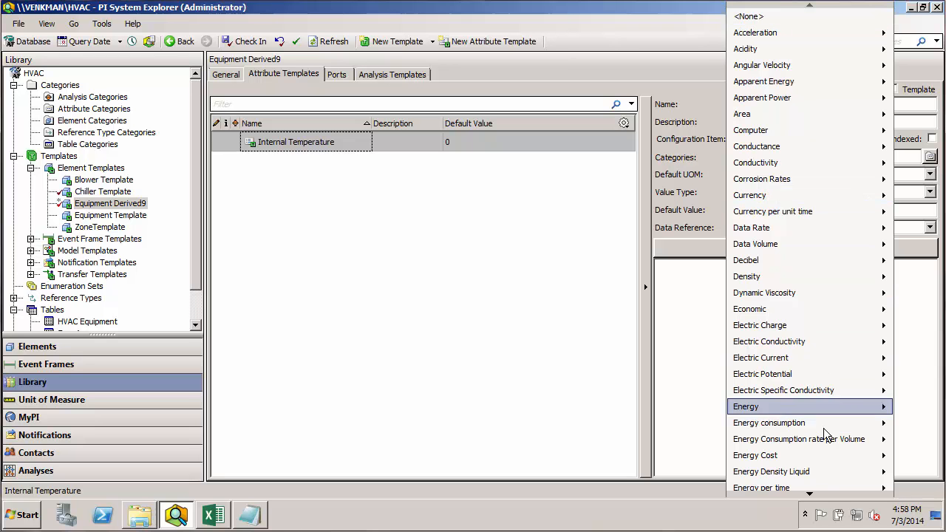
pyautogui.scroll(-3)
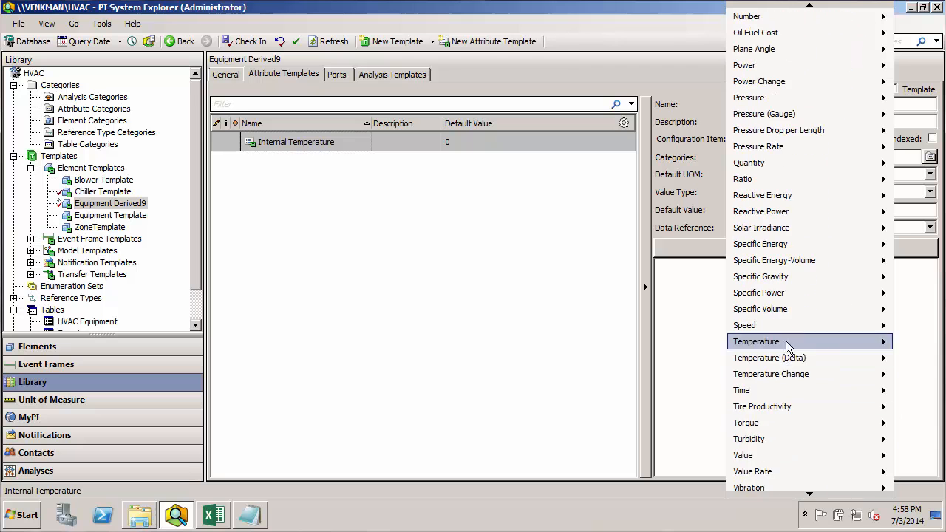
pyautogui.click(755, 340)
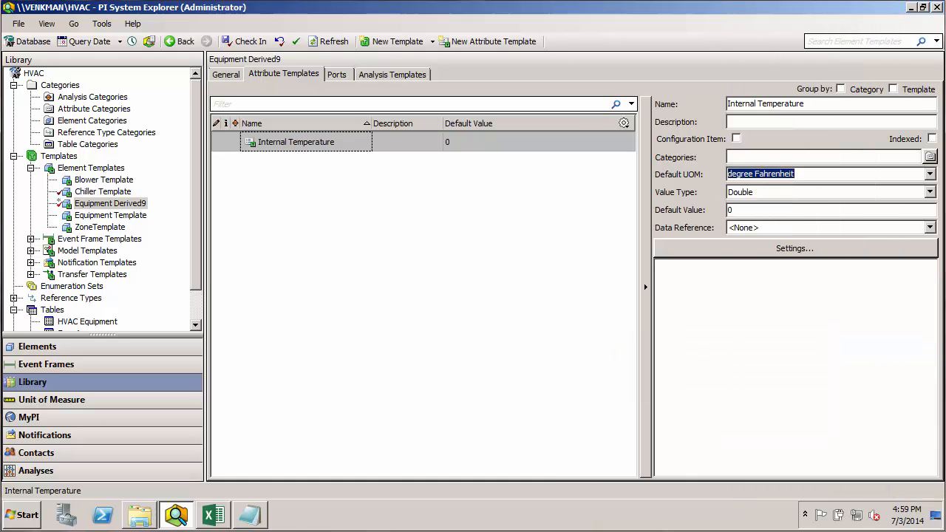
pyautogui.moveTo(797, 192)
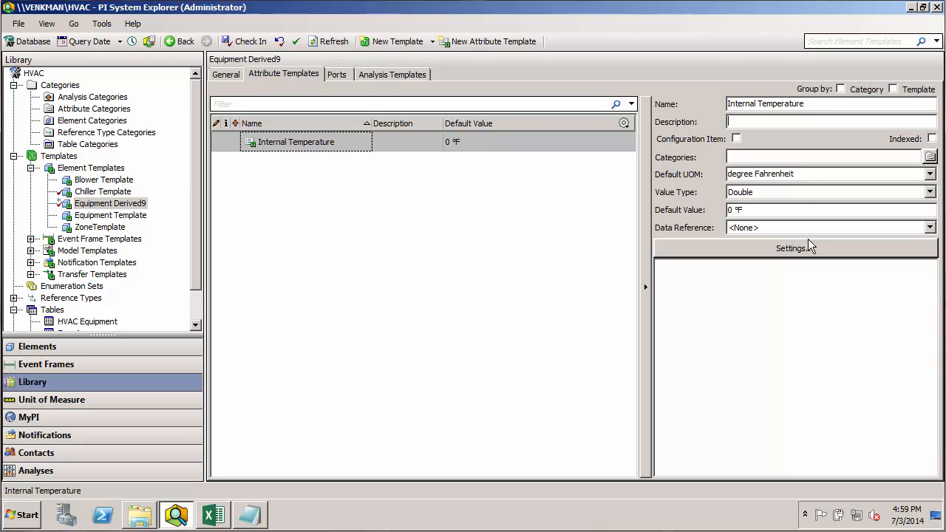
pyautogui.write('IN')
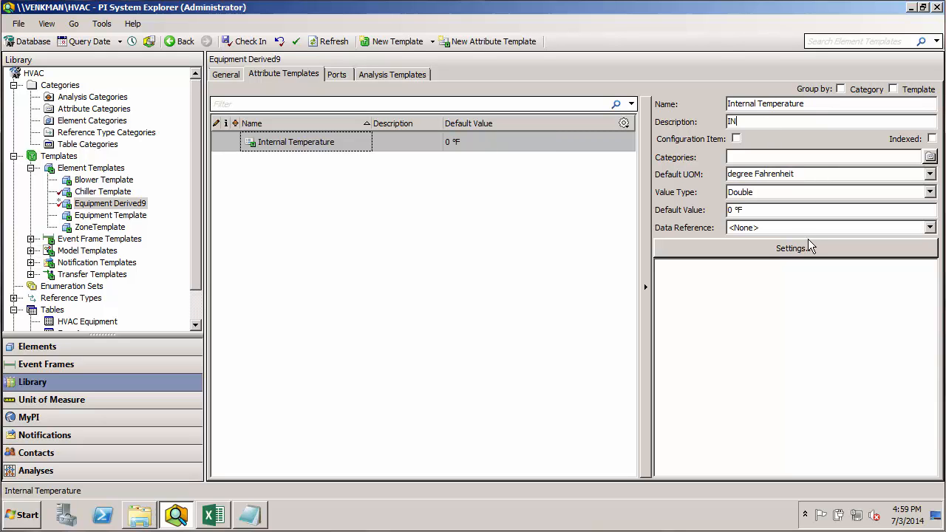
pyautogui.write('coming temp is in deg C')
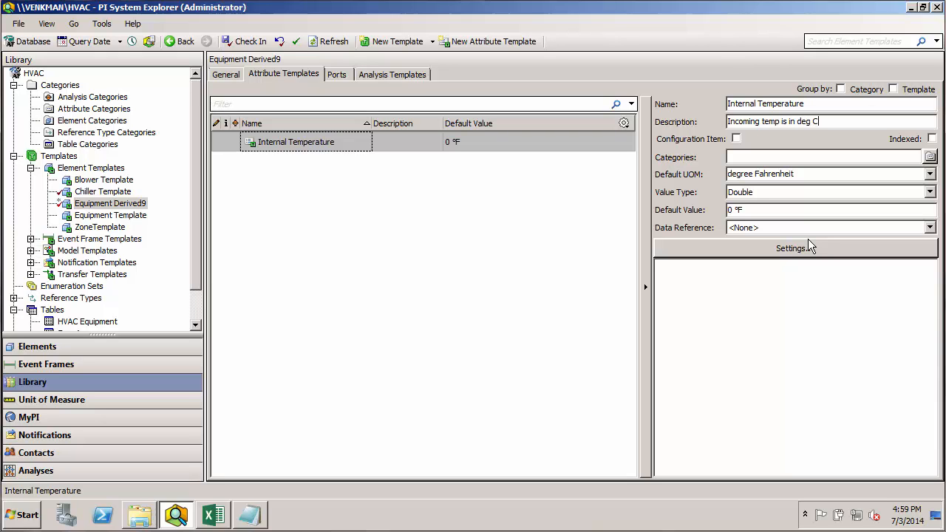
pyautogui.moveTo(713, 320)
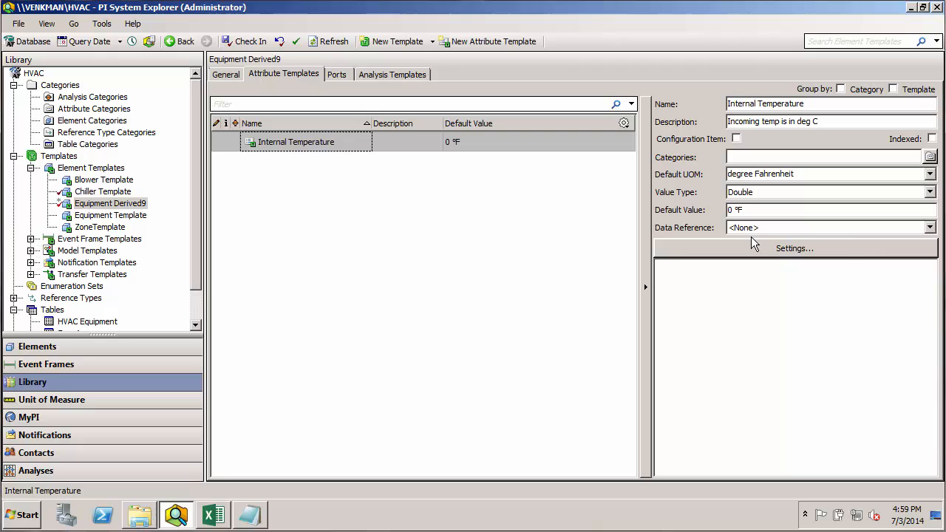
pyautogui.moveTo(823, 210)
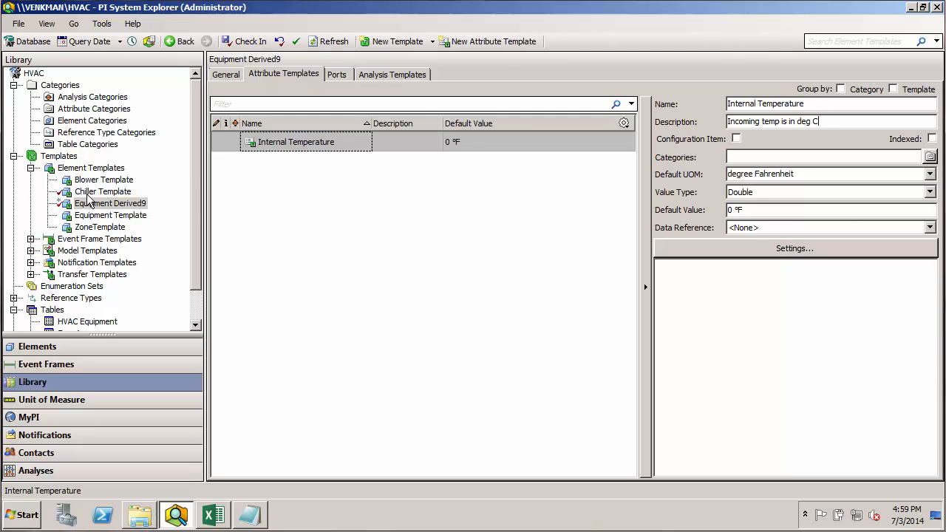
# Paste Chiller Template's Voltage Rating into the derived template with default value 115 V
pyautogui.click(103, 192)
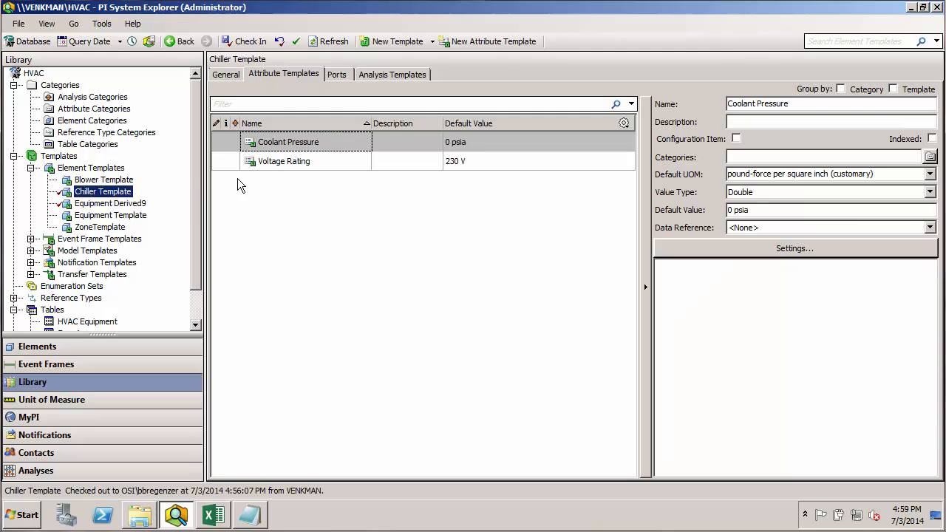
pyautogui.rightClick(284, 161)
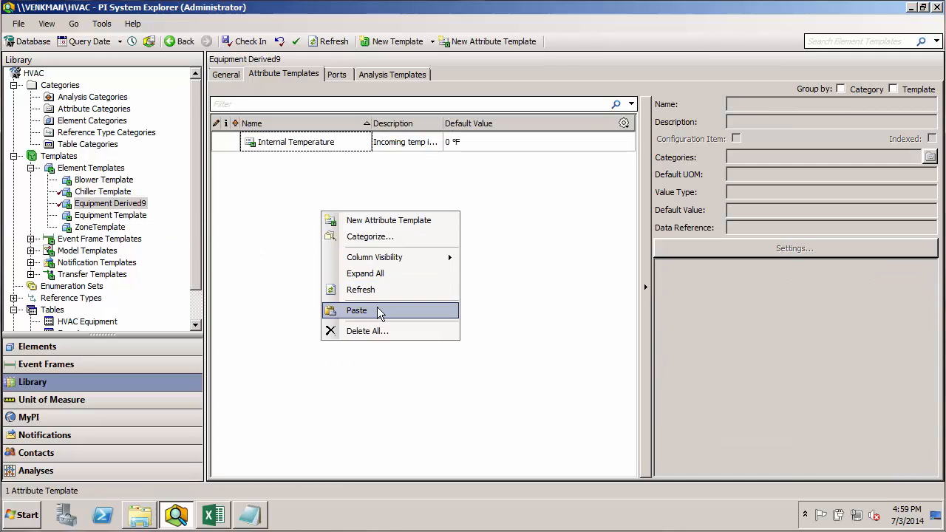
pyautogui.click(358, 310)
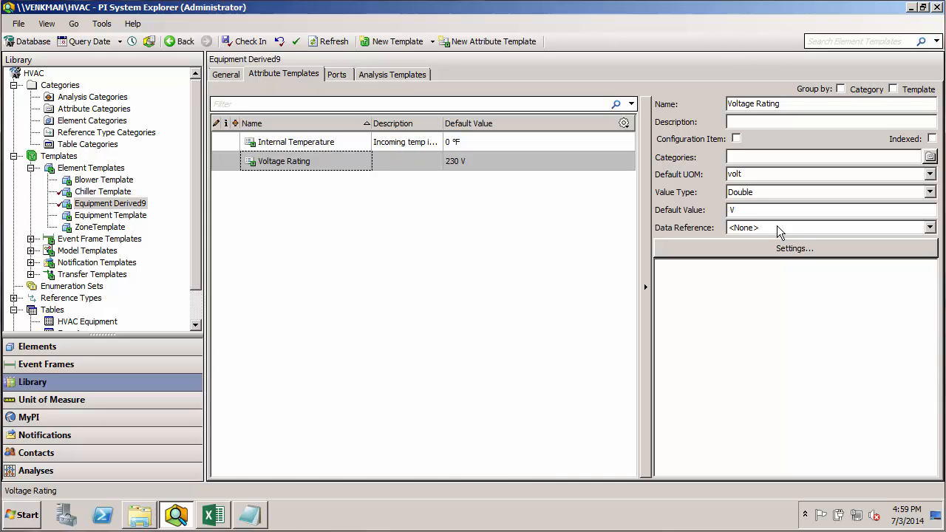
pyautogui.write('115')
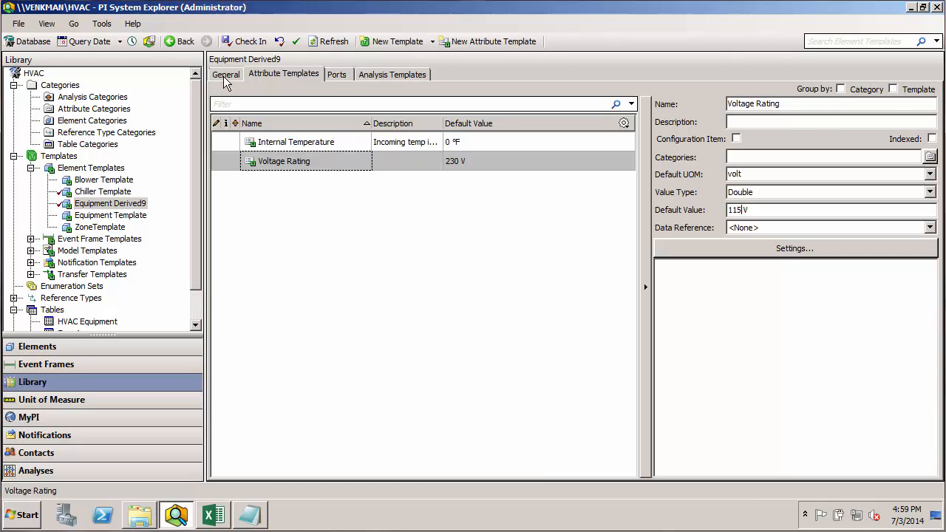
# Name the derived template Heater Template and give it naming pattern HTR-, checking HVAC Equipment names
pyautogui.click(225, 74)
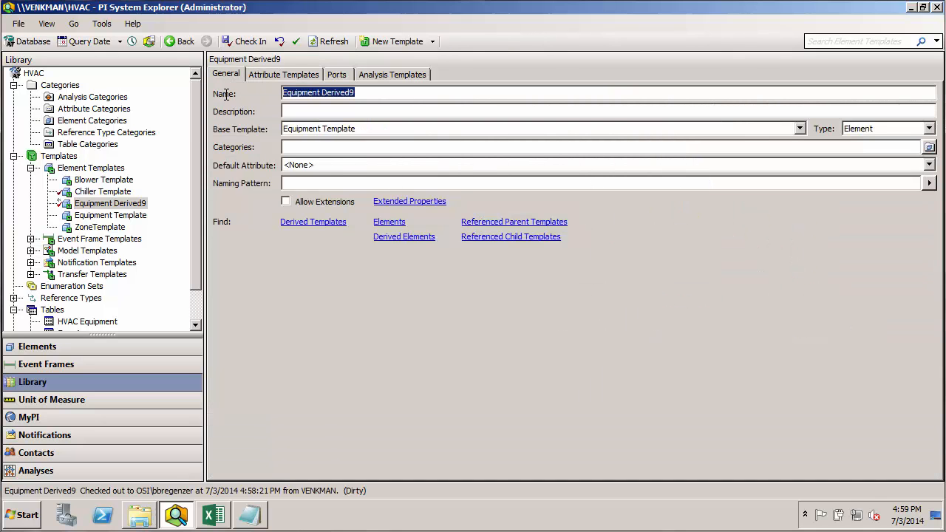
pyautogui.write('Heater Template')
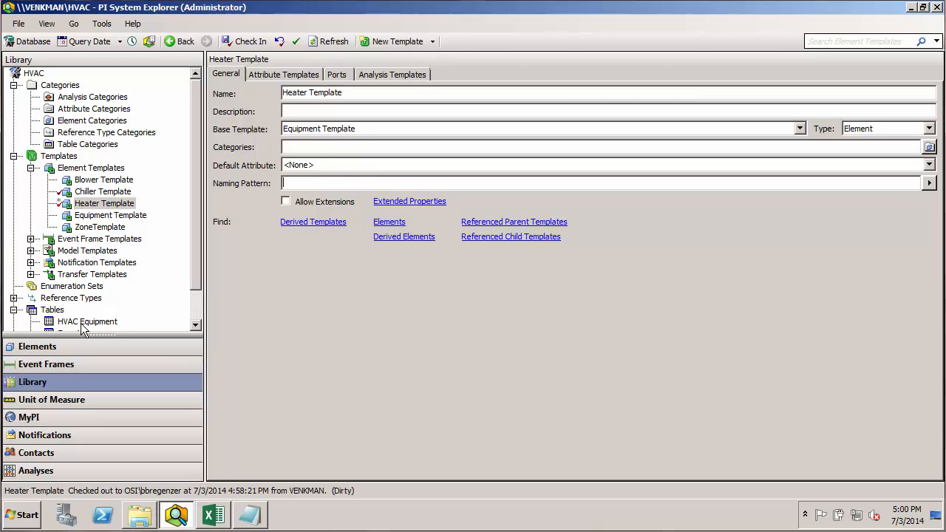
pyautogui.click(87, 323)
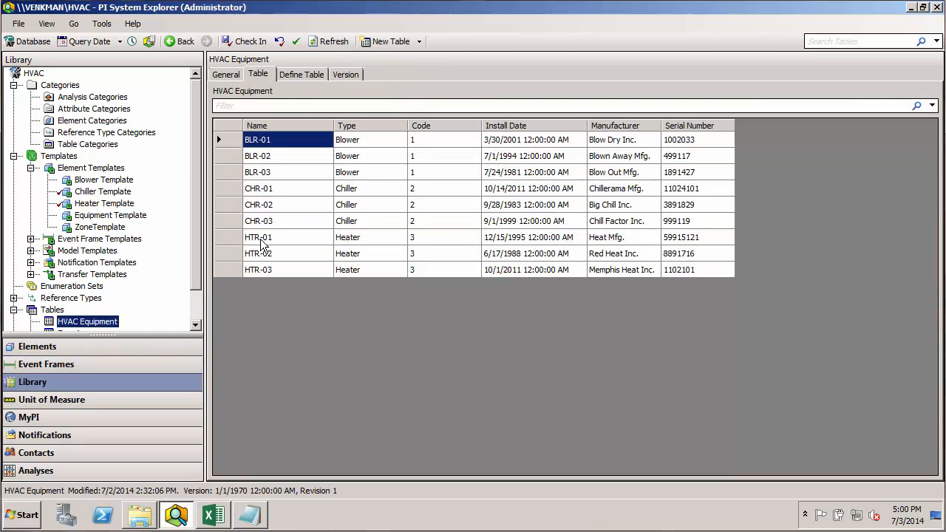
pyautogui.click(104, 204)
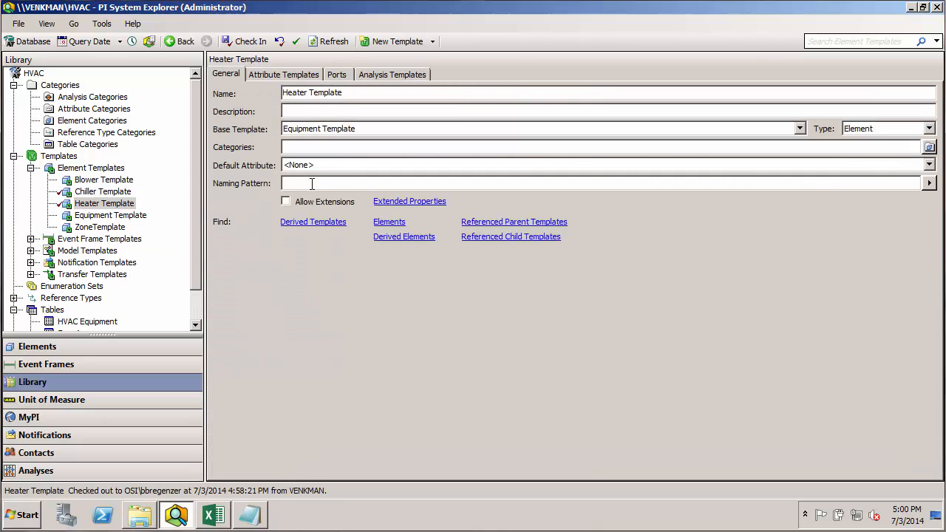
pyautogui.click(929, 166)
pyautogui.write('HTR-')
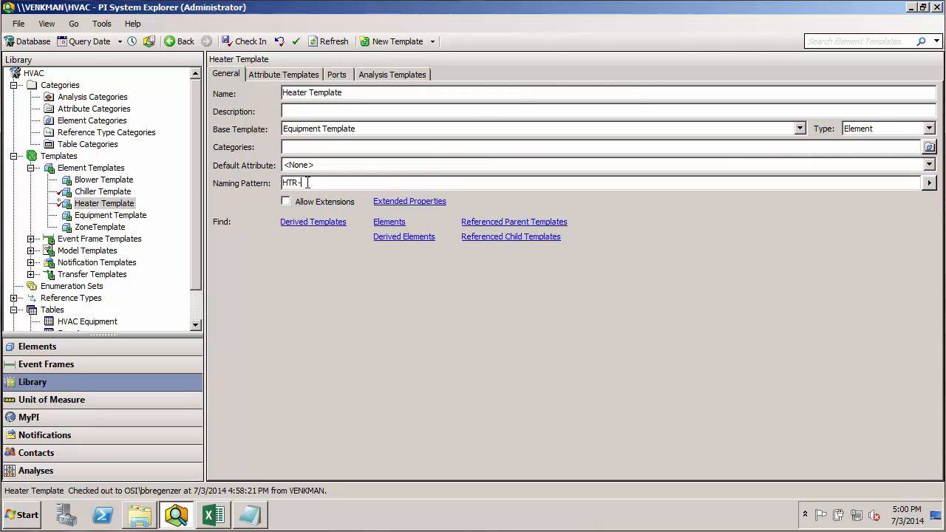
pyautogui.moveTo(104, 204)
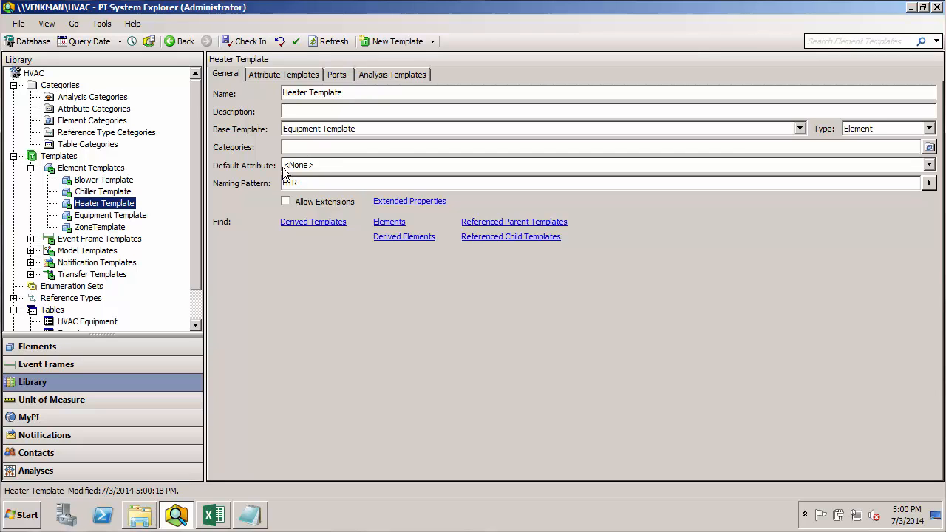
pyautogui.click(284, 74)
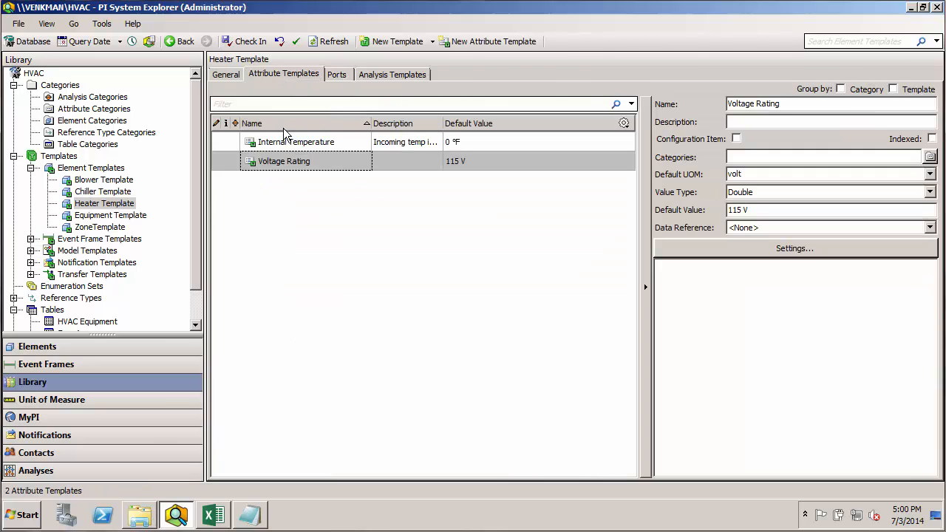
pyautogui.moveTo(288, 183)
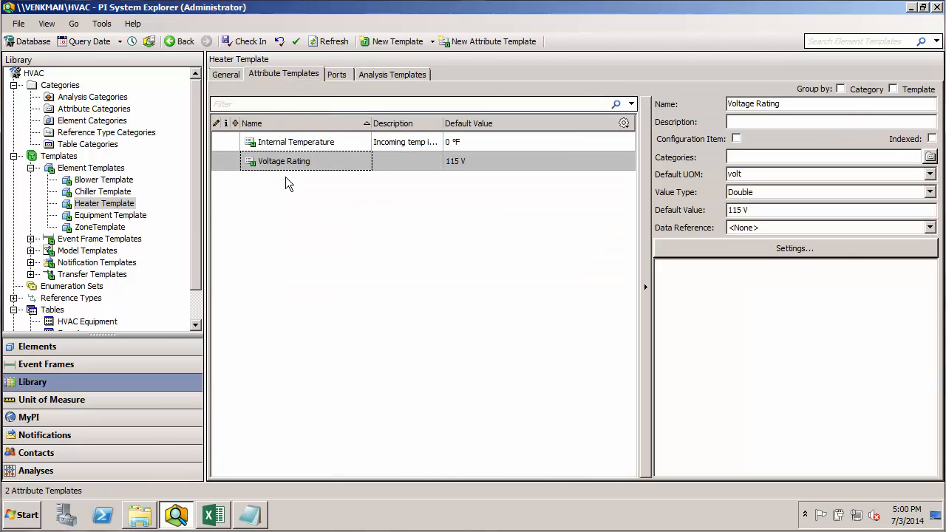
pyautogui.click(103, 193)
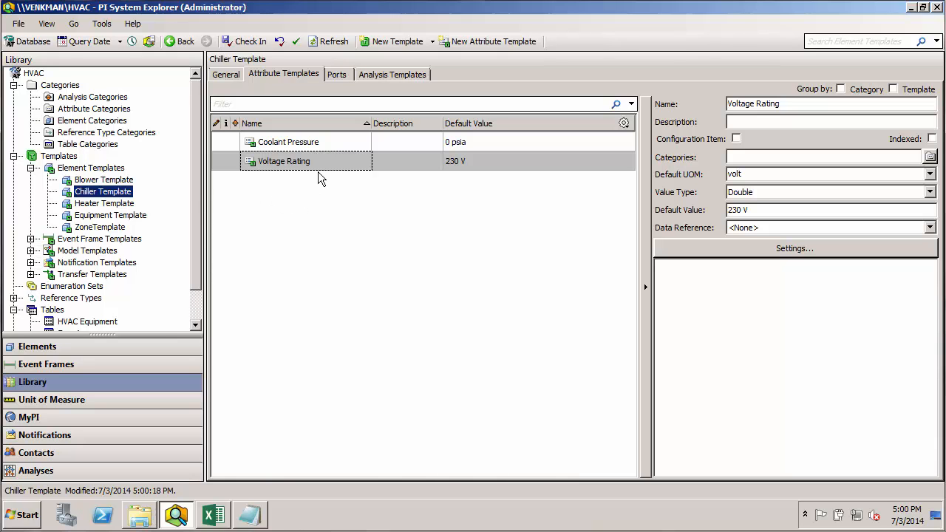
pyautogui.click(103, 180)
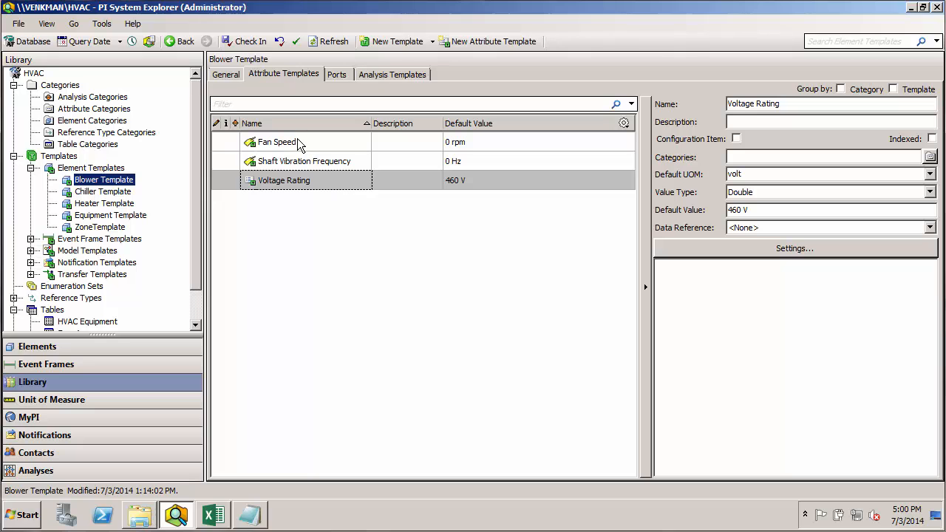
pyautogui.moveTo(309, 147)
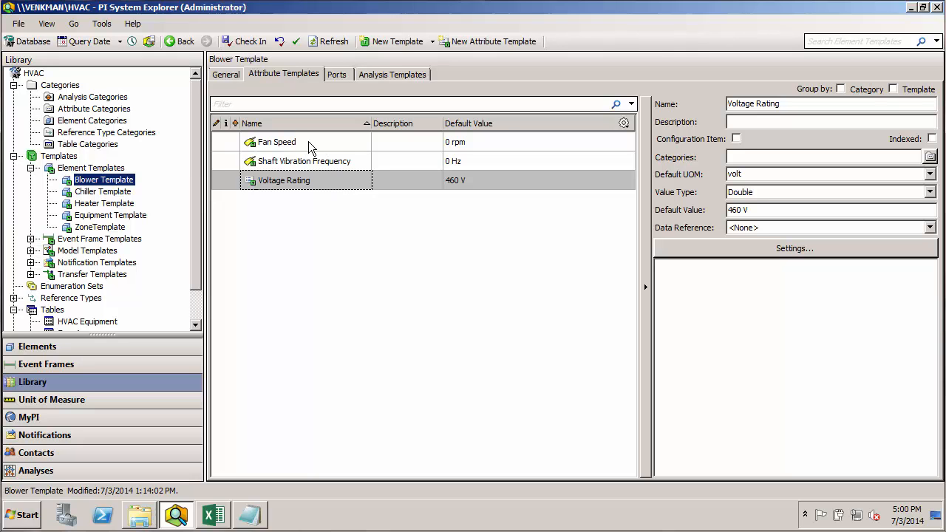
pyautogui.moveTo(312, 161)
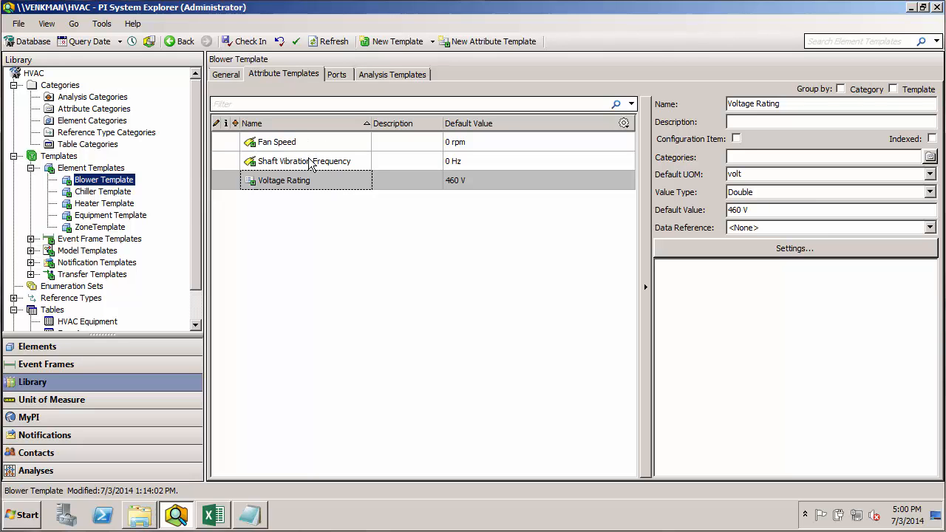
pyautogui.moveTo(296, 170)
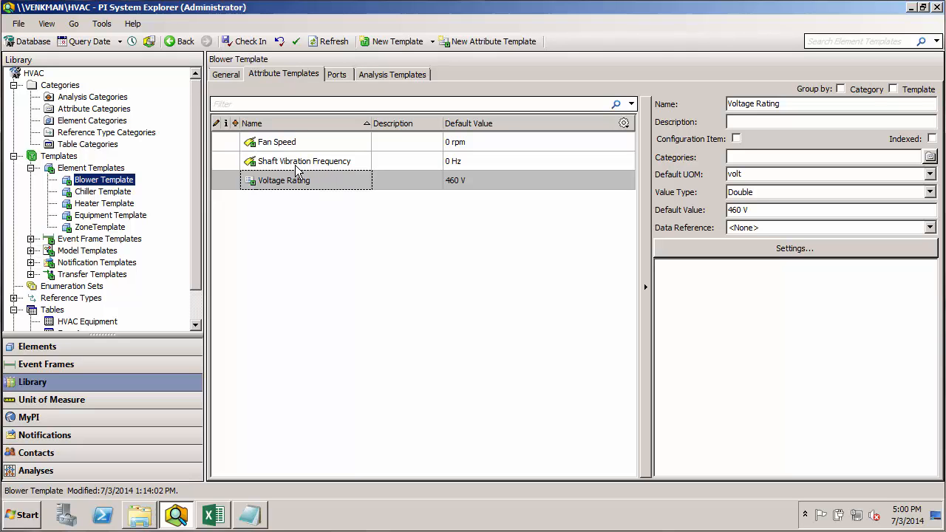
pyautogui.moveTo(316, 194)
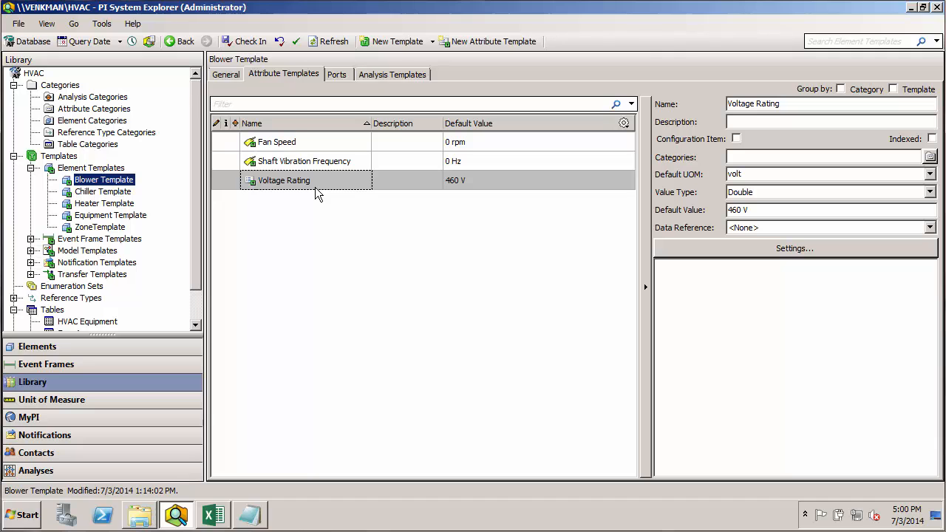
pyautogui.moveTo(104, 193)
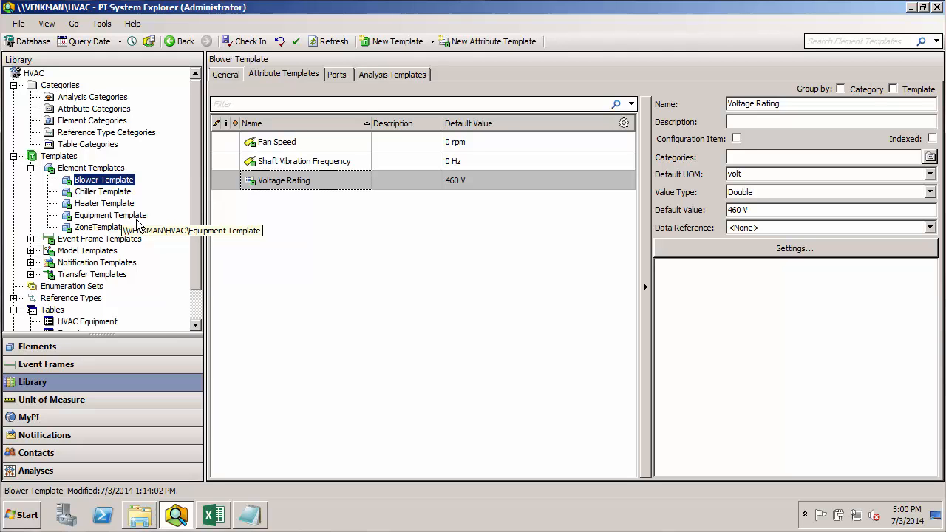
pyautogui.moveTo(189, 207)
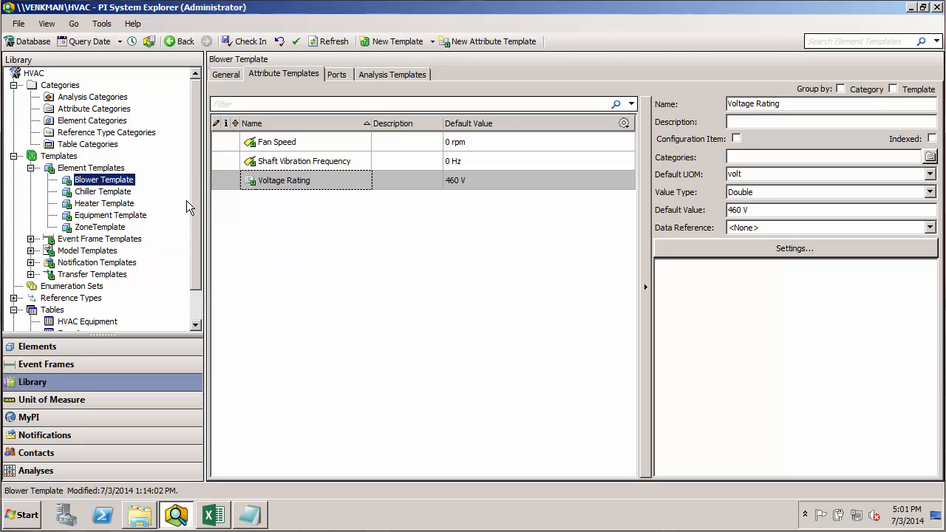
pyautogui.moveTo(103, 204)
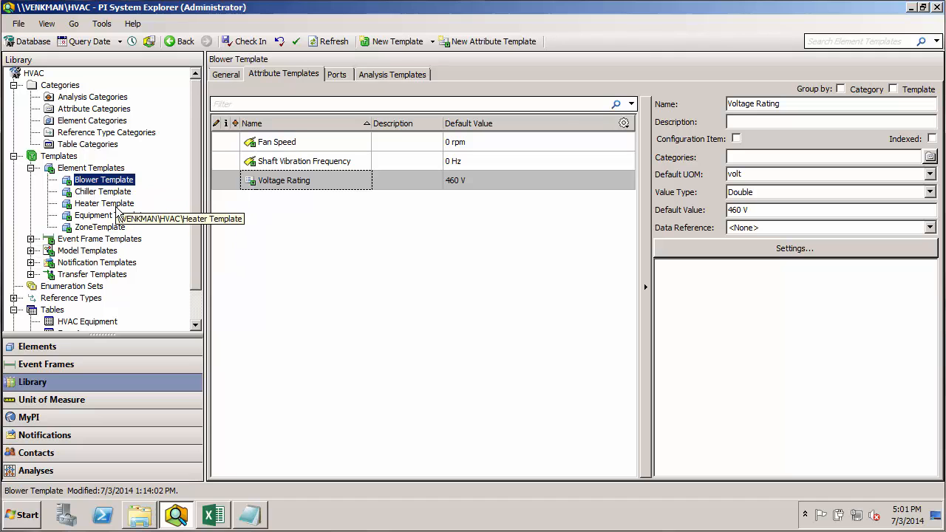
pyautogui.moveTo(104, 193)
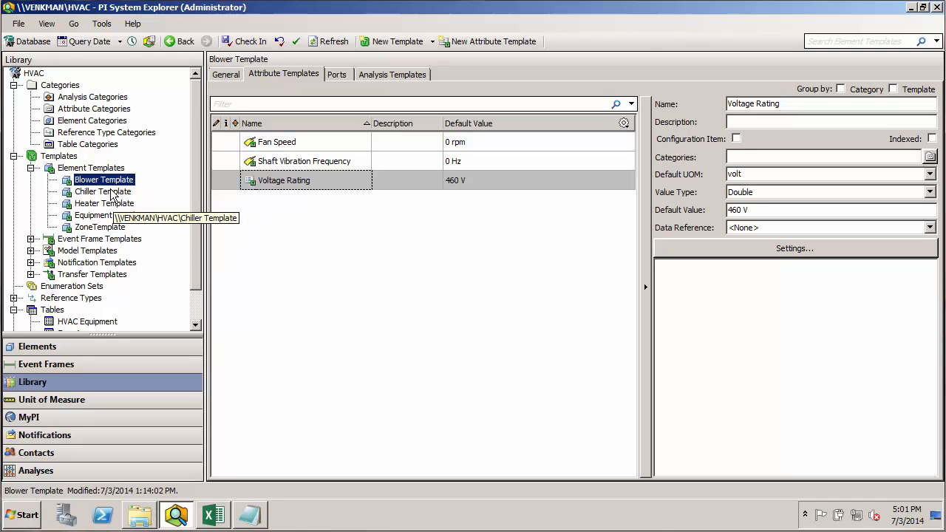
# Arrange Element Templates by template inheritance and expand Equipment Template to reveal Blower, Chiller and Heater
pyautogui.click(90, 169)
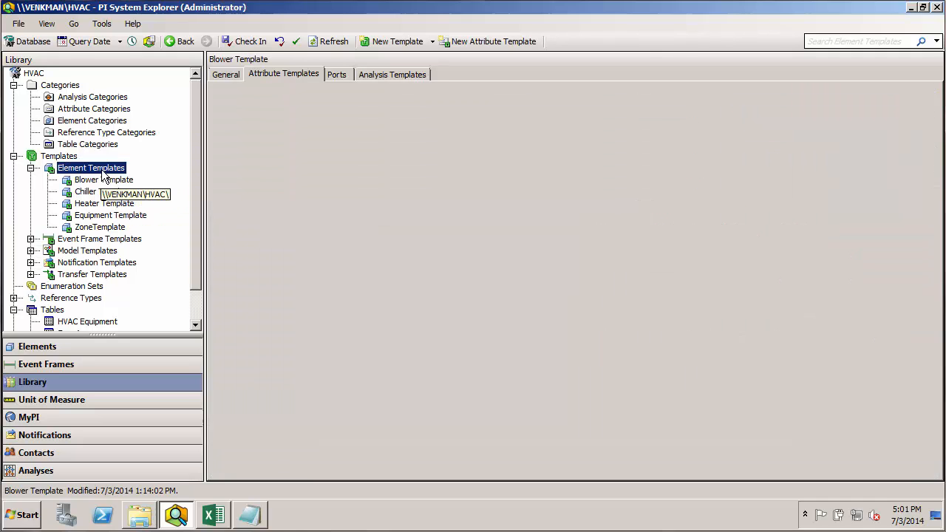
pyautogui.click(91, 168)
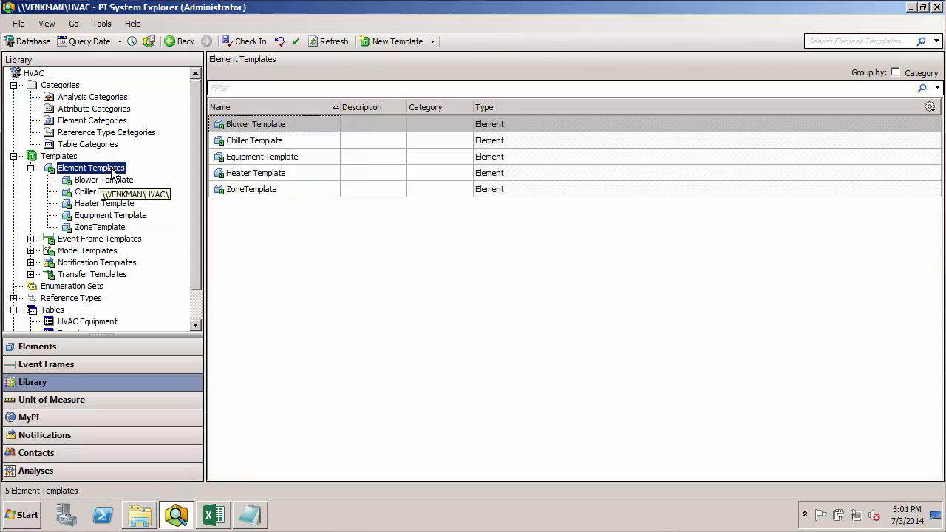
pyautogui.rightClick(92, 169)
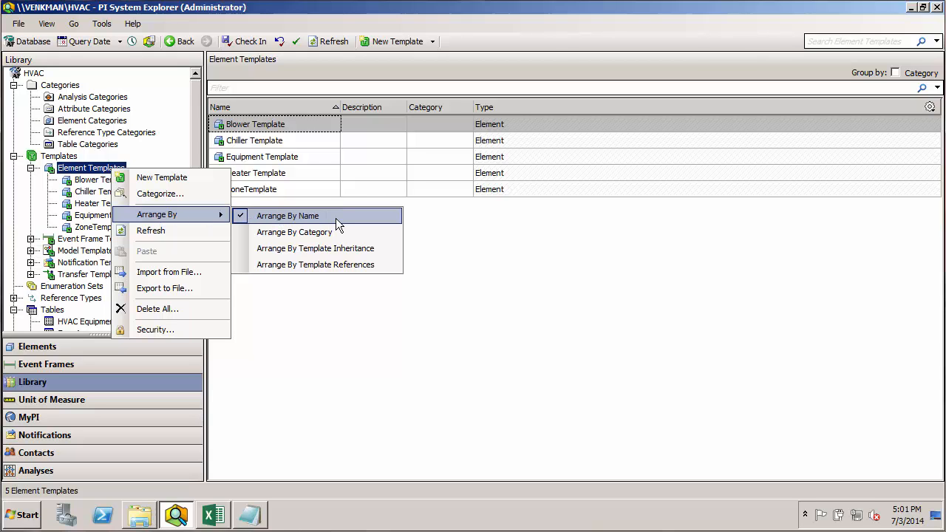
pyautogui.moveTo(137, 215)
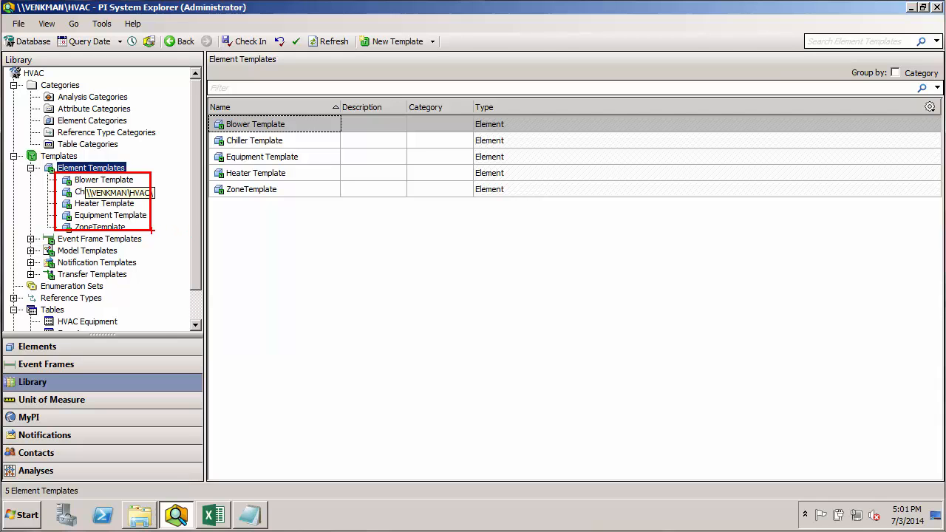
pyautogui.rightClick(90, 169)
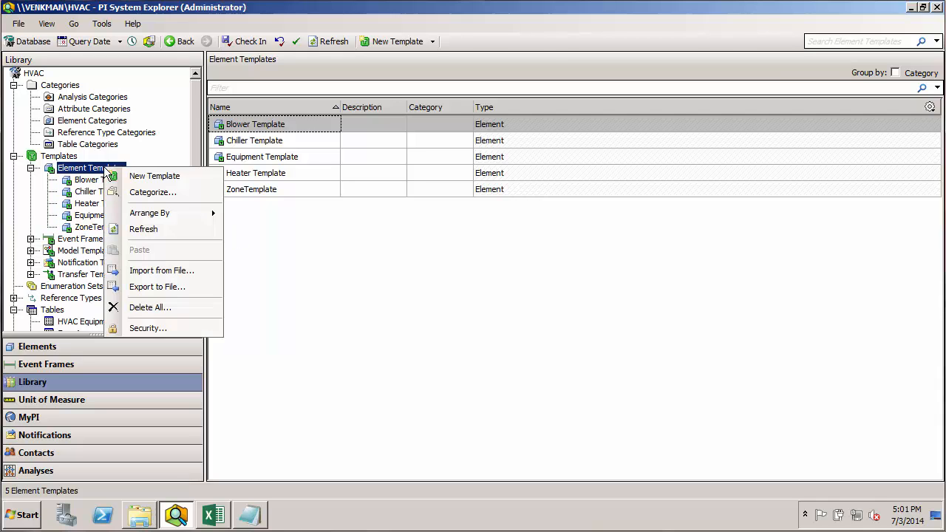
pyautogui.click(150, 213)
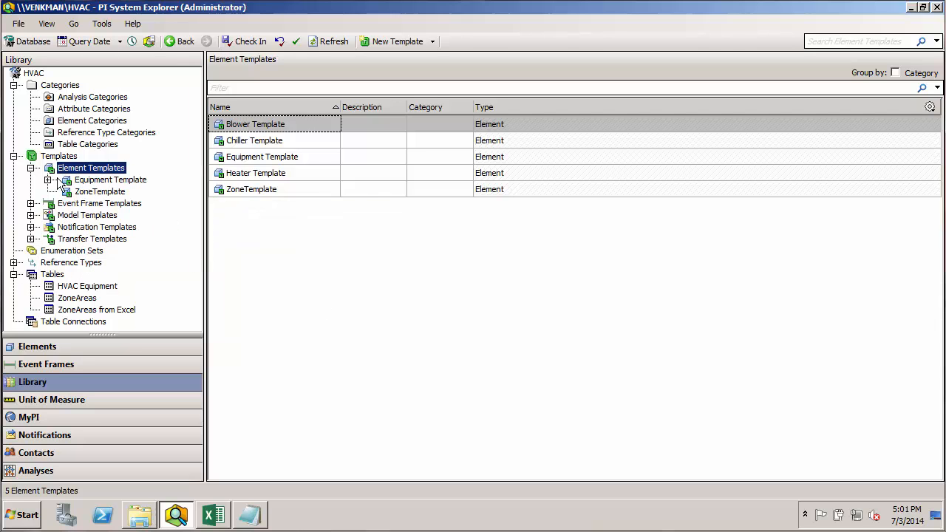
pyautogui.click(58, 180)
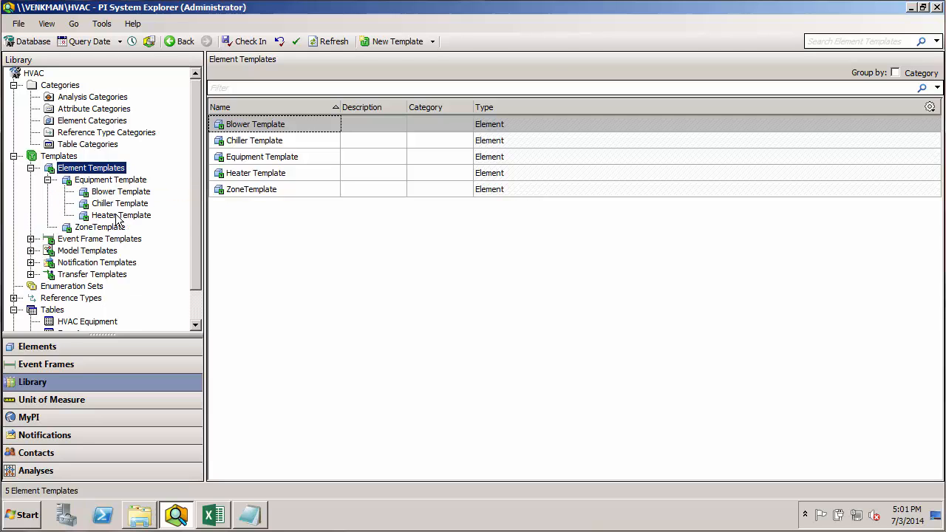
pyautogui.moveTo(118, 192)
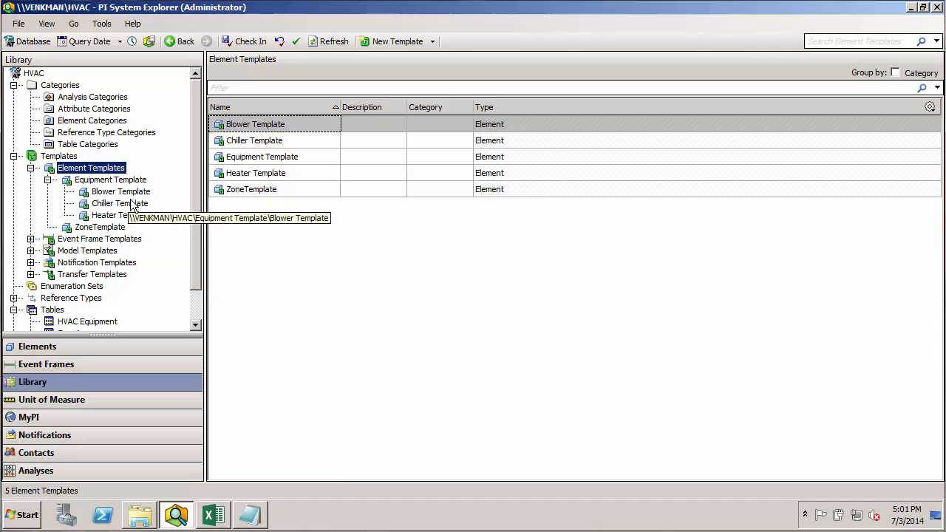
pyautogui.moveTo(120, 216)
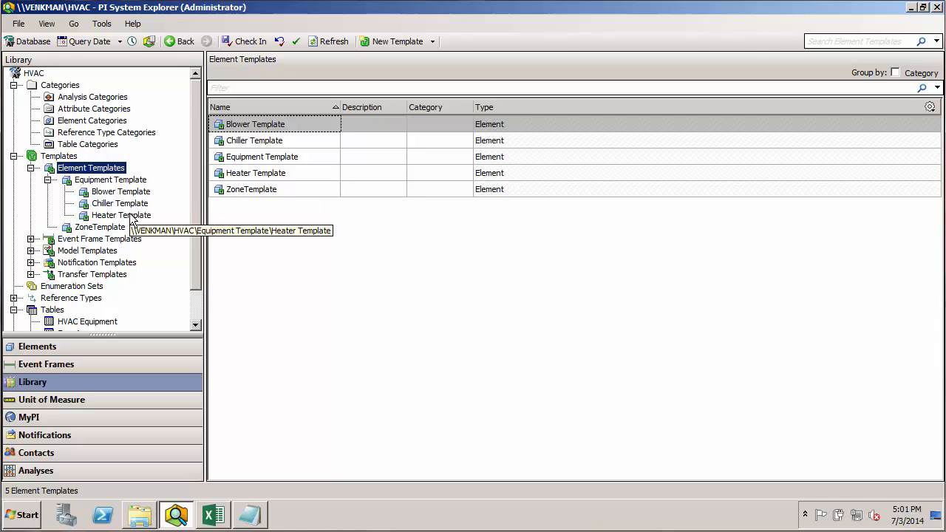
pyautogui.moveTo(120, 204)
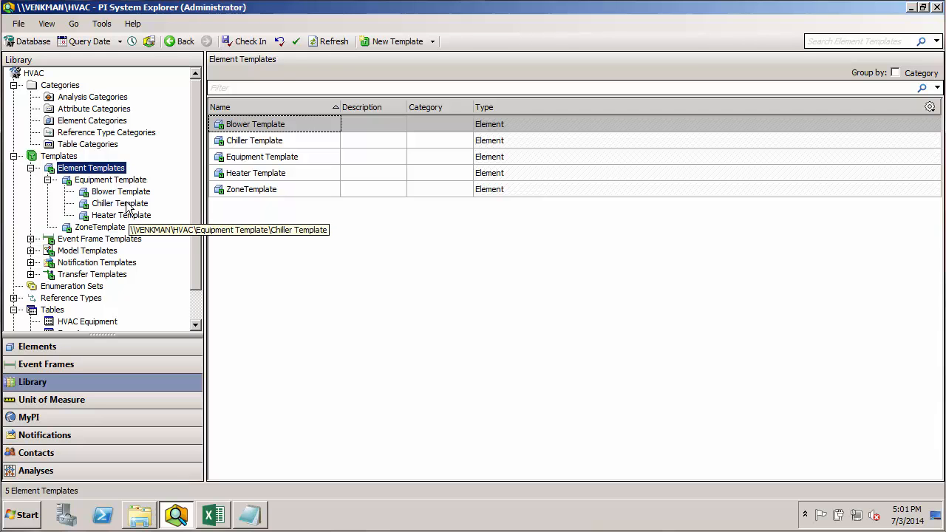
# Confirm Blower, Chiller and Heater Template each show Equipment Template as base in General settings
pyautogui.click(121, 192)
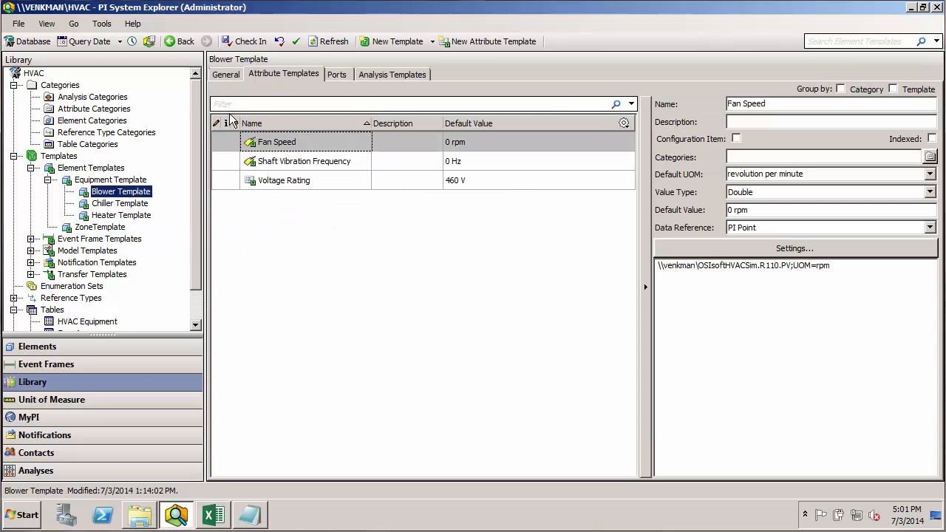
pyautogui.click(225, 74)
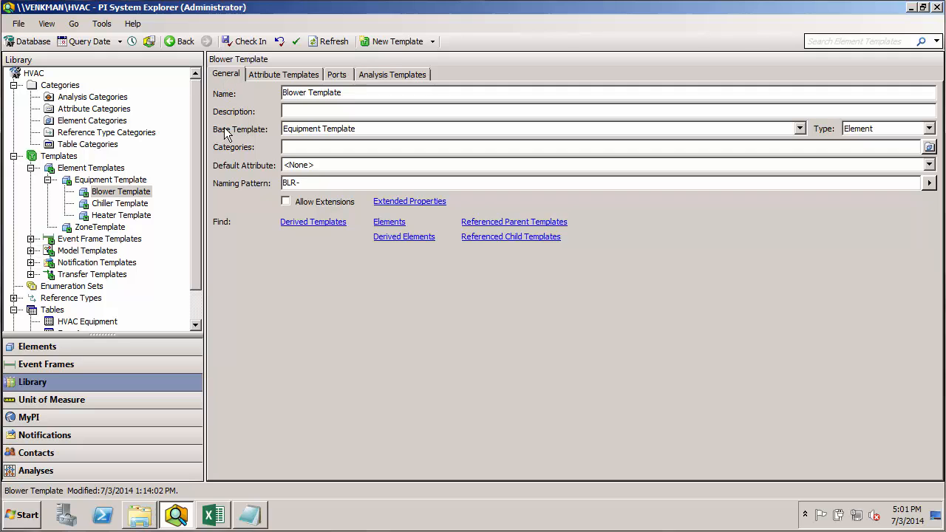
pyautogui.moveTo(229, 141)
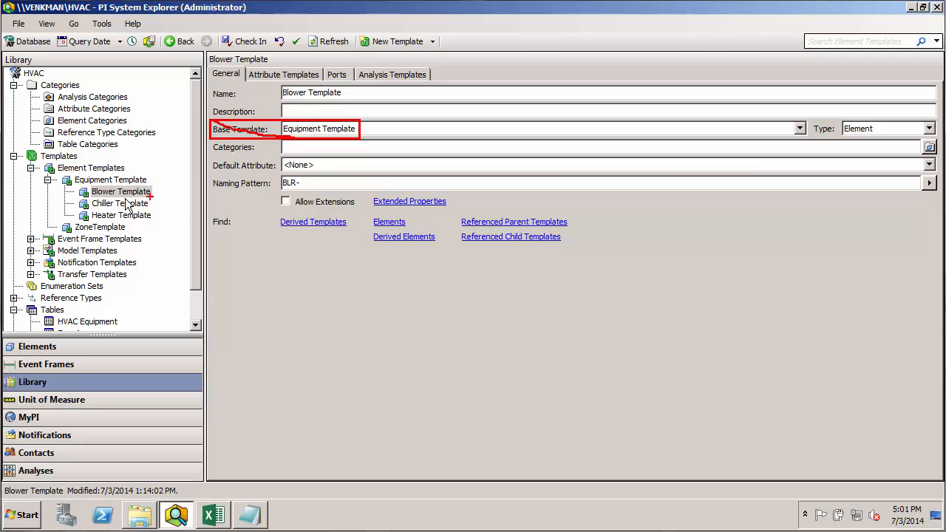
pyautogui.click(120, 204)
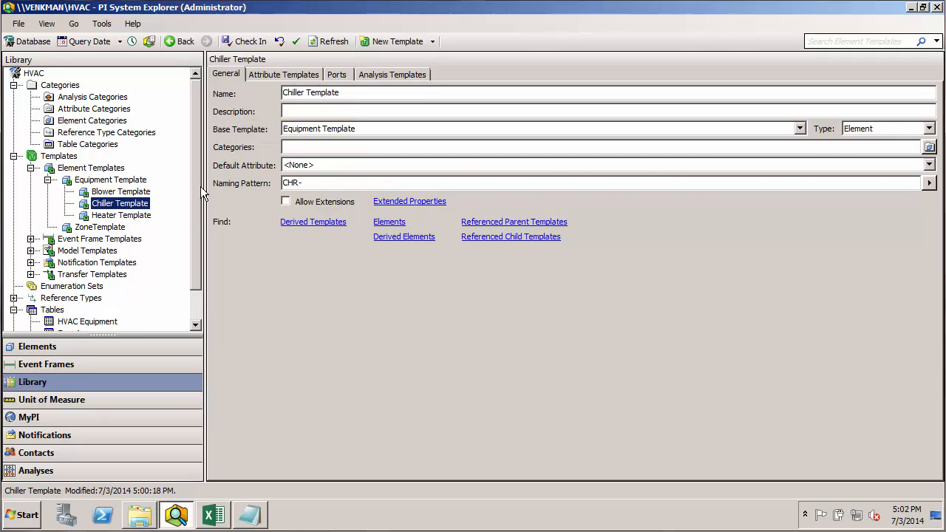
pyautogui.moveTo(333, 136)
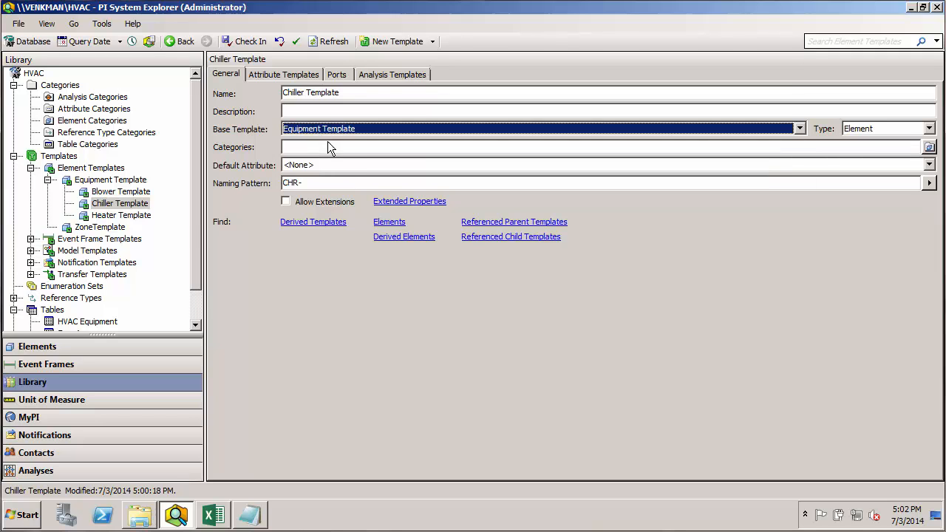
pyautogui.click(121, 216)
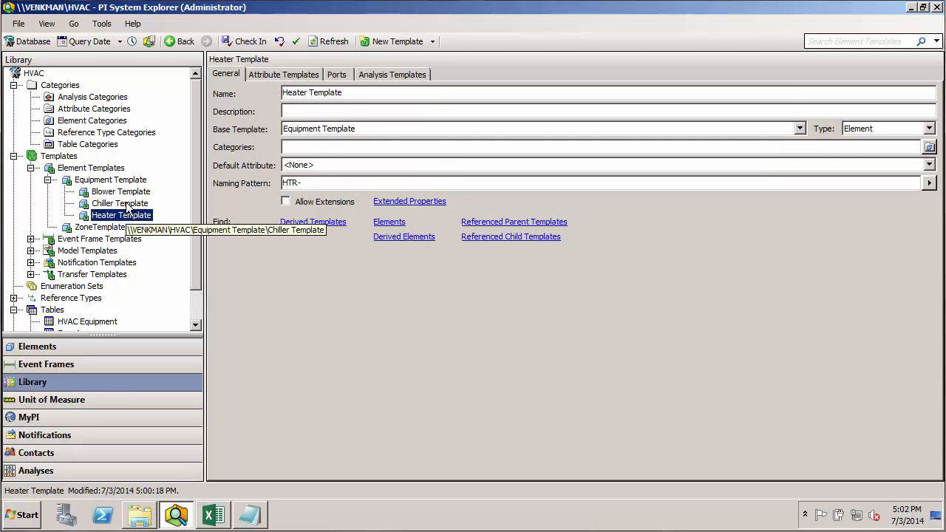